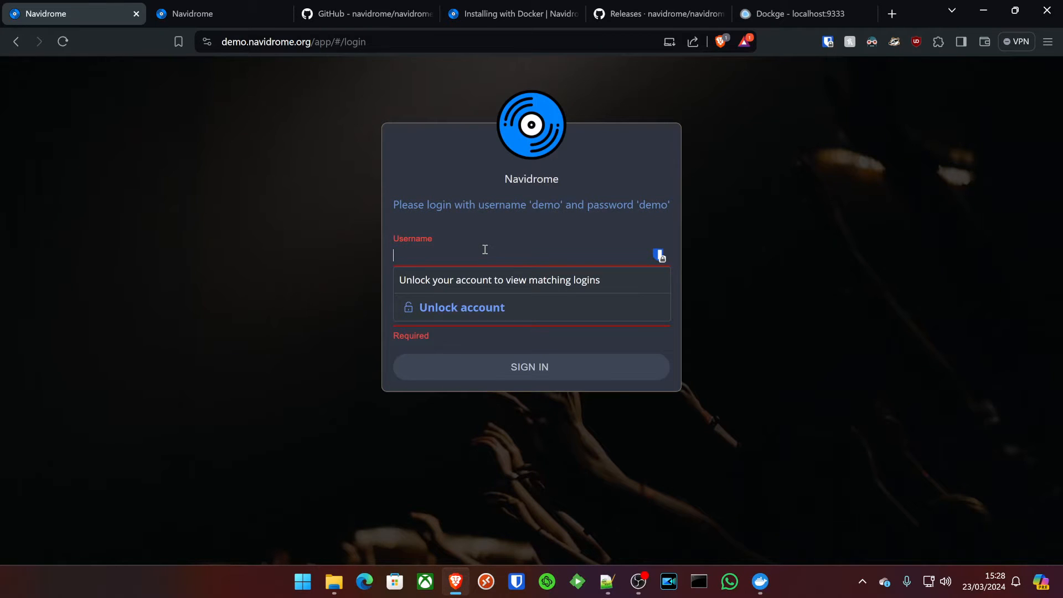
Sign in to the Navidrome demo server with username and password 'demo'
type("d")
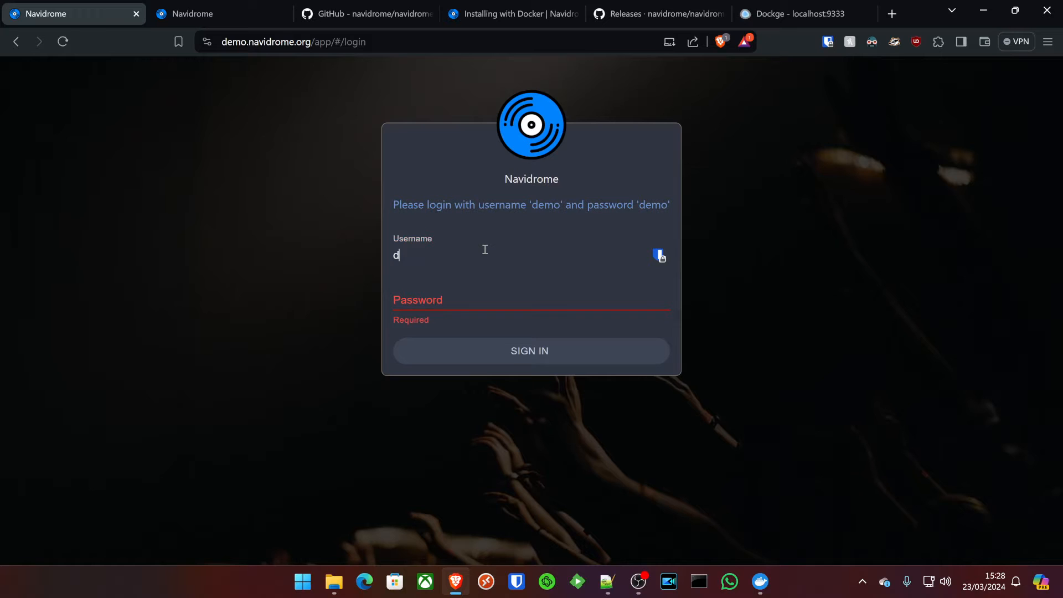
type("demo")
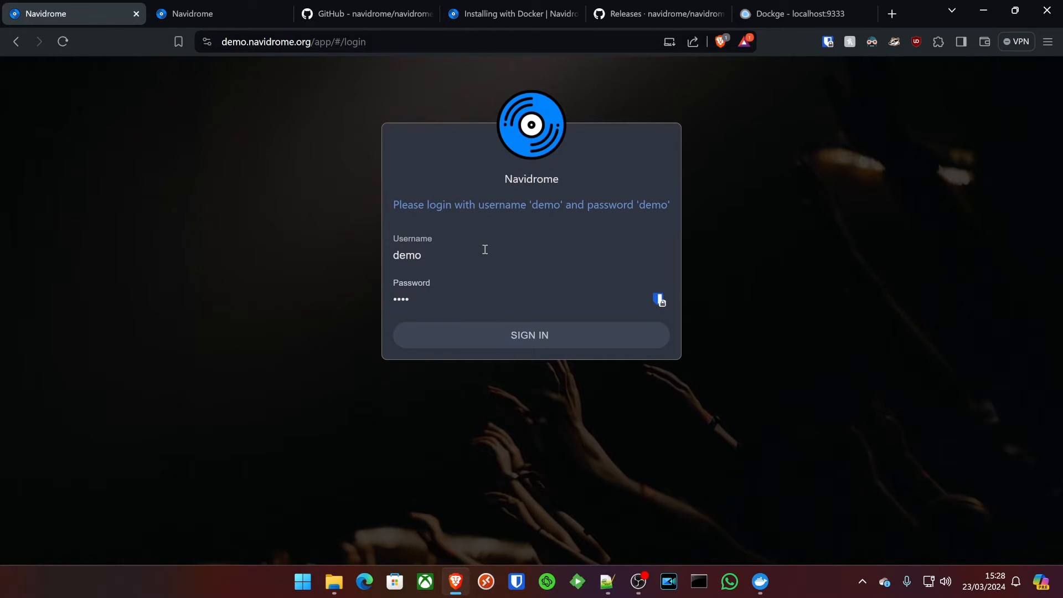
left_click(531, 335)
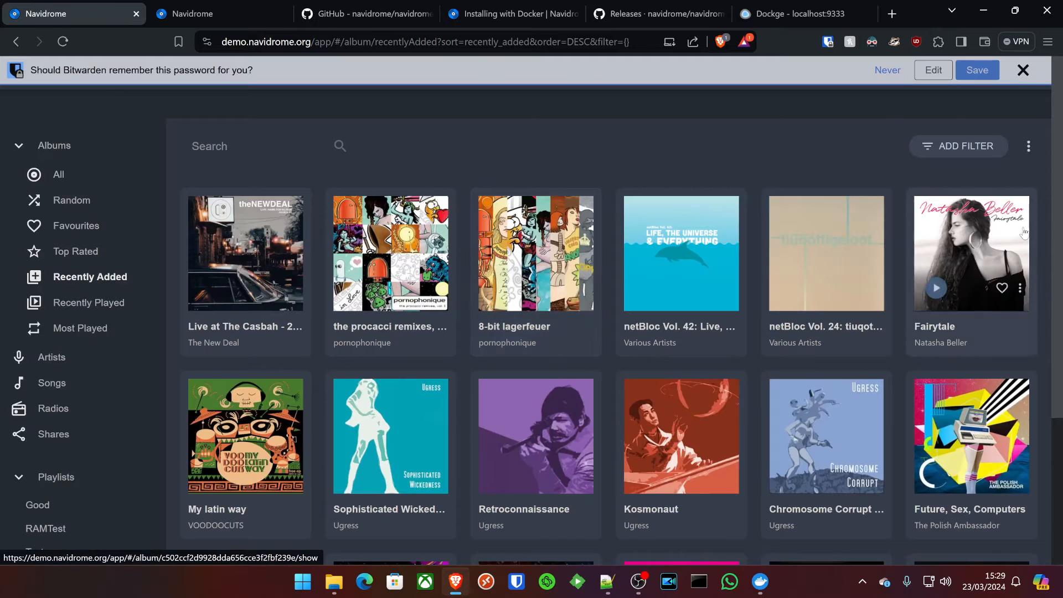
Dismiss the Bitwarden save-password bar and browse the Recently Added albums
left_click(1023, 70)
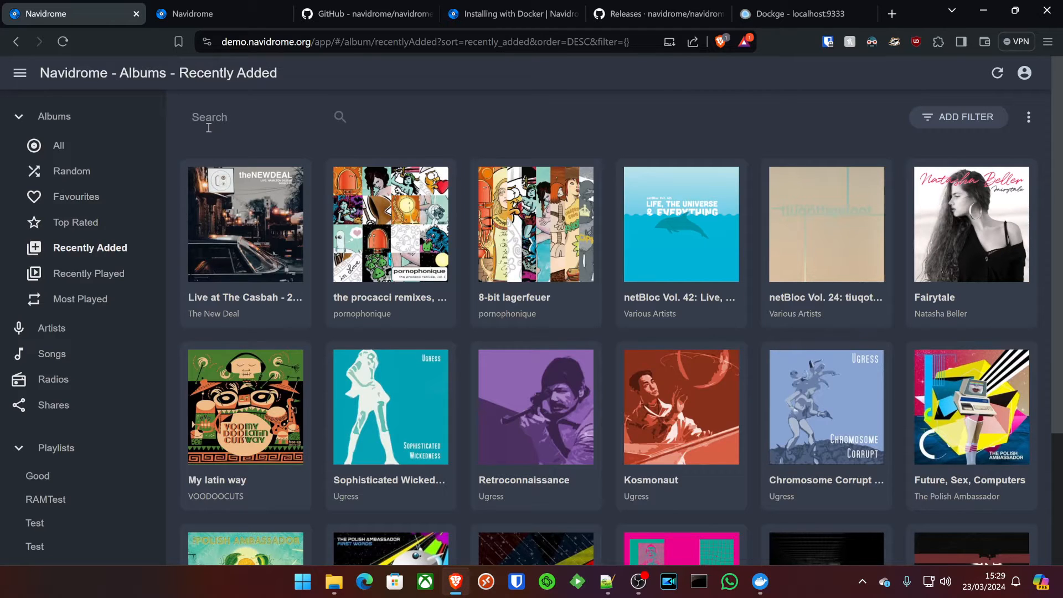
mouse_move(283, 81)
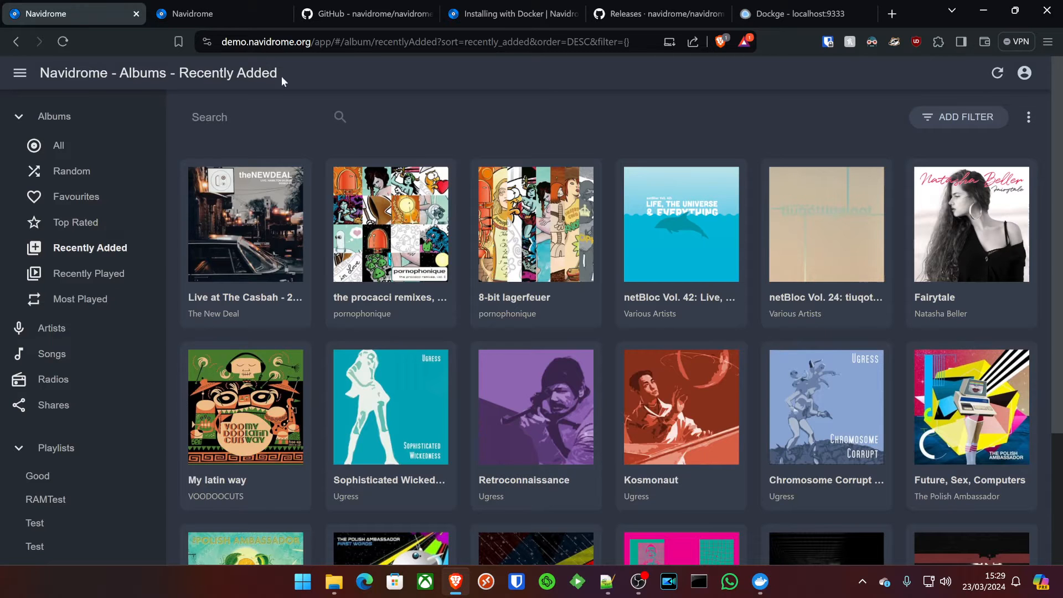
scroll("down", 3)
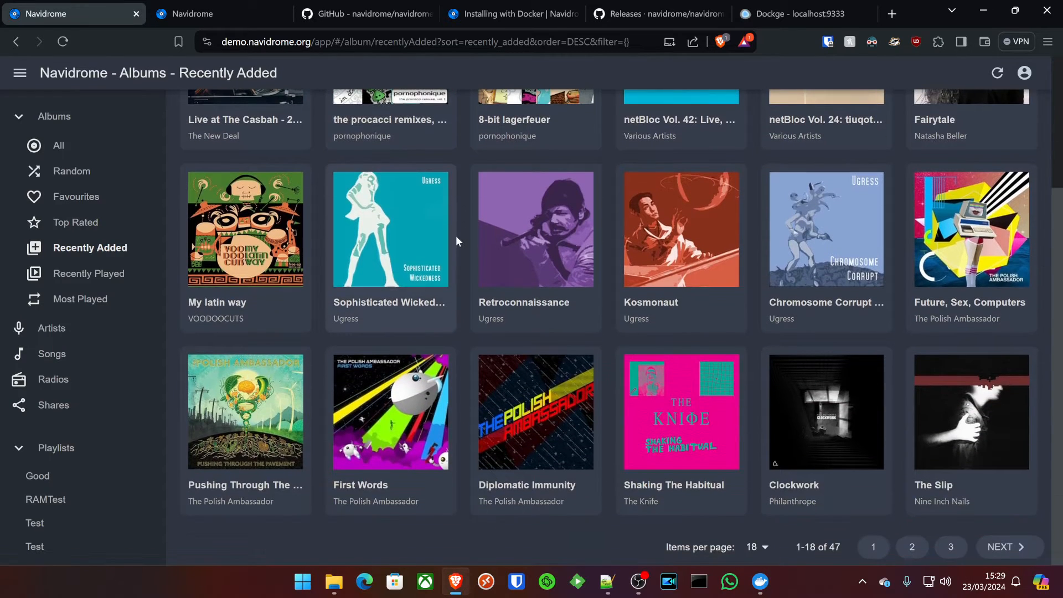
scroll("up", 3)
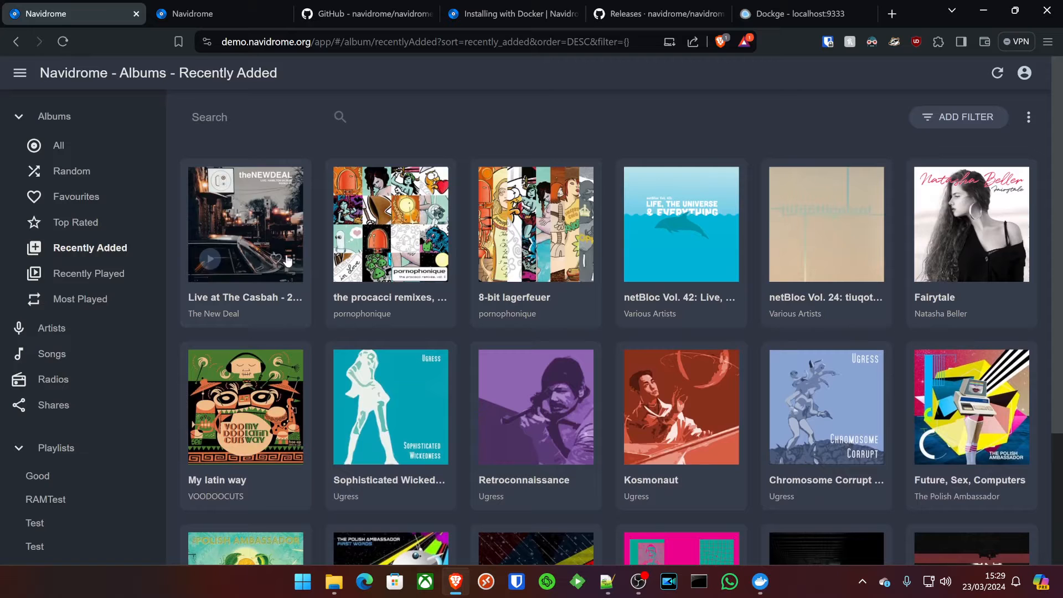
mouse_move(60, 335)
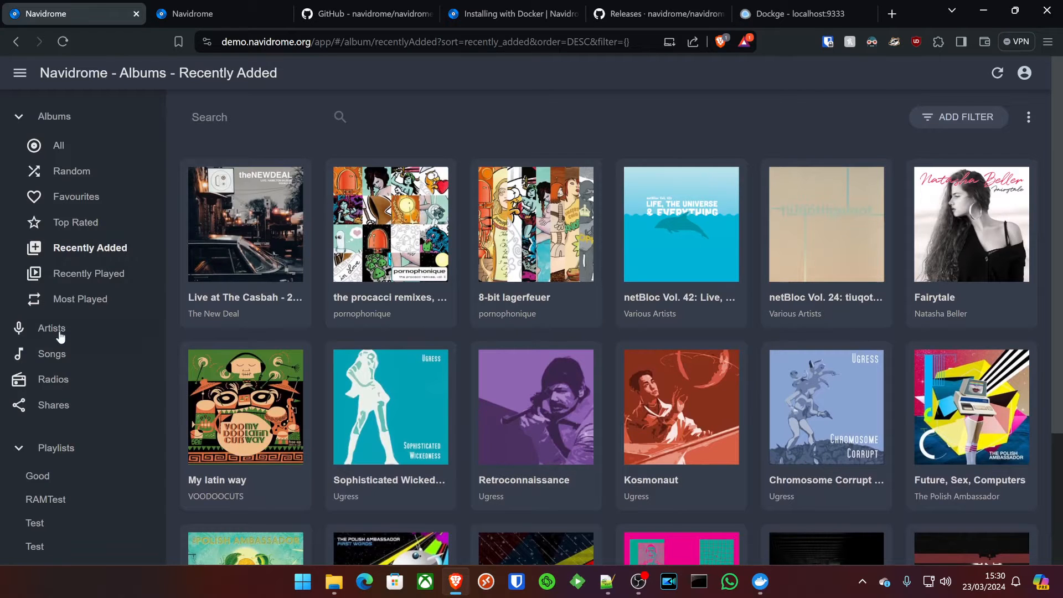
Browse the Artists, Songs, Radios, Random and Favourites library pages
left_click(51, 329)
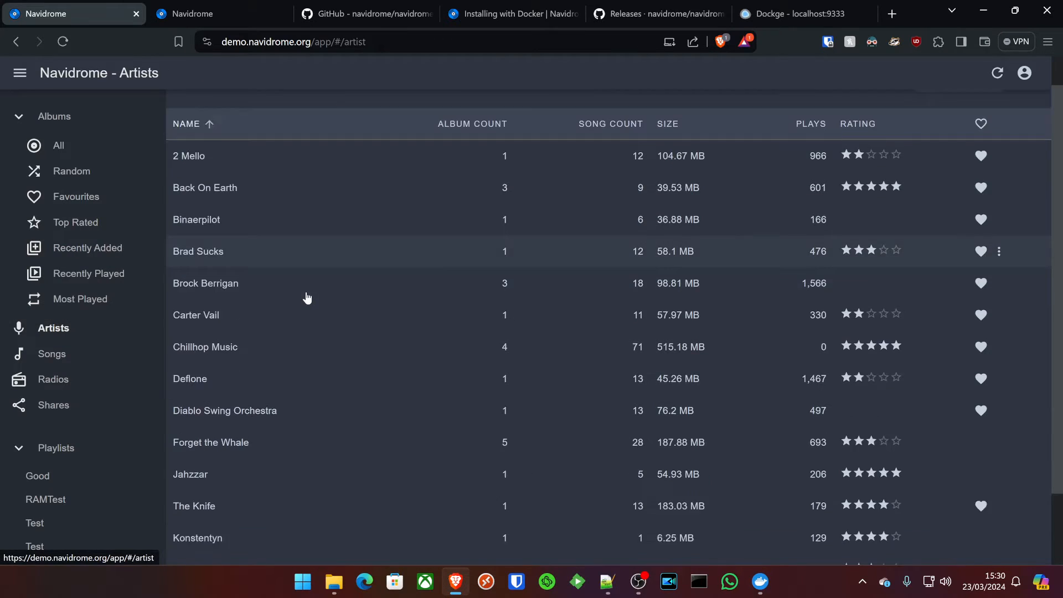
left_click(52, 353)
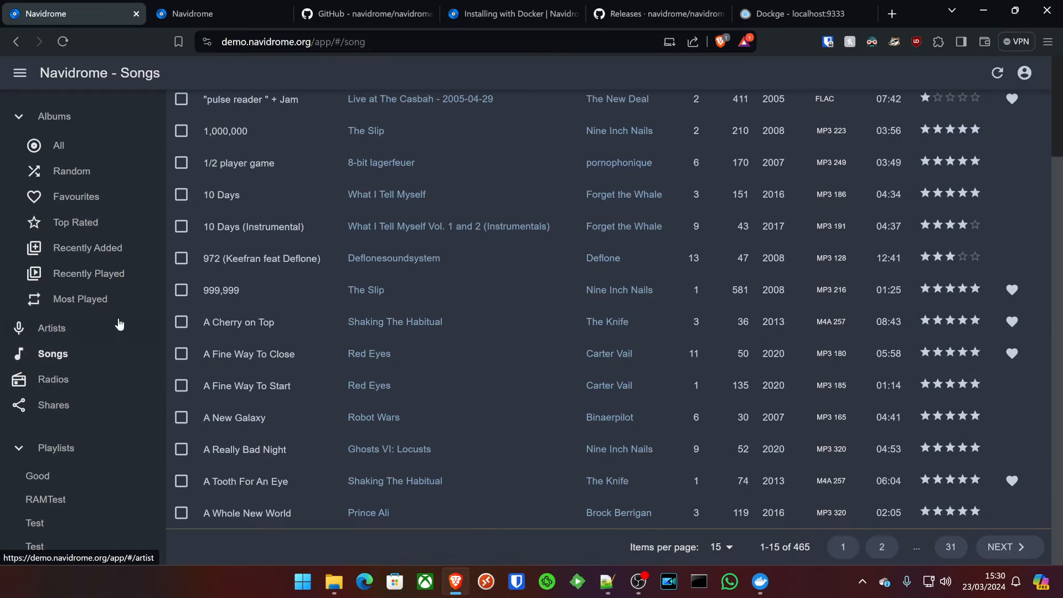
left_click(54, 379)
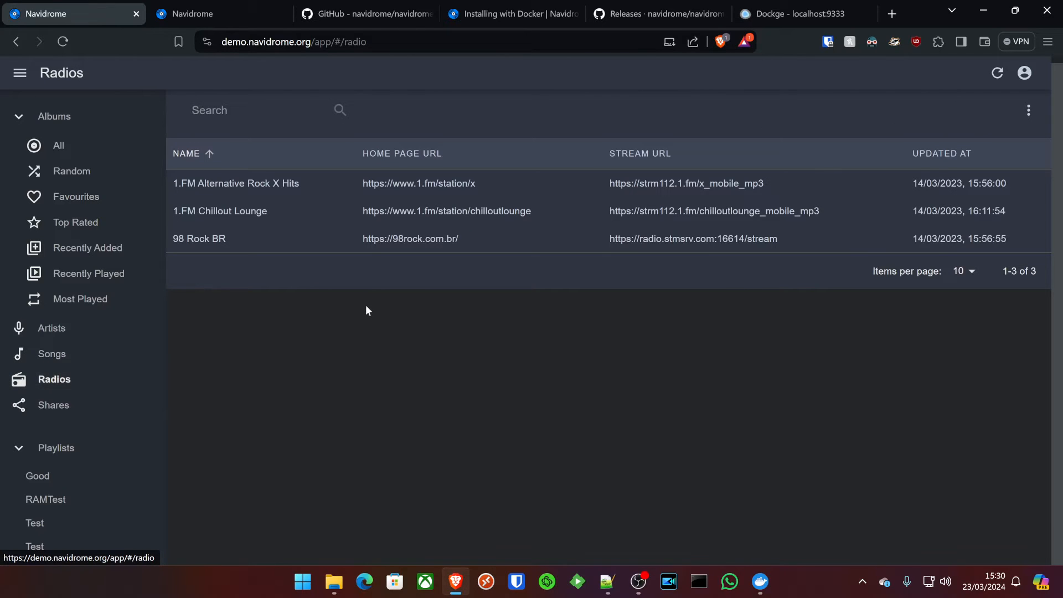
mouse_move(72, 171)
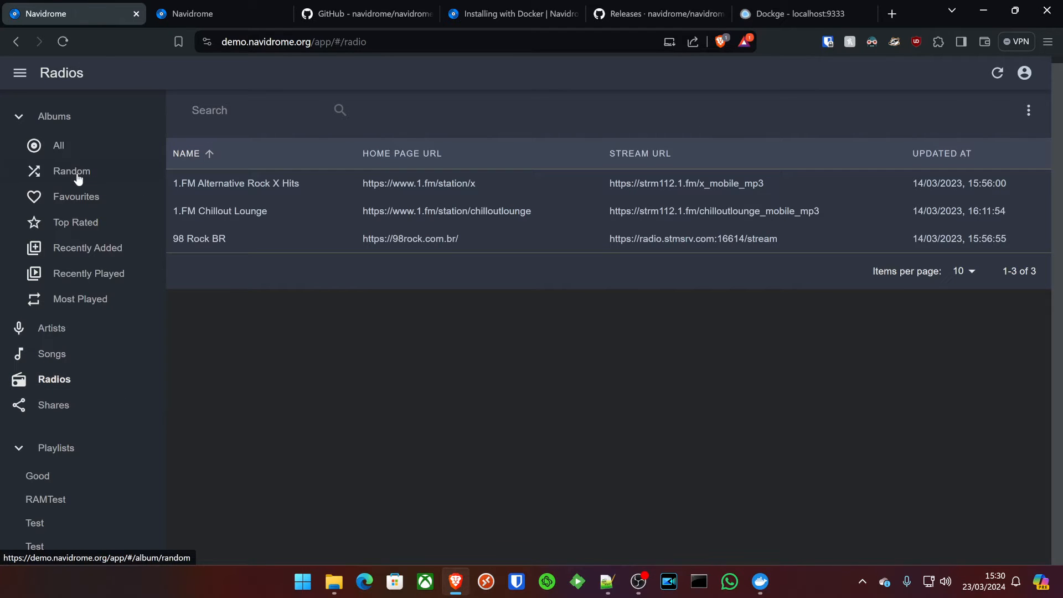
left_click(72, 171)
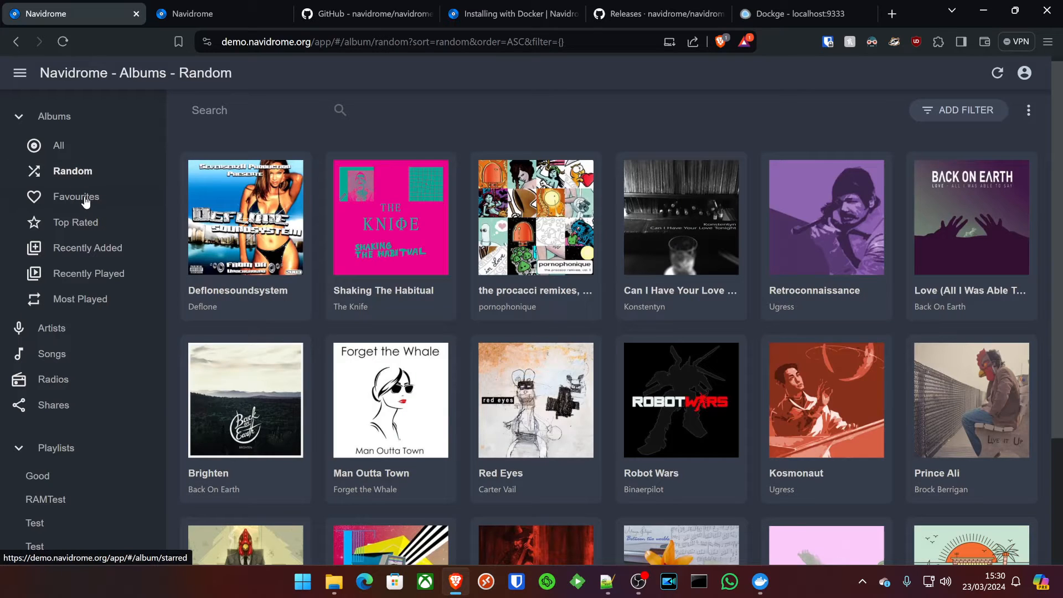
left_click(76, 196)
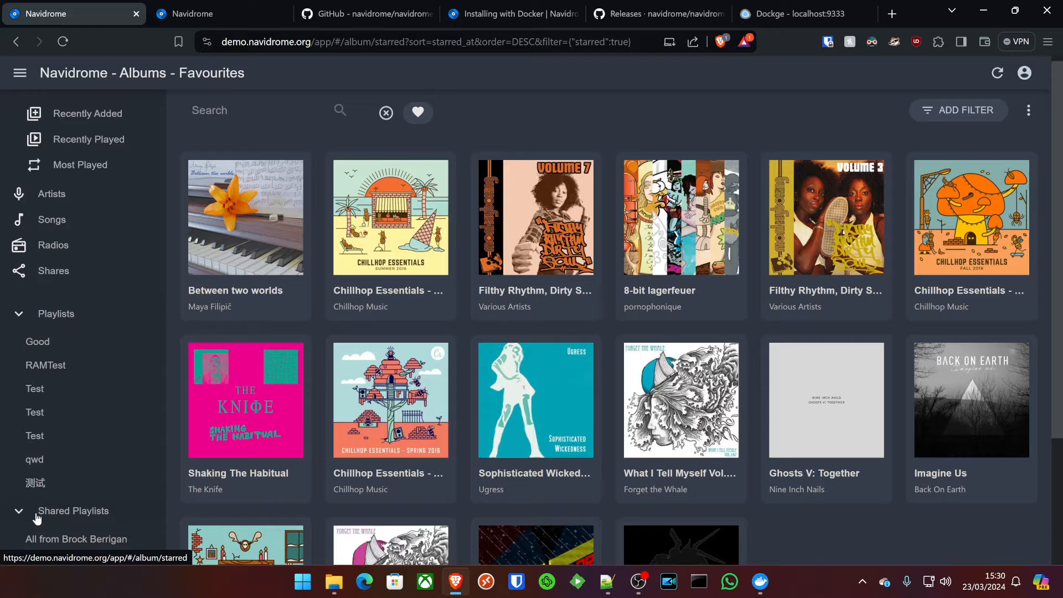
mouse_move(992, 93)
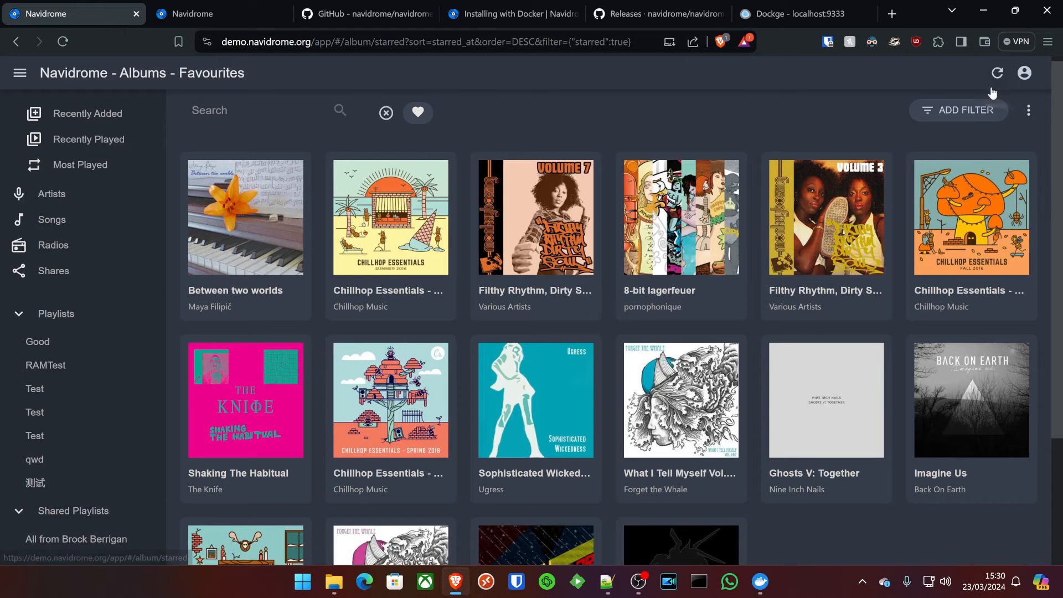
left_click(1024, 73)
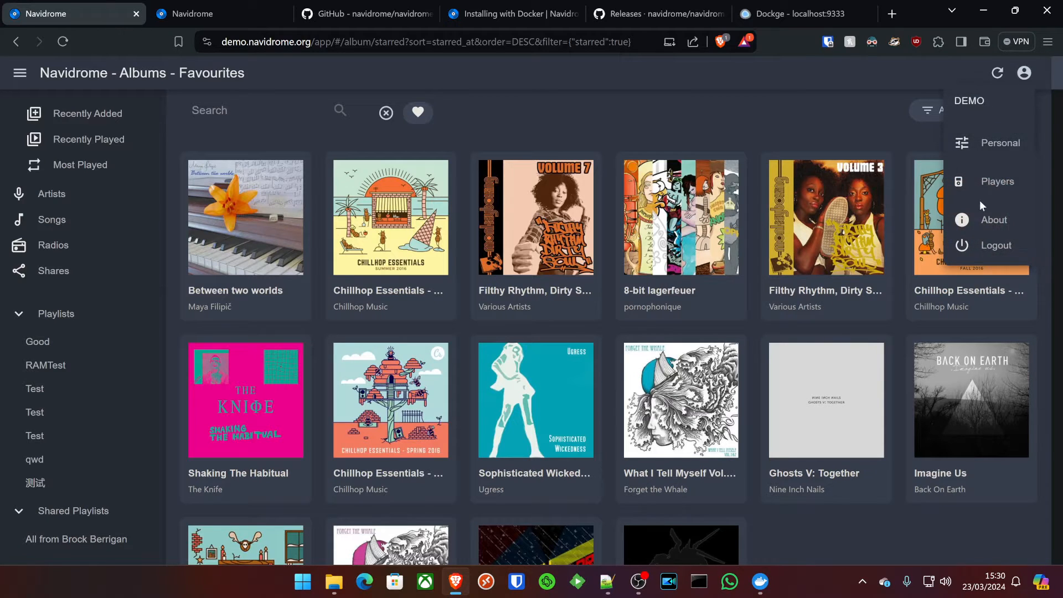
Change the personal theme from Nord to Spotify-ish and view the songs list
left_click(1000, 142)
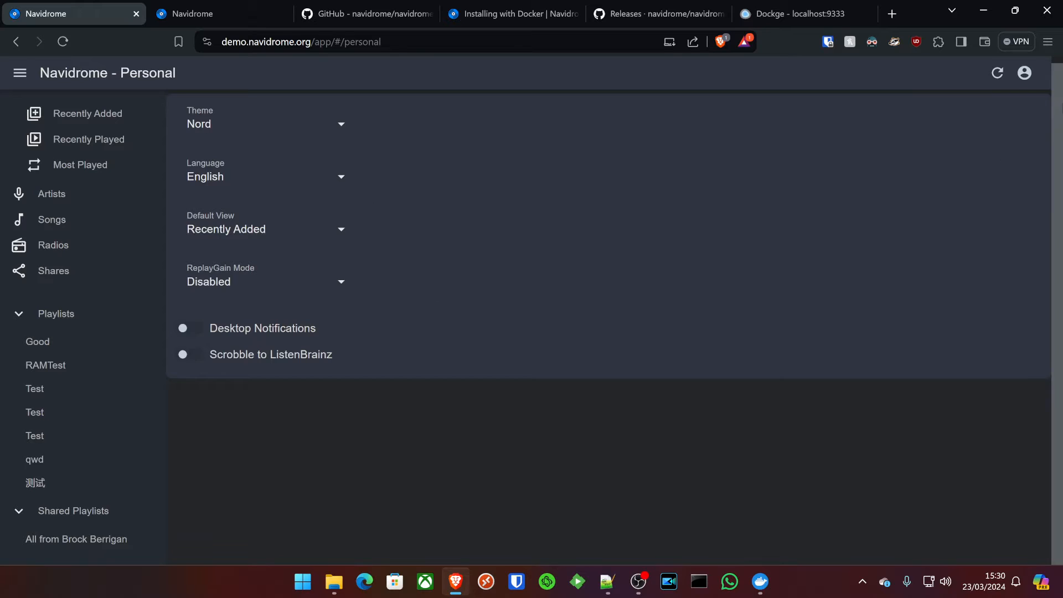
mouse_move(288, 160)
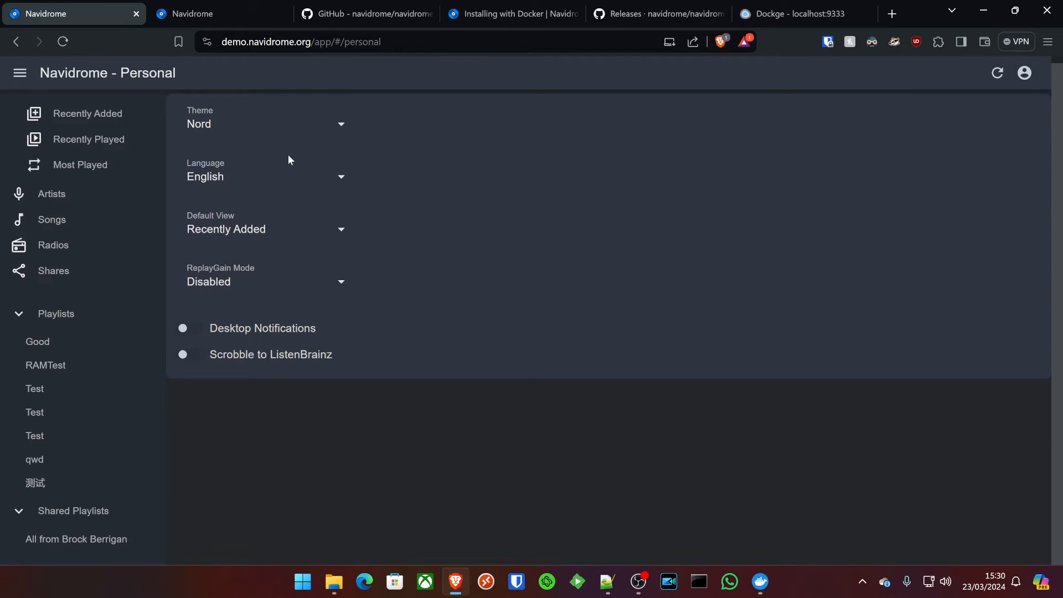
left_click(265, 123)
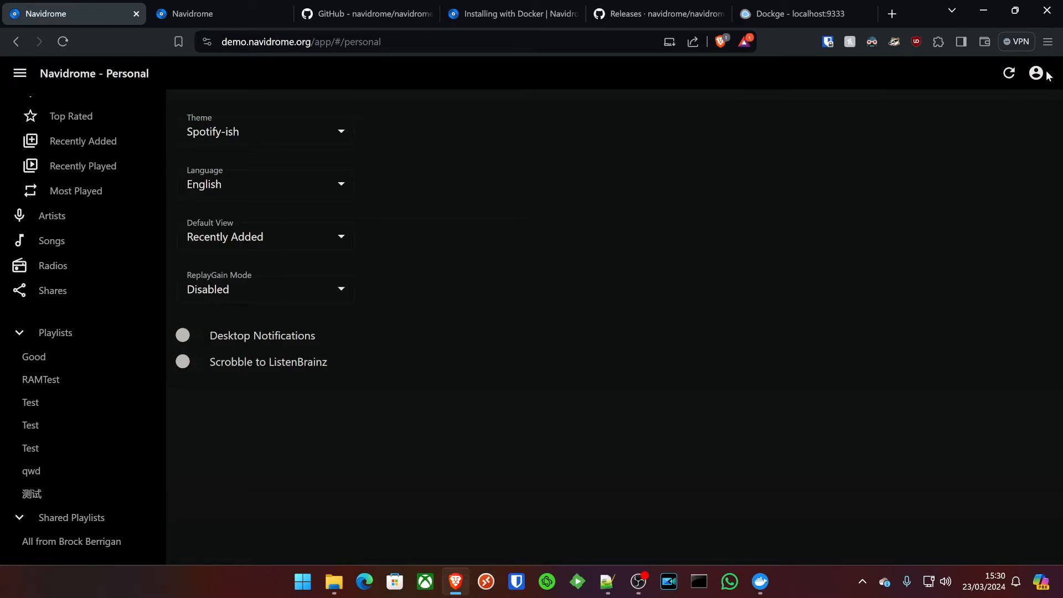
left_click(1036, 73)
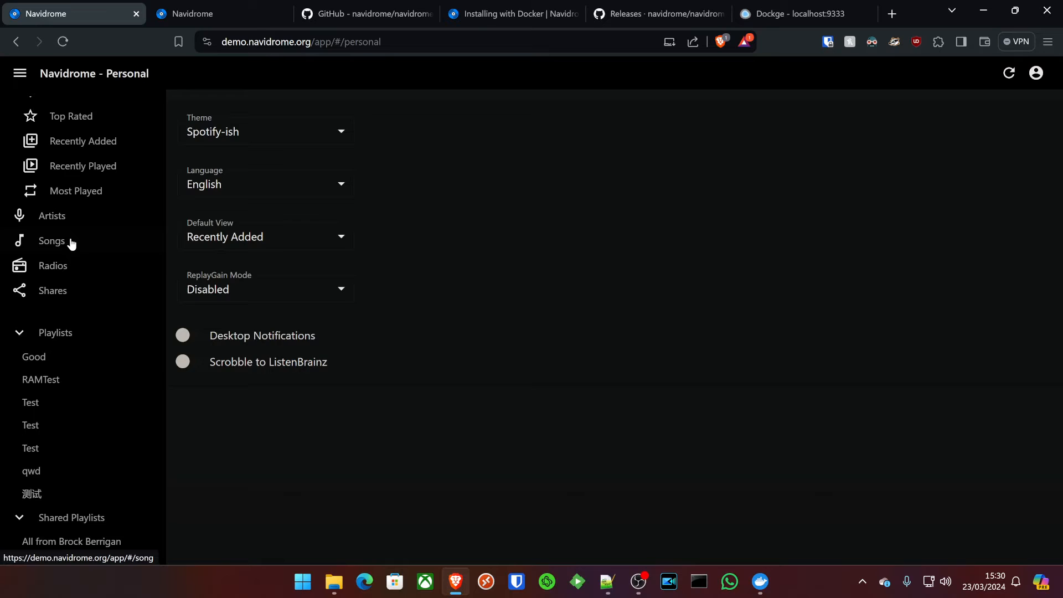
left_click(52, 241)
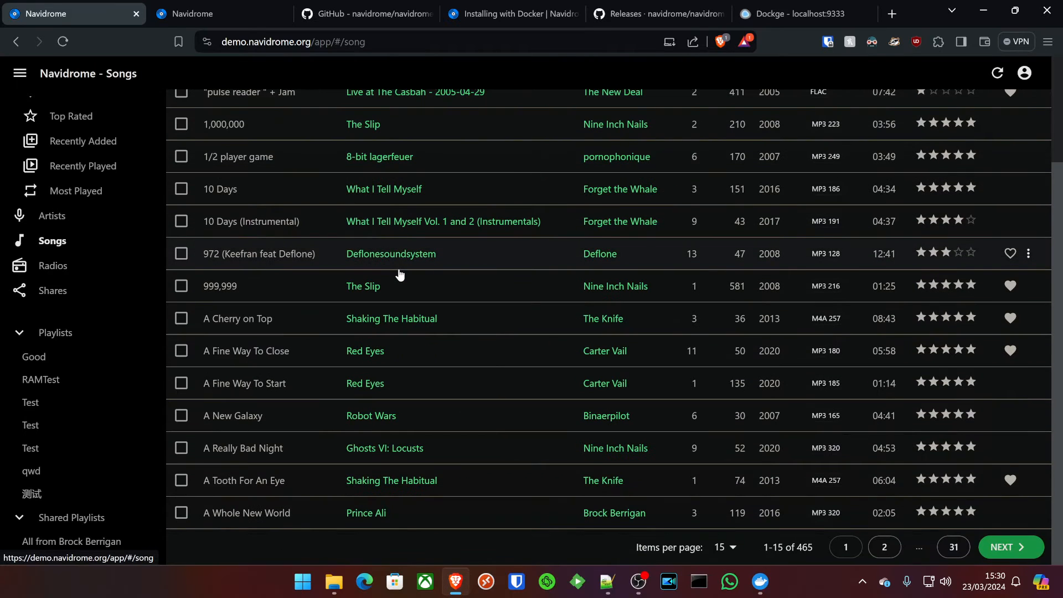
mouse_move(366, 246)
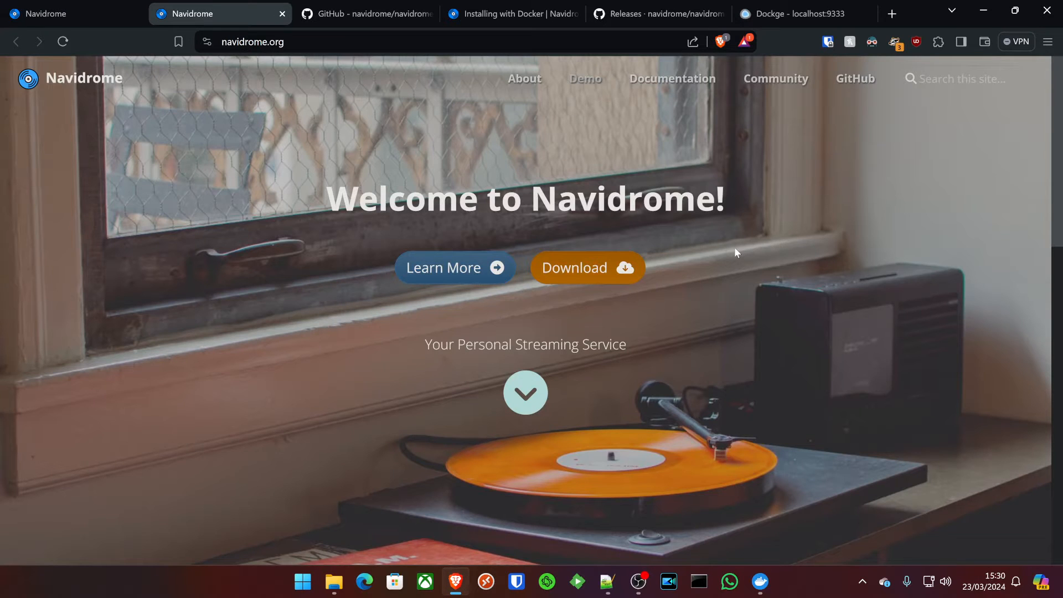
Scroll navidrome.org down to feature highlights like transcoding and the Subsonic API
scroll("down", 3)
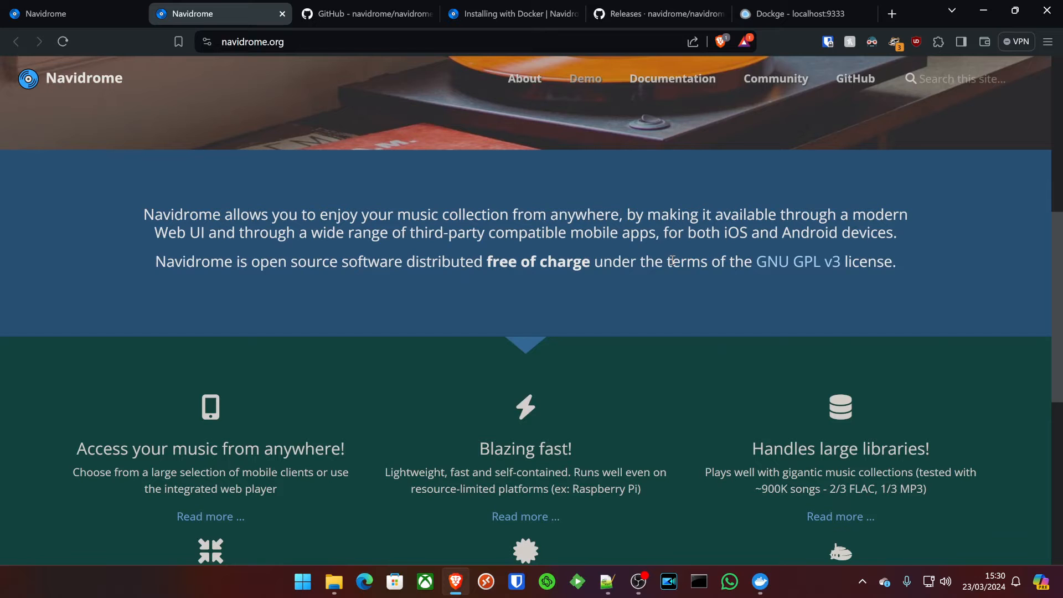
scroll("down", 3)
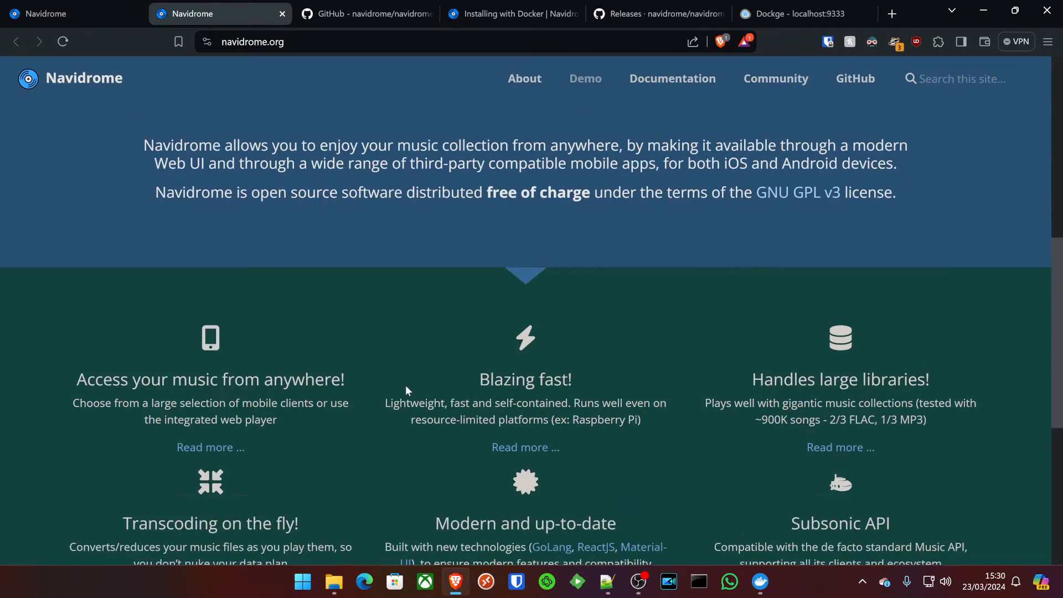
scroll("down", 3)
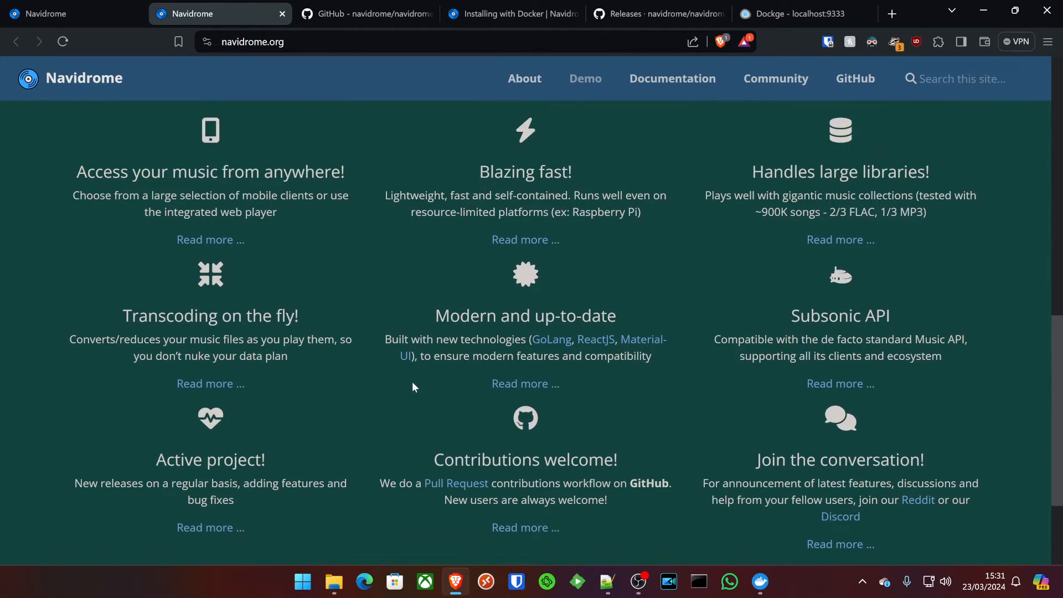
scroll("down", 3)
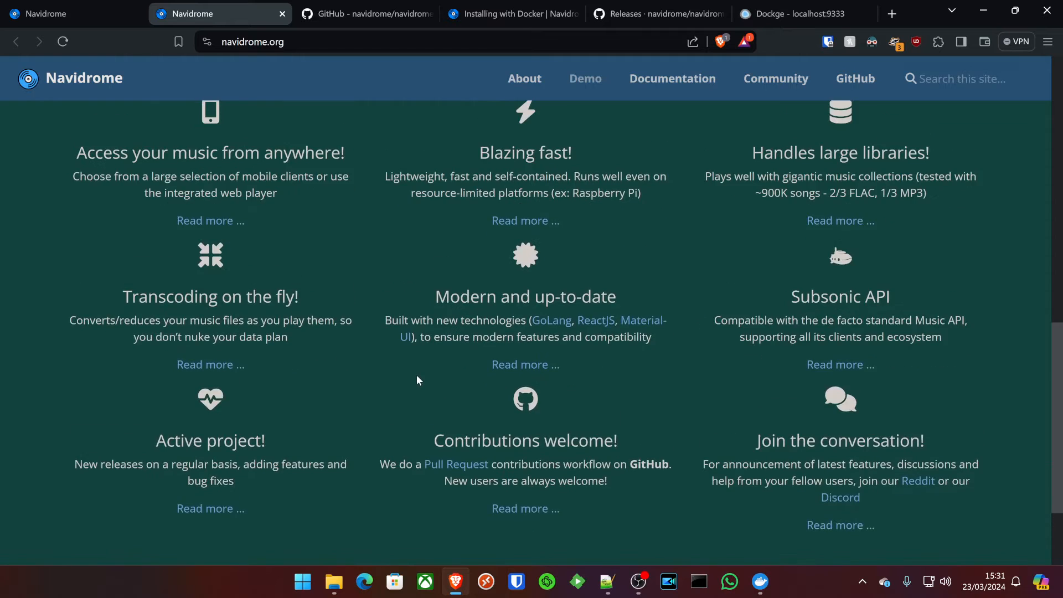
scroll("up", 3)
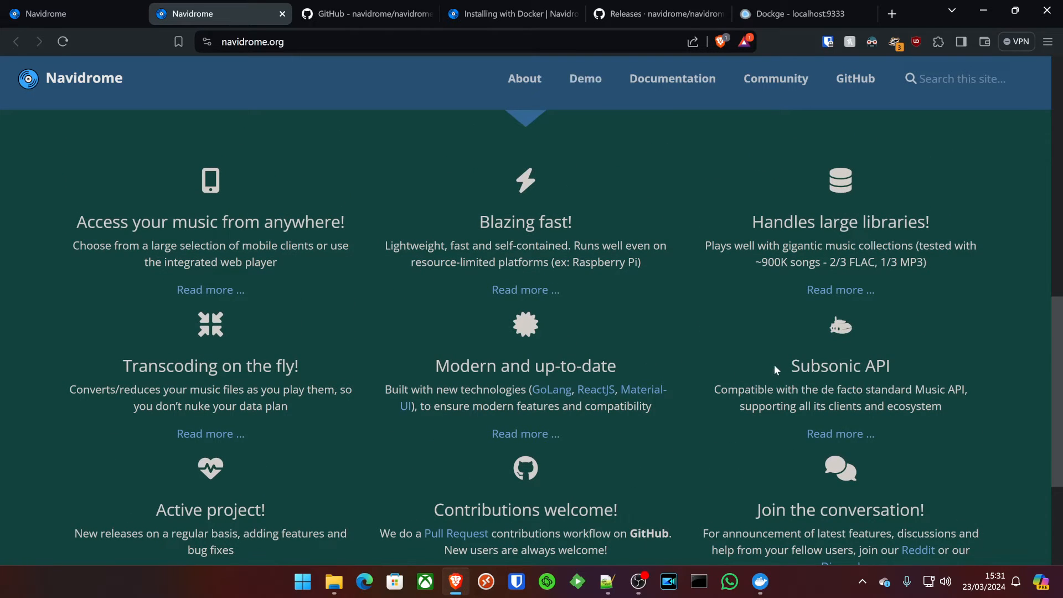
double_click(839, 365)
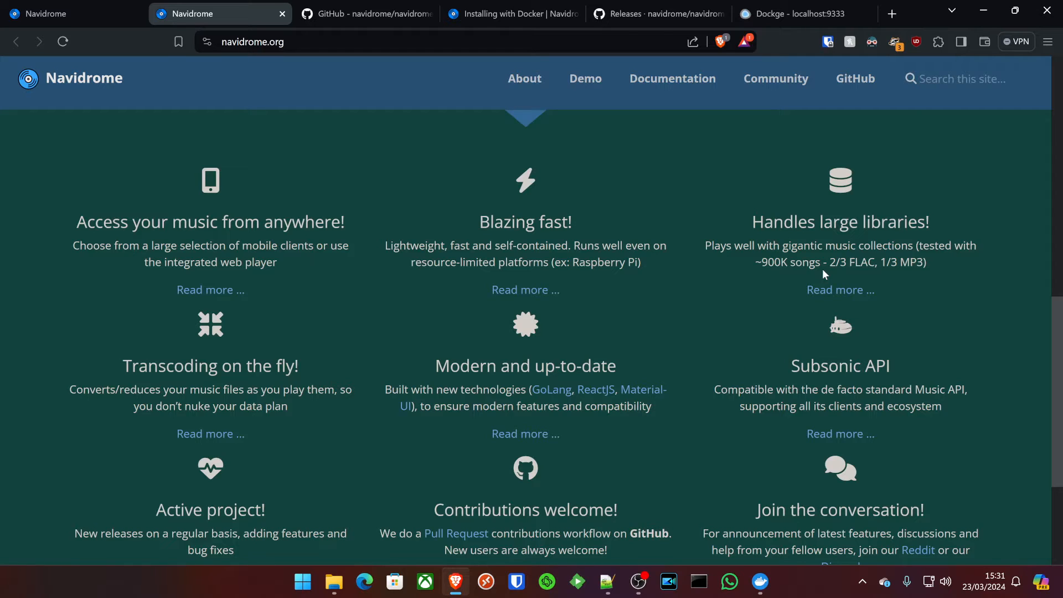
mouse_move(467, 278)
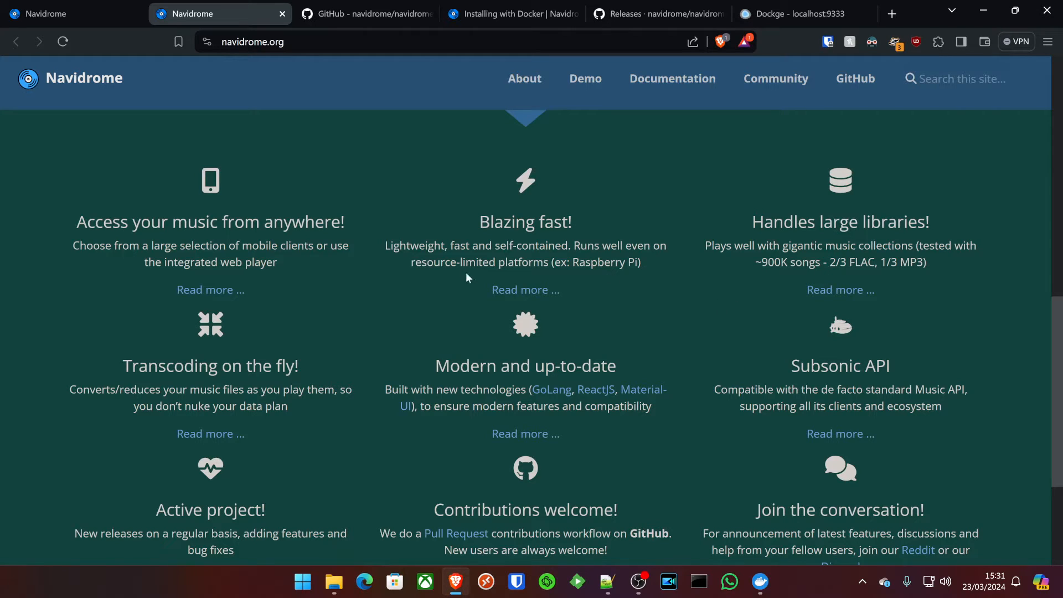
mouse_move(360, 32)
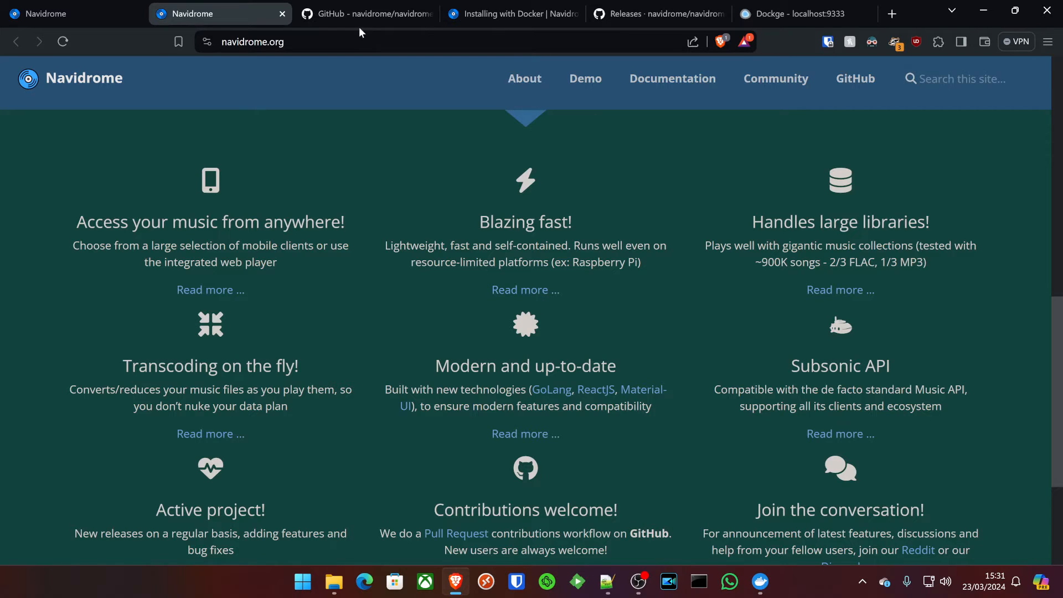
View the navidrome GitHub repo and its oldest release v0.3.0, then return to the Docker guide
left_click(366, 13)
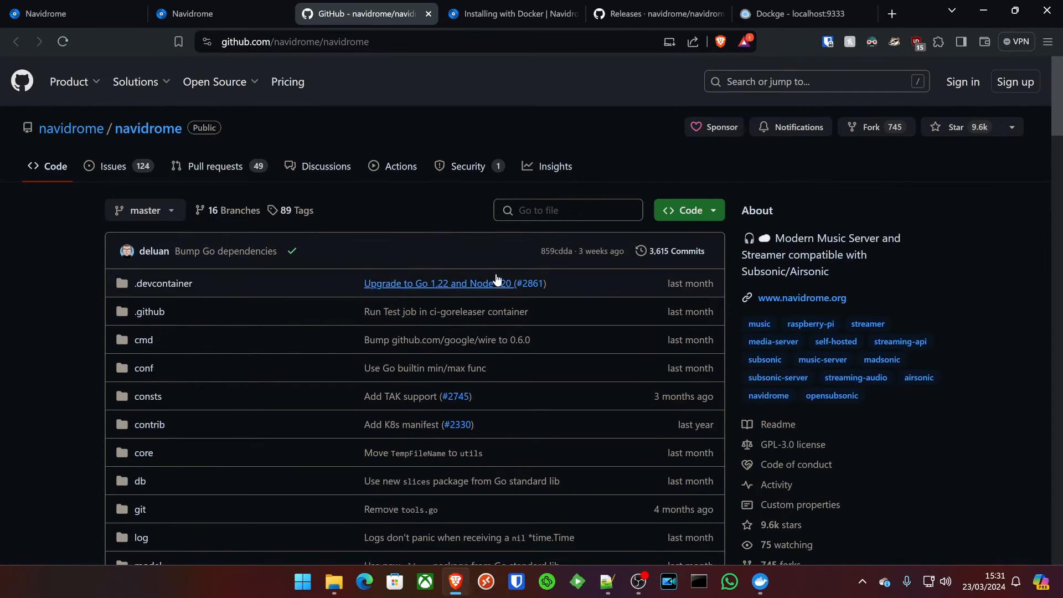
mouse_move(913, 154)
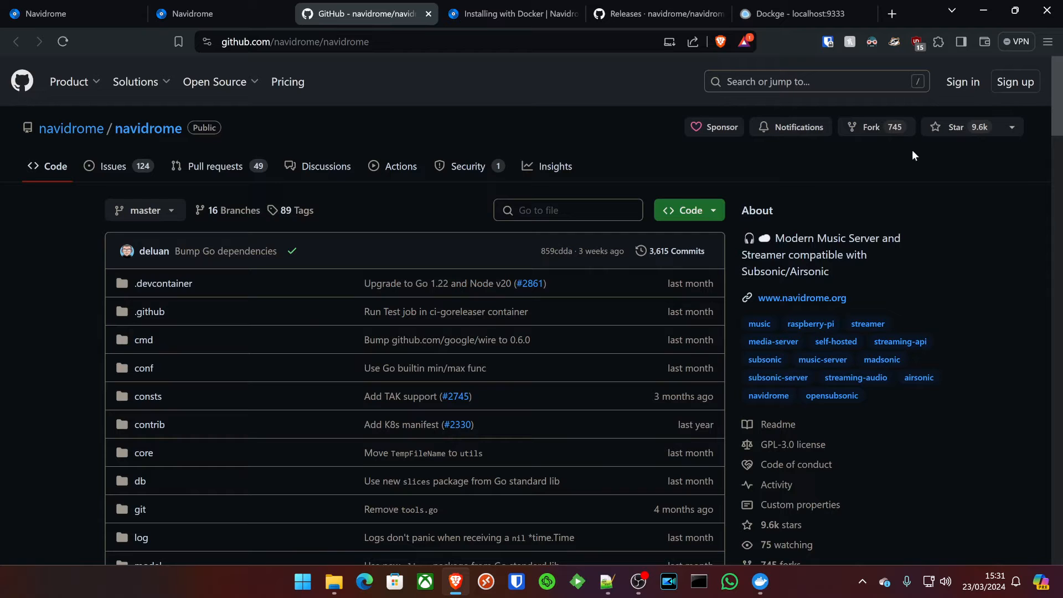
mouse_move(973, 153)
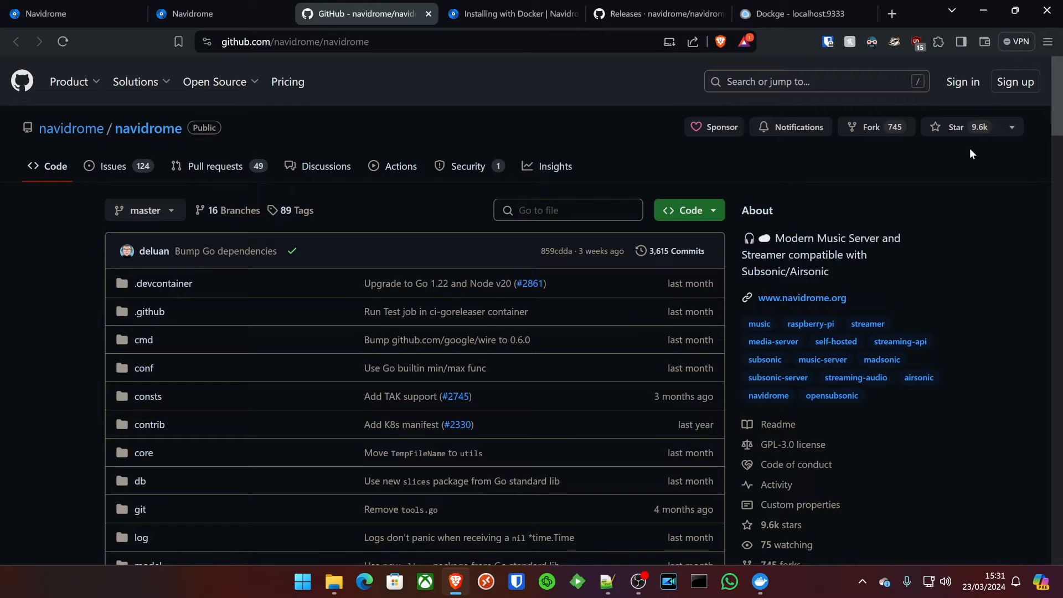
mouse_move(889, 265)
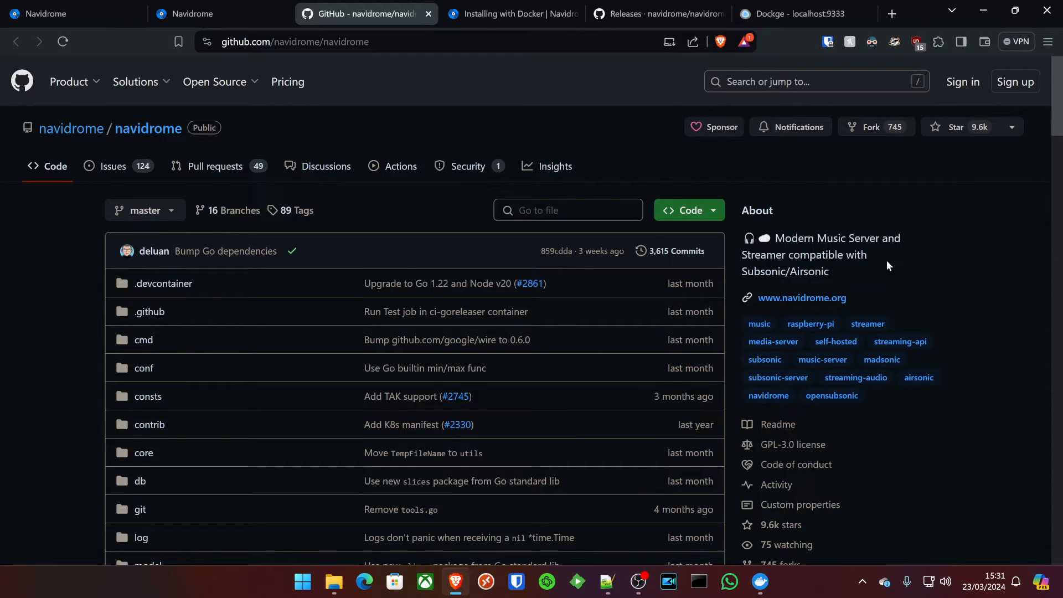
scroll("down", 3)
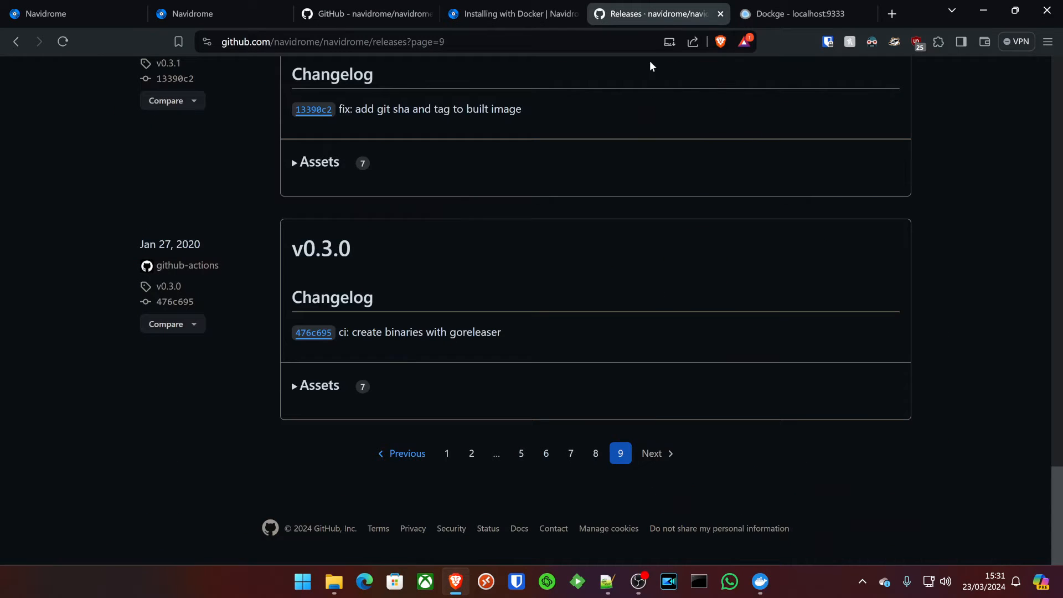
mouse_move(286, 309)
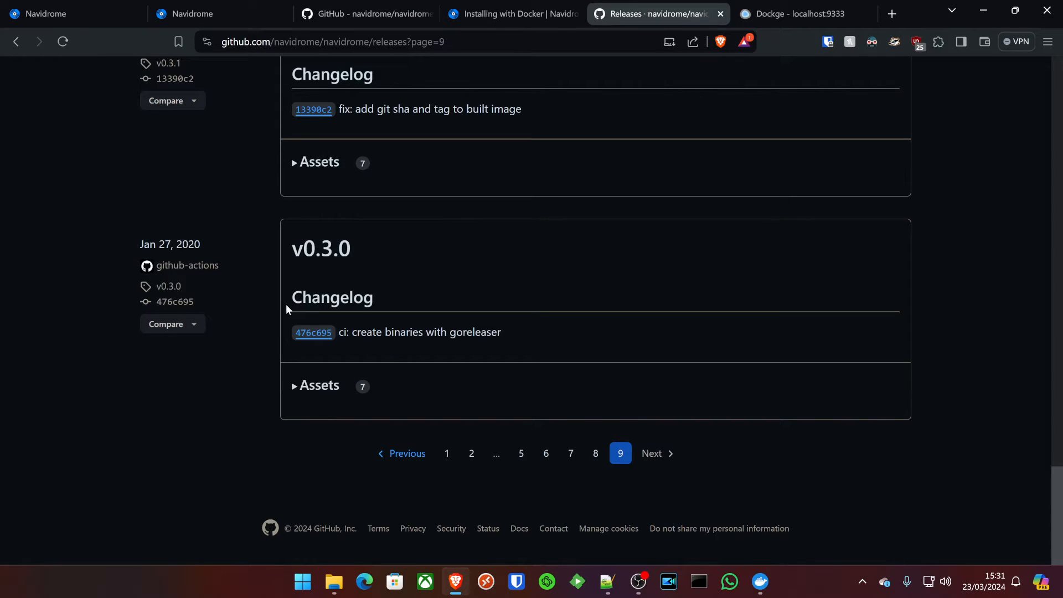
mouse_move(577, 111)
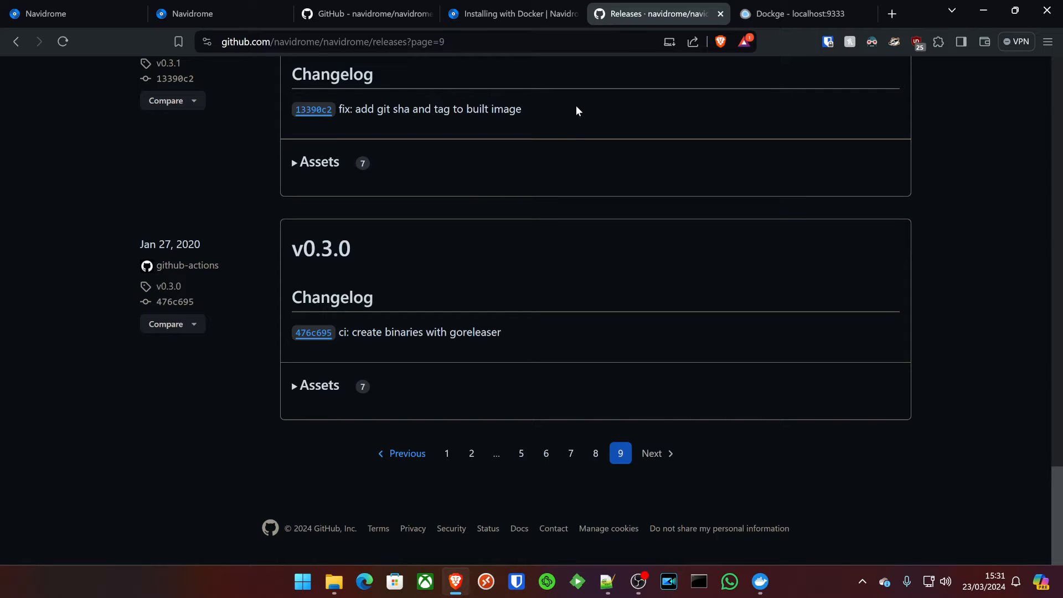
mouse_move(547, 39)
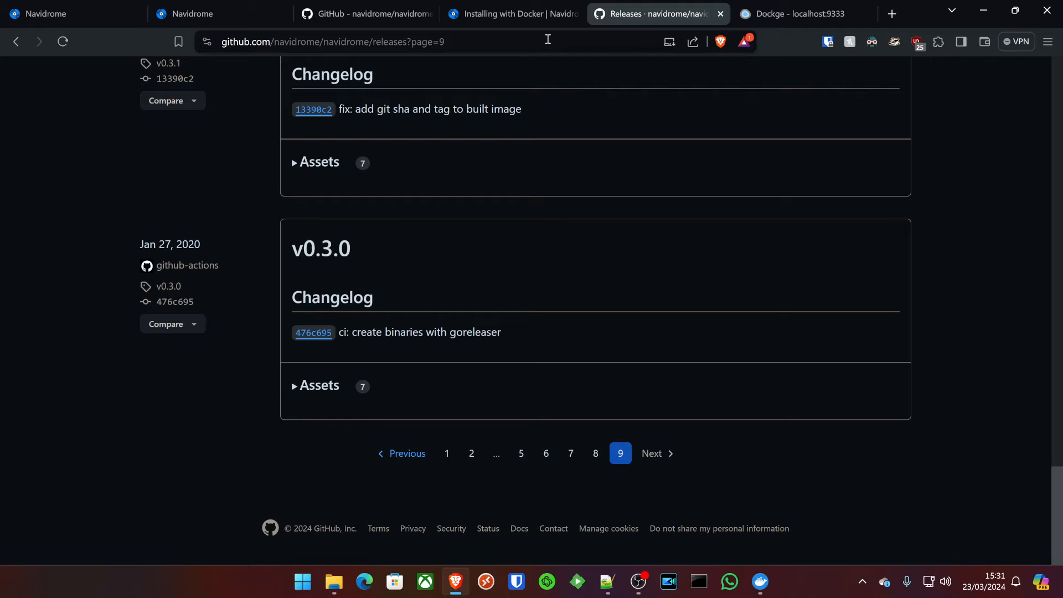
left_click(511, 13)
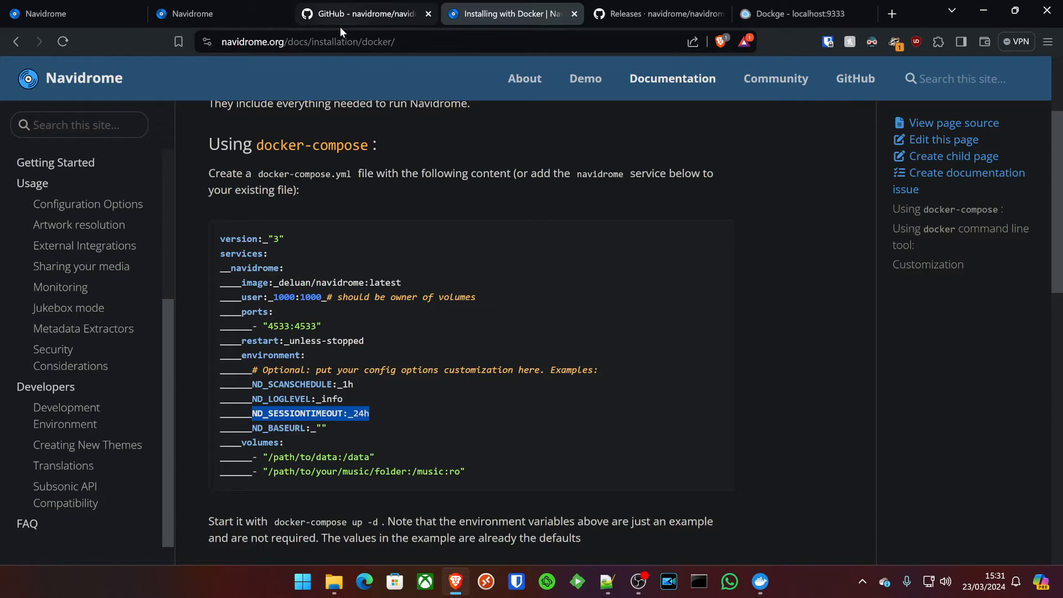
mouse_move(366, 13)
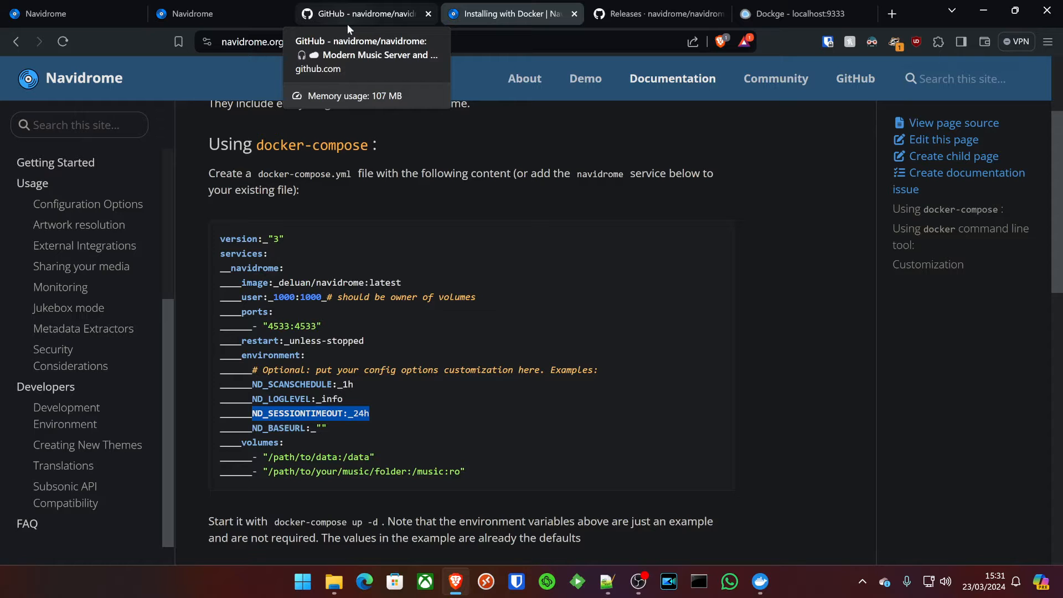
mouse_move(792, 13)
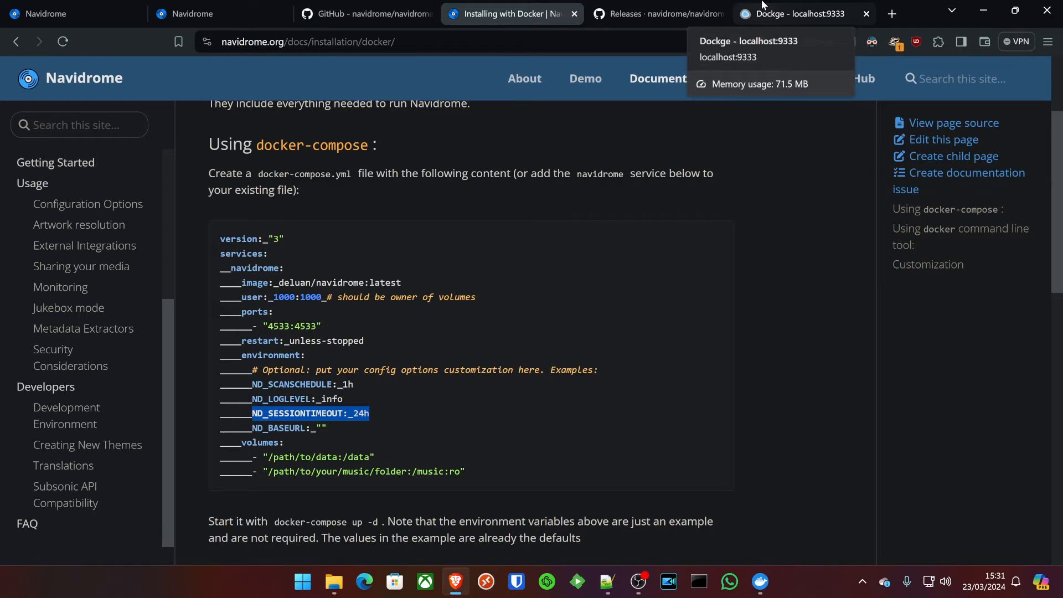
Read the navidrome README's Features and Screenshots, then scroll back to the file list
left_click(366, 13)
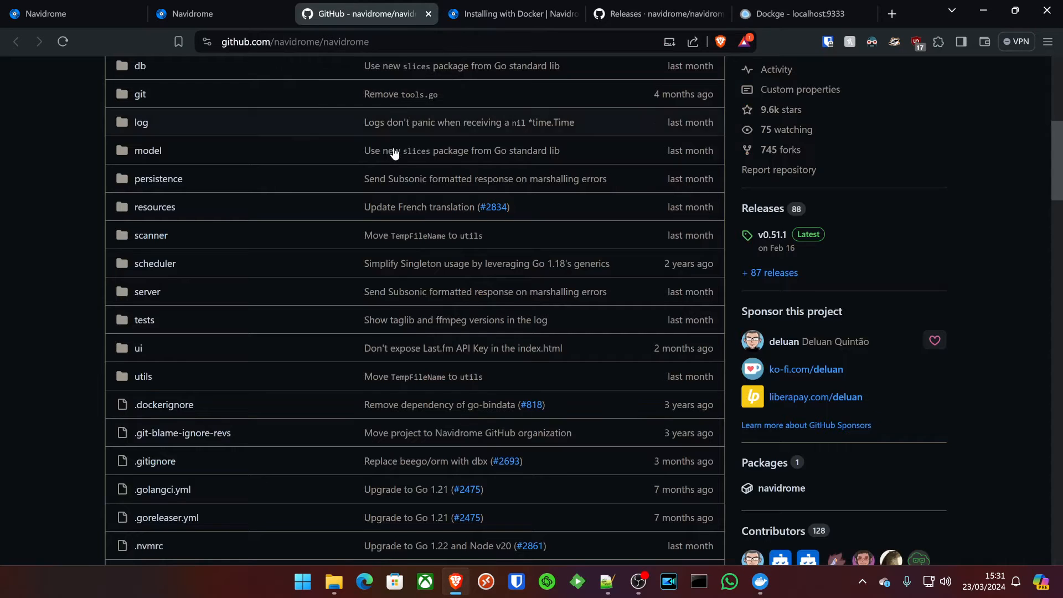
scroll("down", 3)
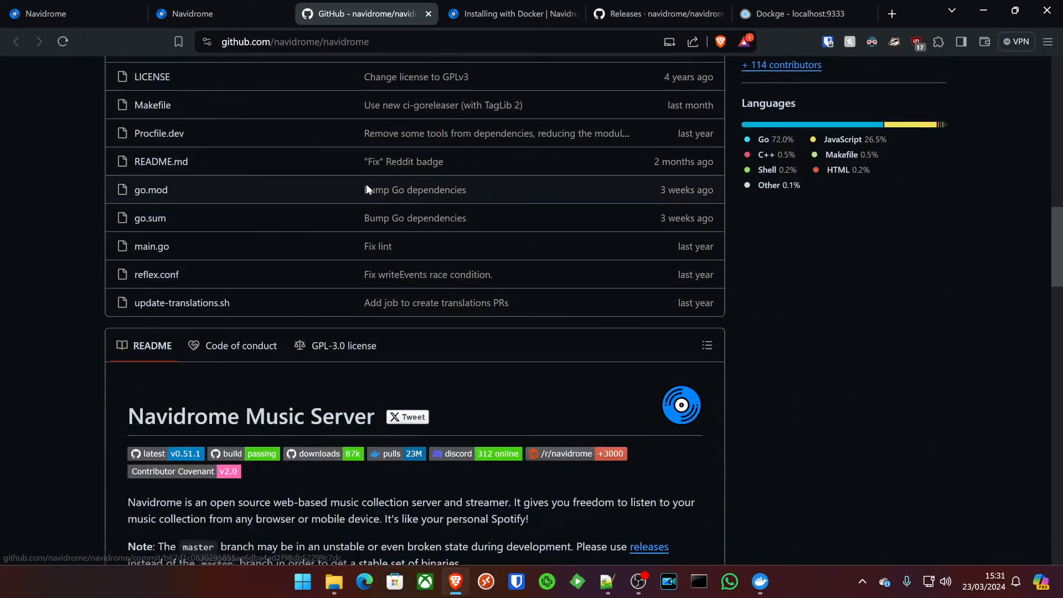
scroll("down", 3)
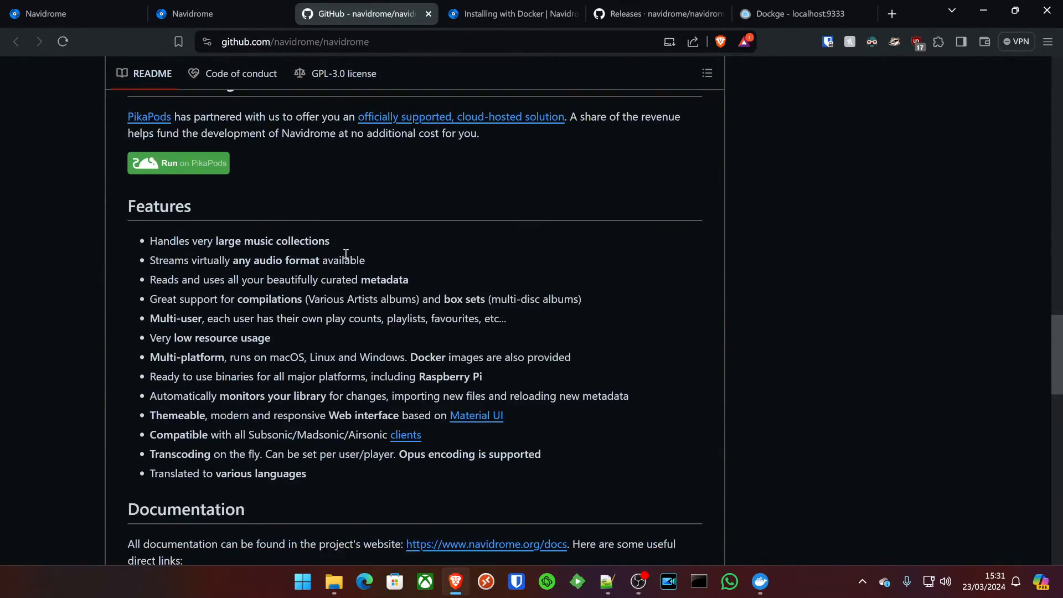
scroll("down", 3)
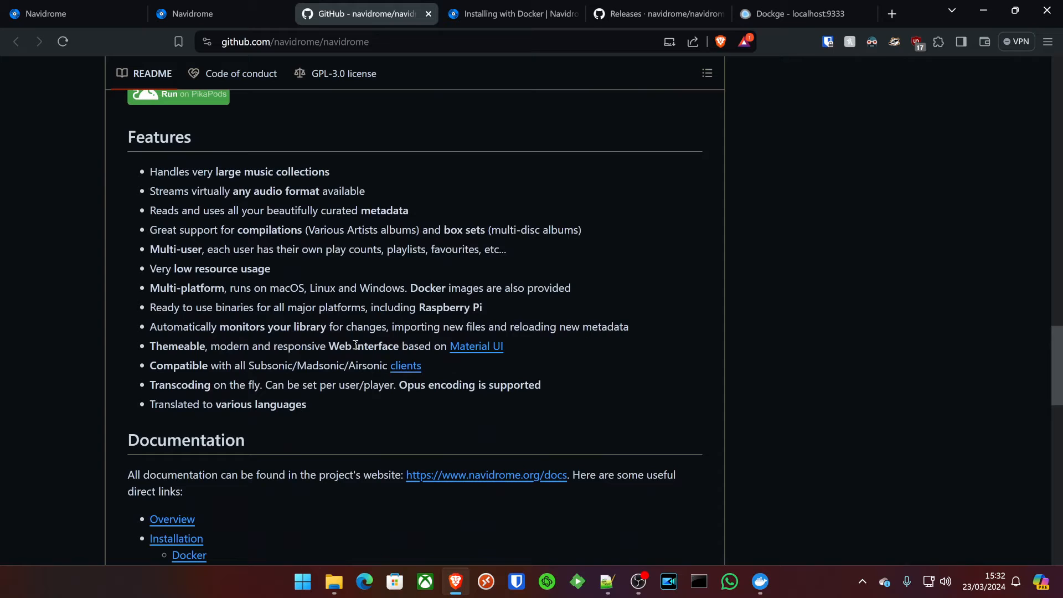
mouse_move(73, 300)
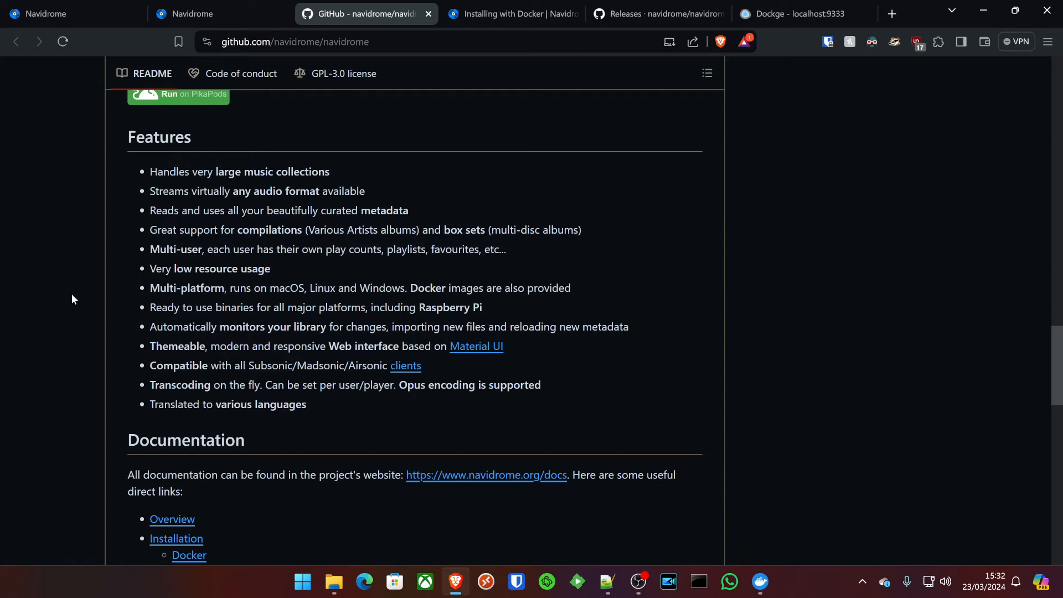
mouse_move(398, 182)
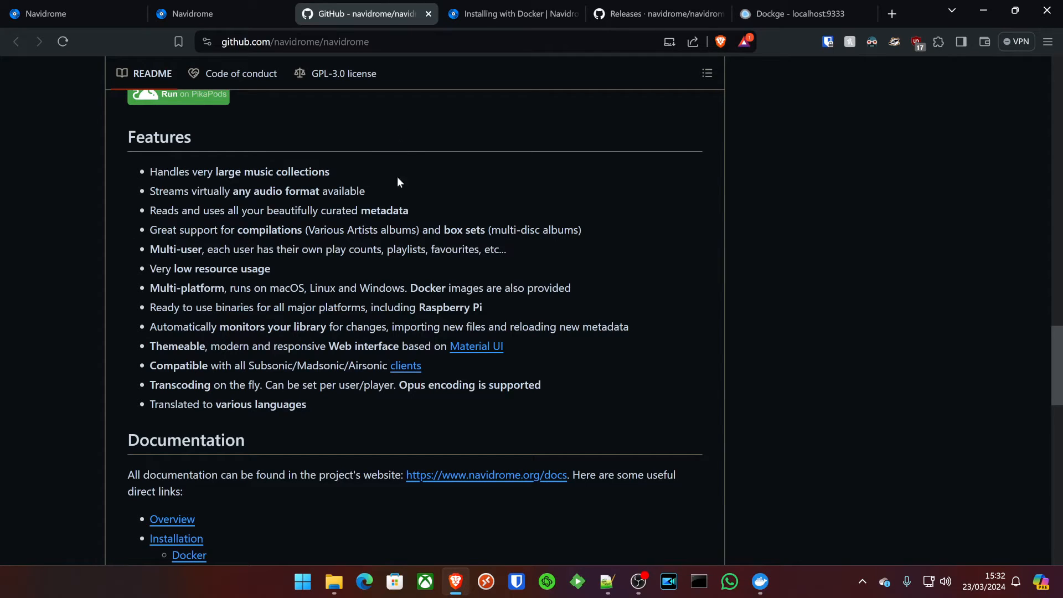
mouse_move(353, 301)
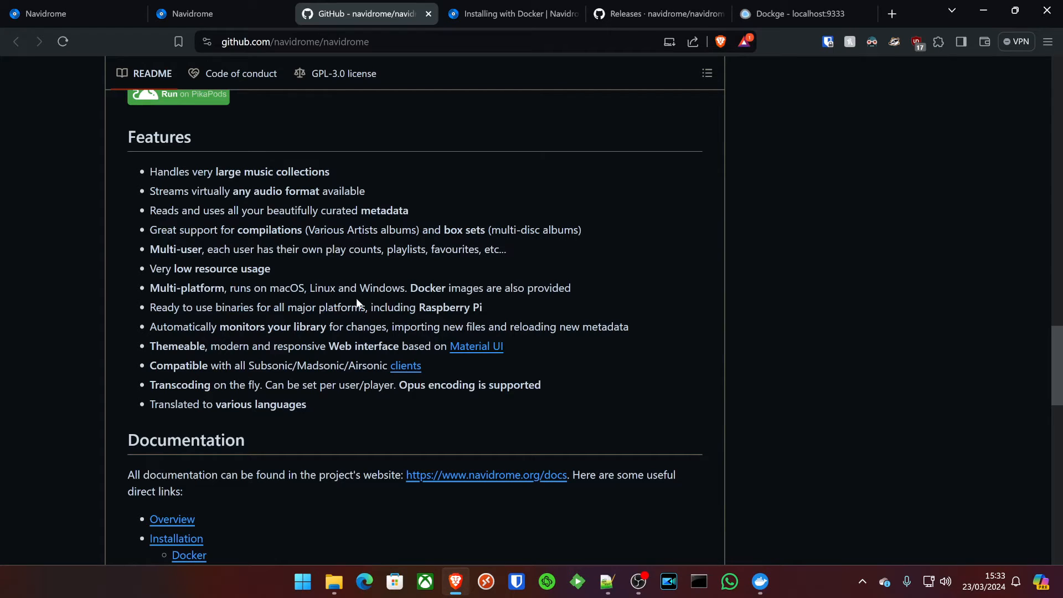
mouse_move(351, 385)
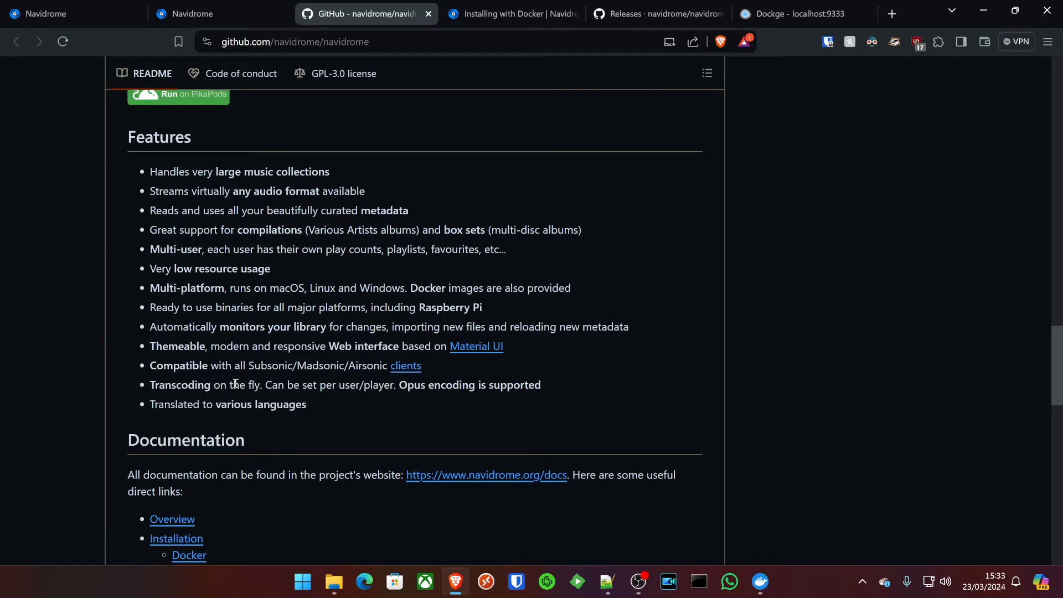
scroll("up", 3)
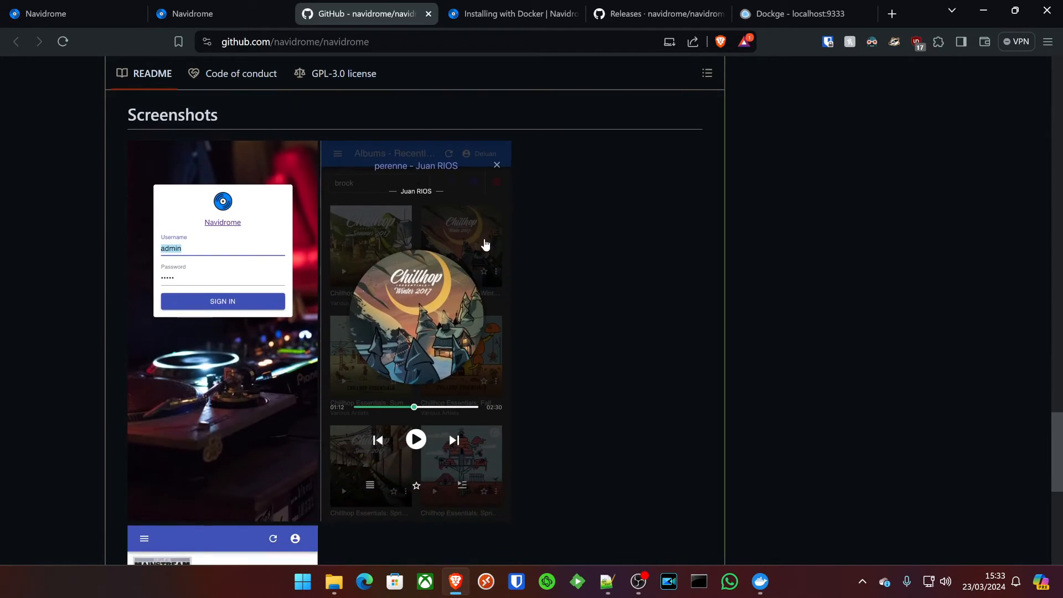
scroll("down", 3)
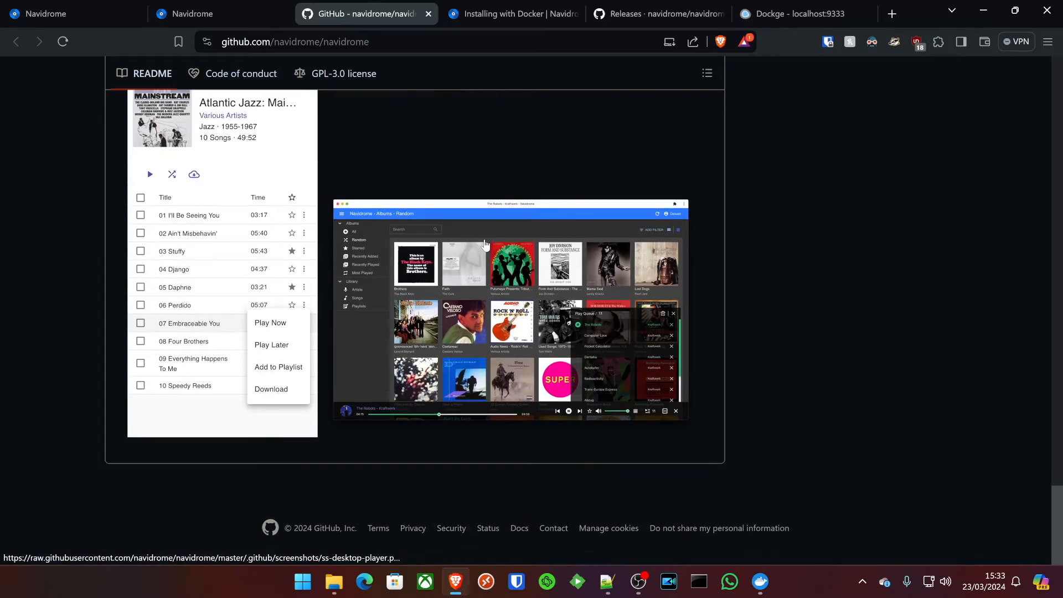
scroll("up", 3)
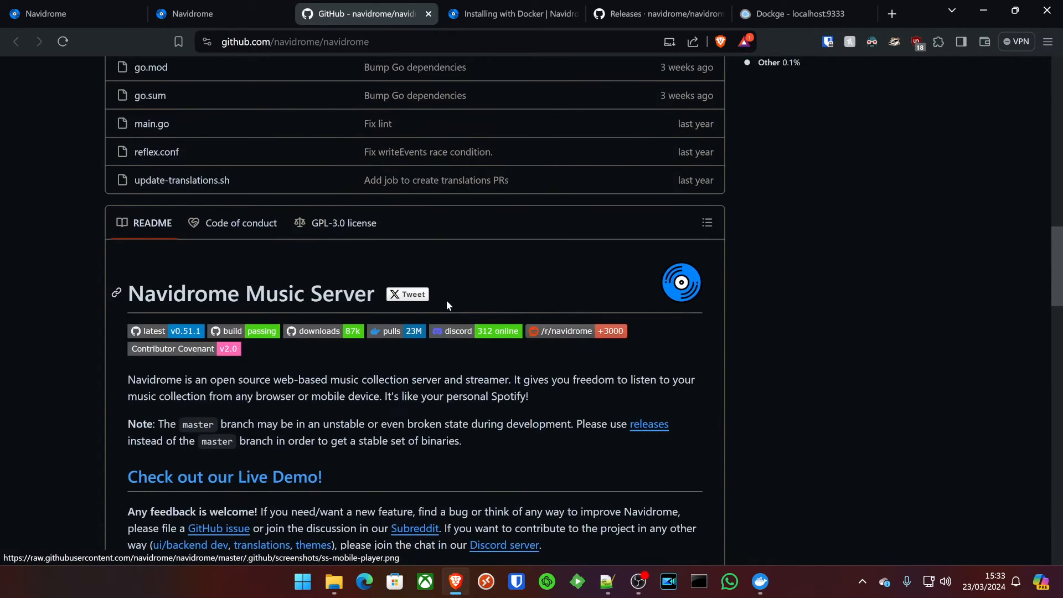
scroll("up", 3)
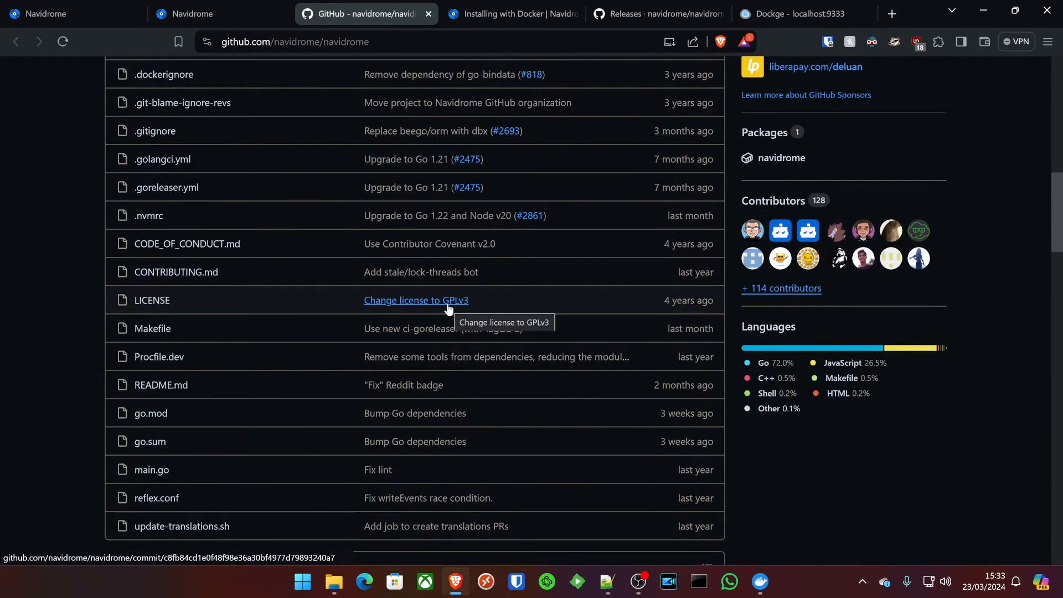
mouse_move(444, 329)
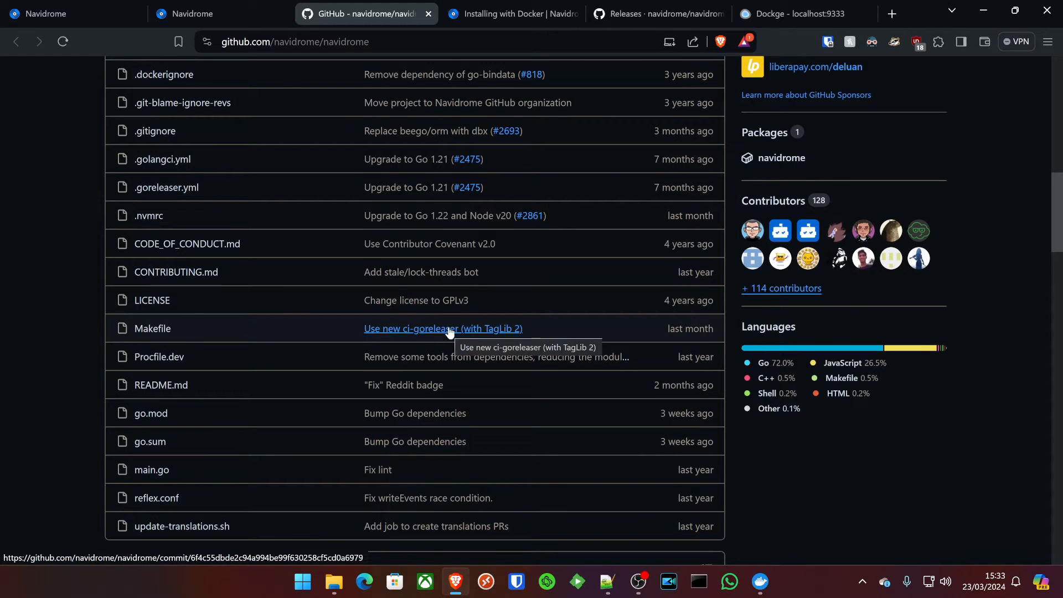
mouse_move(453, 324)
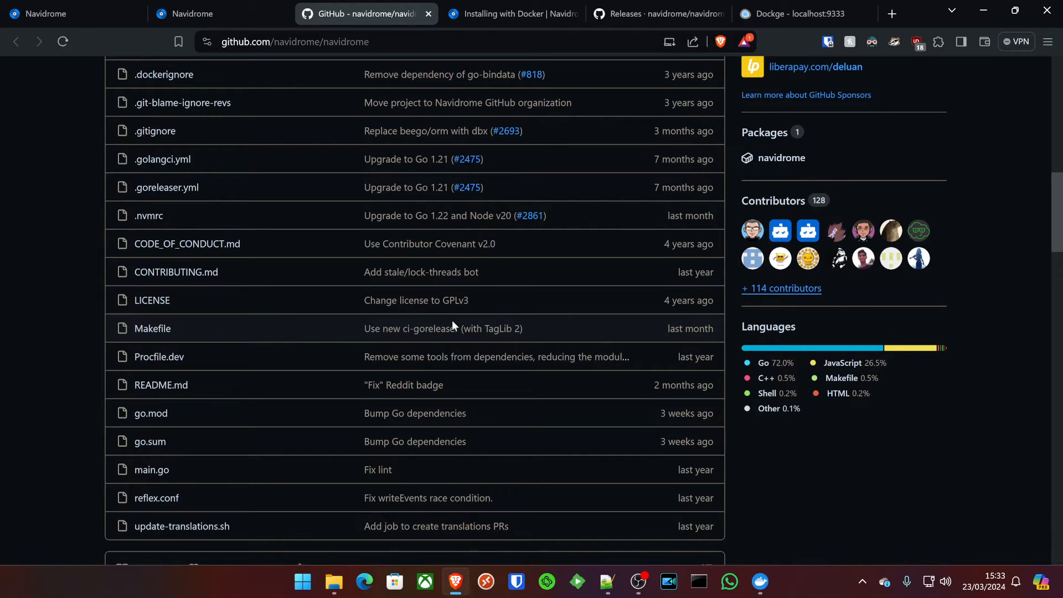
mouse_move(445, 341)
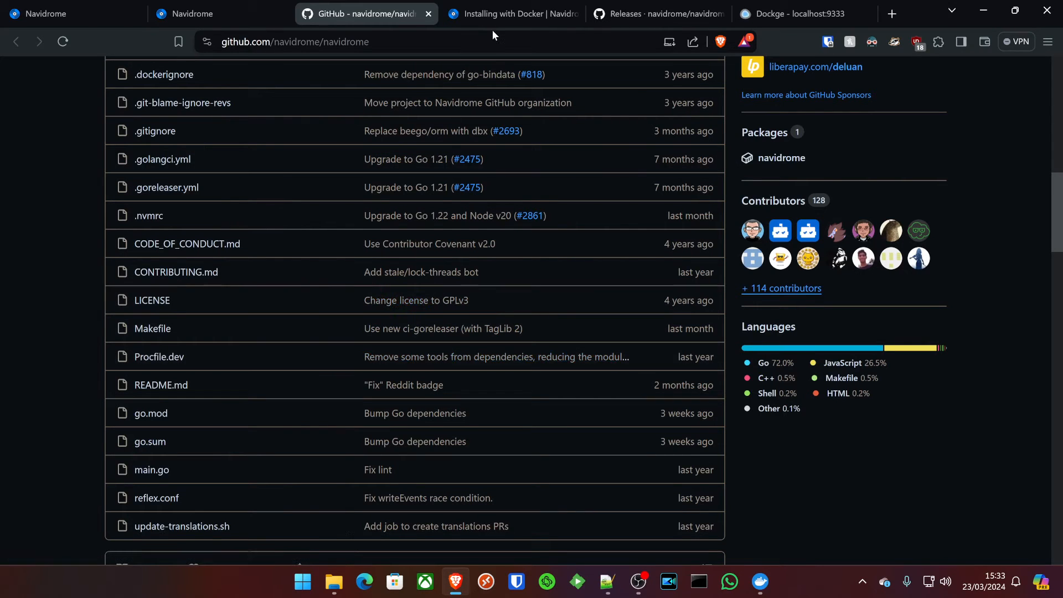
Return to the 'Installing with Docker' guide showing the docker-compose example
left_click(512, 14)
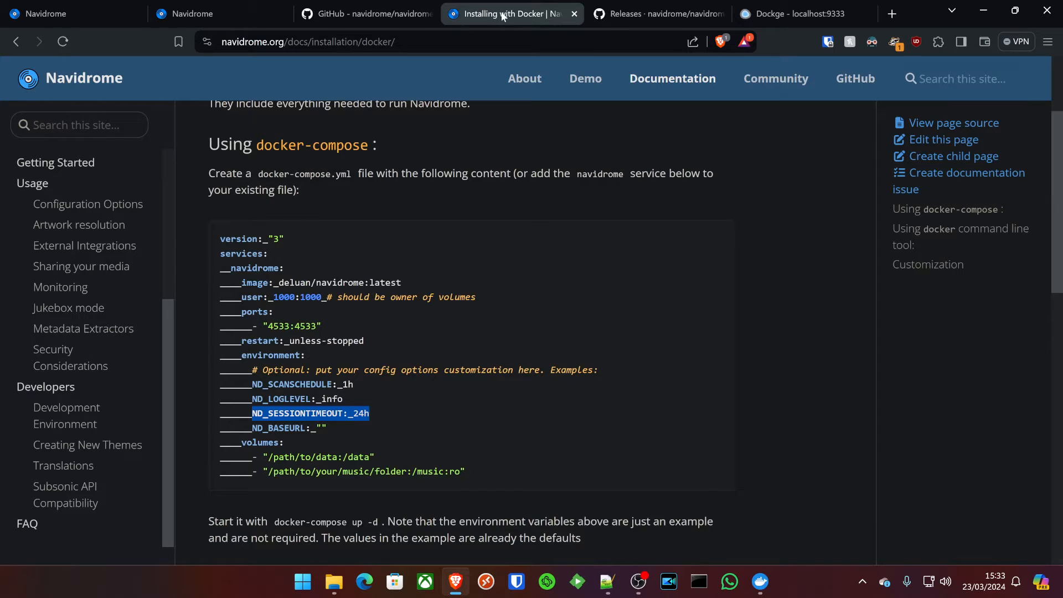
mouse_move(205, 229)
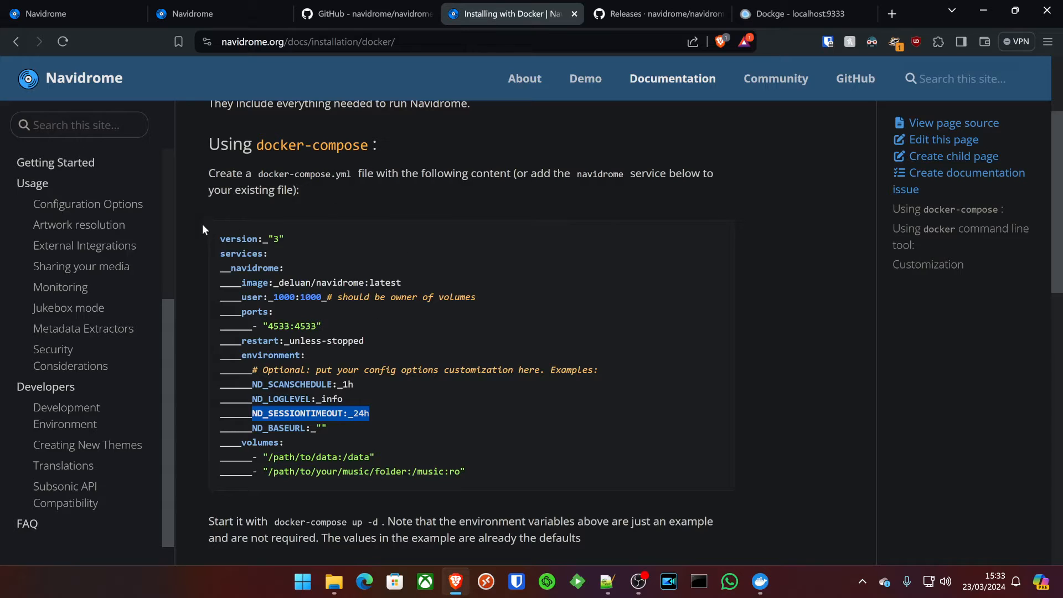
mouse_move(237, 384)
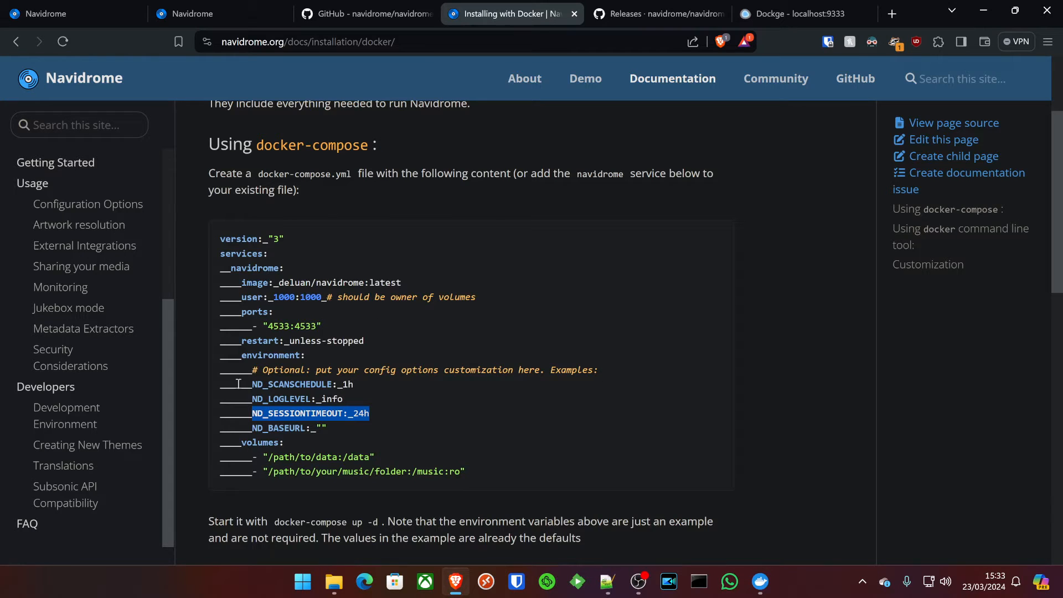
mouse_move(359, 384)
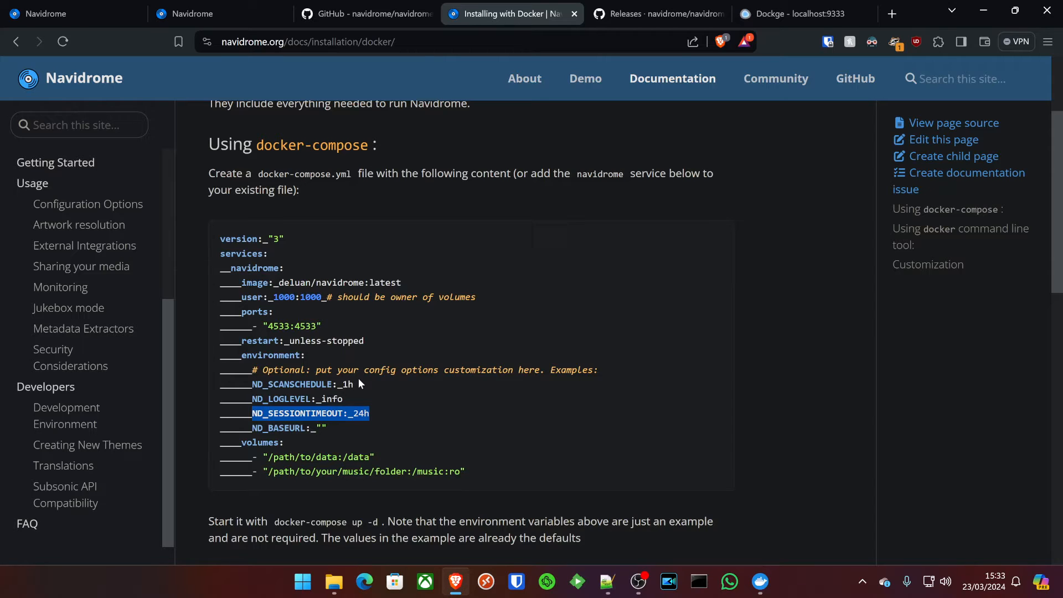
mouse_move(381, 362)
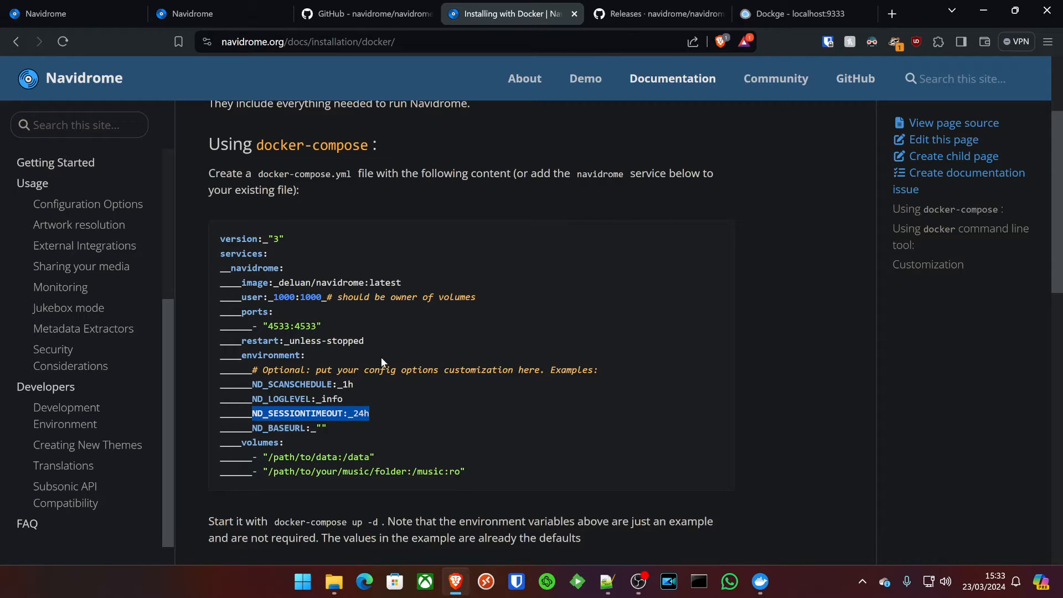
mouse_move(435, 547)
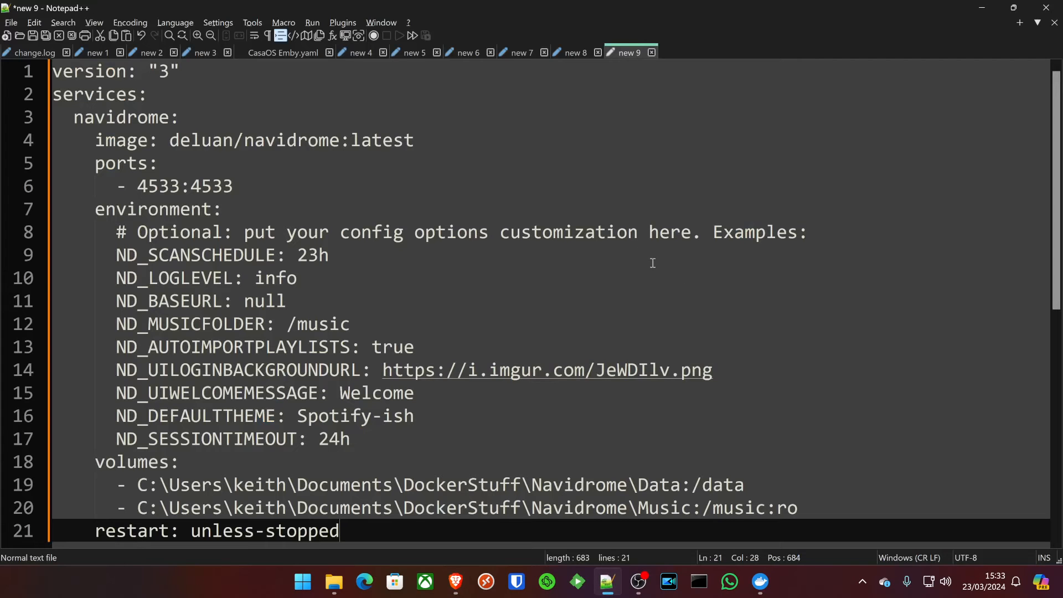
left_click(181, 117)
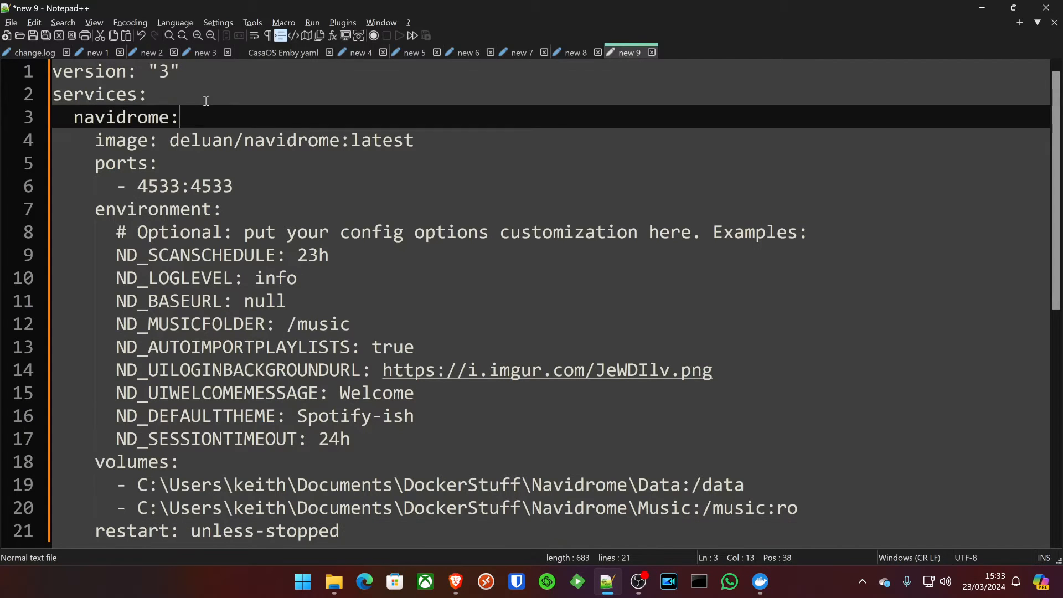
left_click(146, 94)
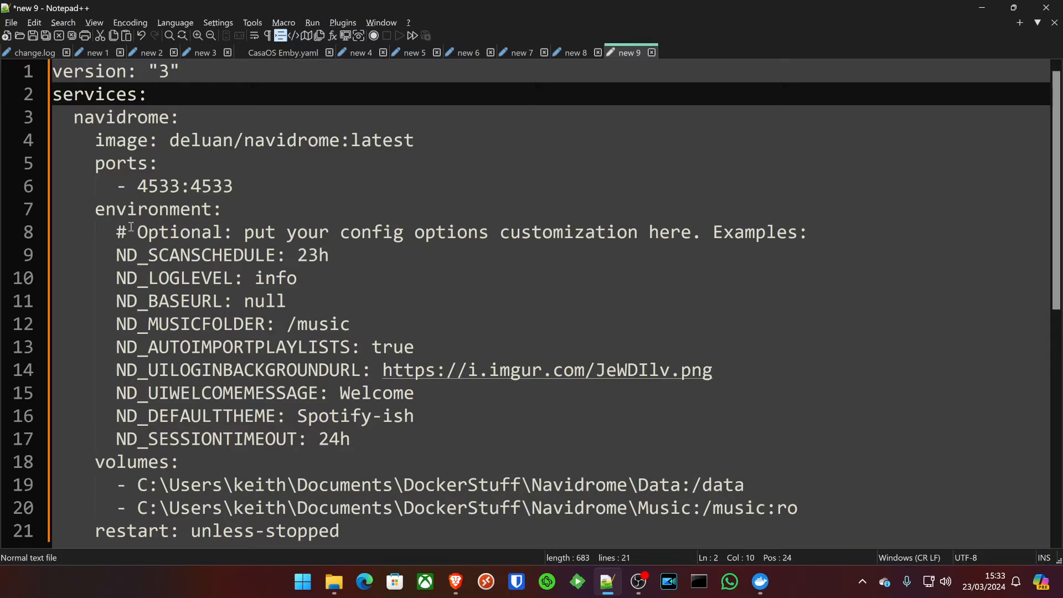
left_click(145, 186)
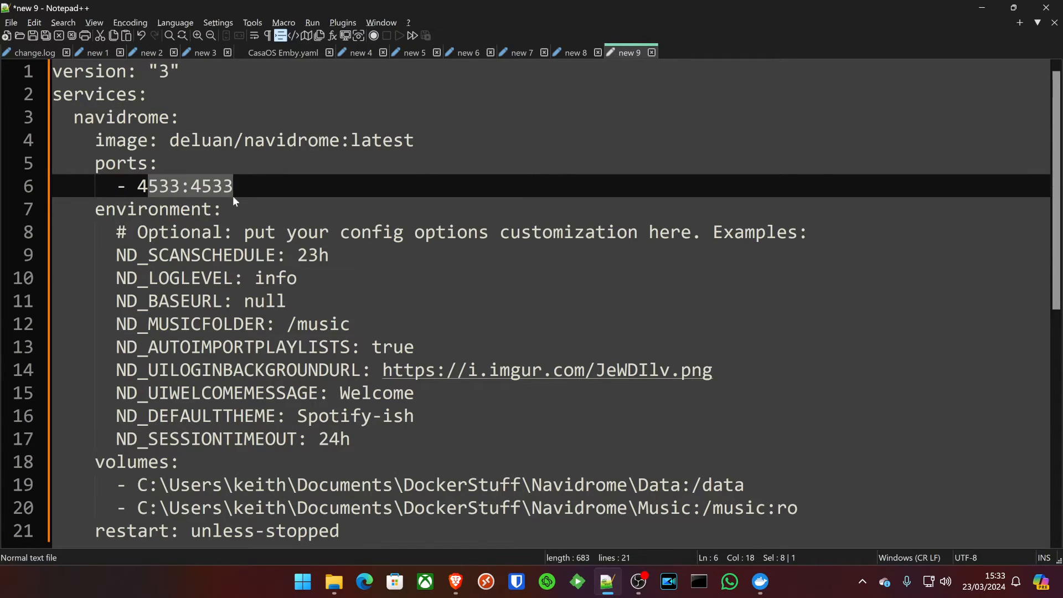
double_click(159, 186)
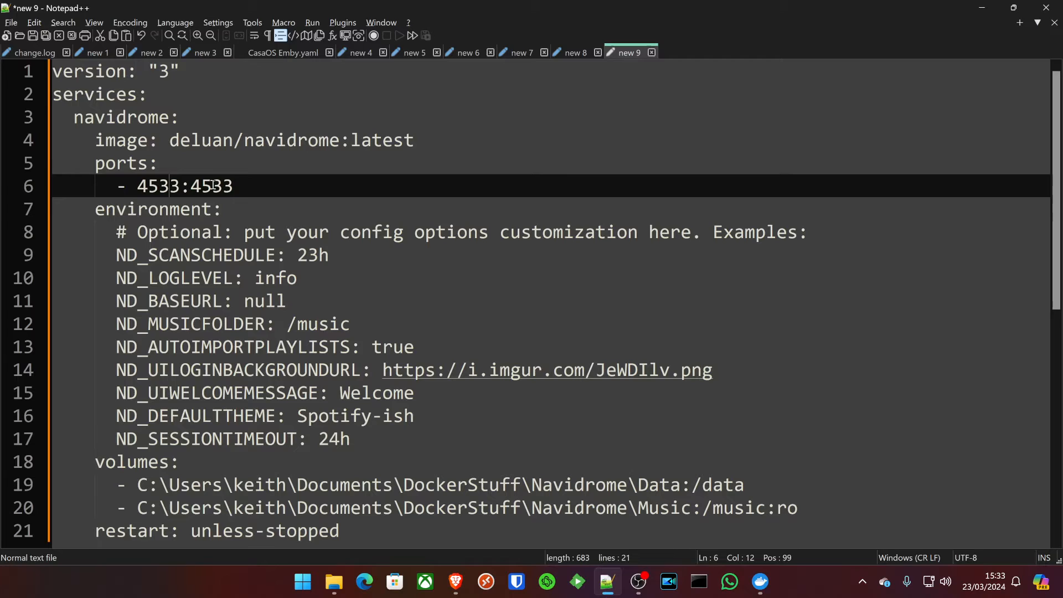
double_click(158, 186)
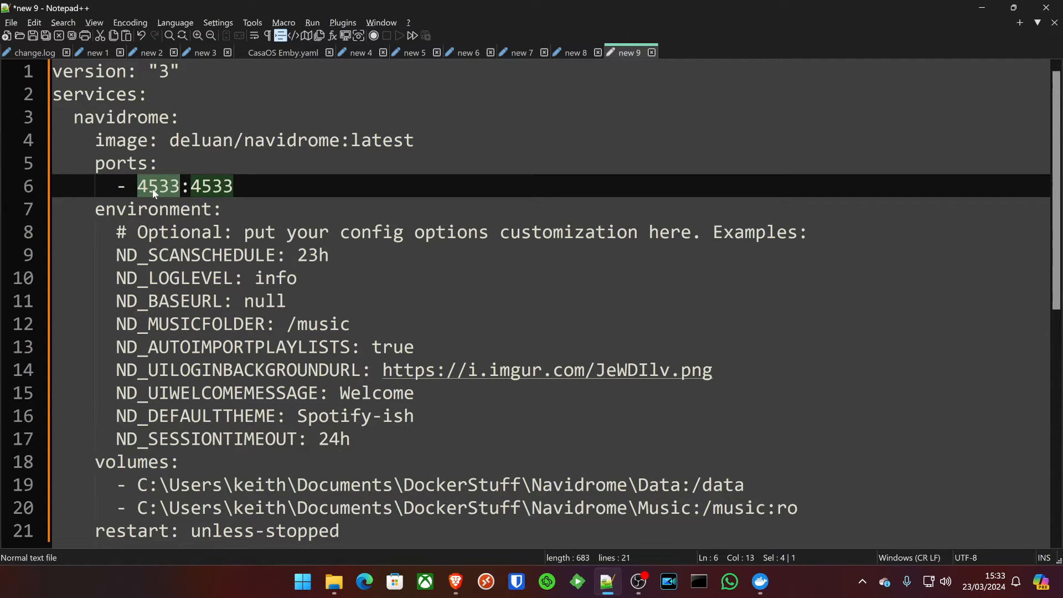
double_click(211, 186)
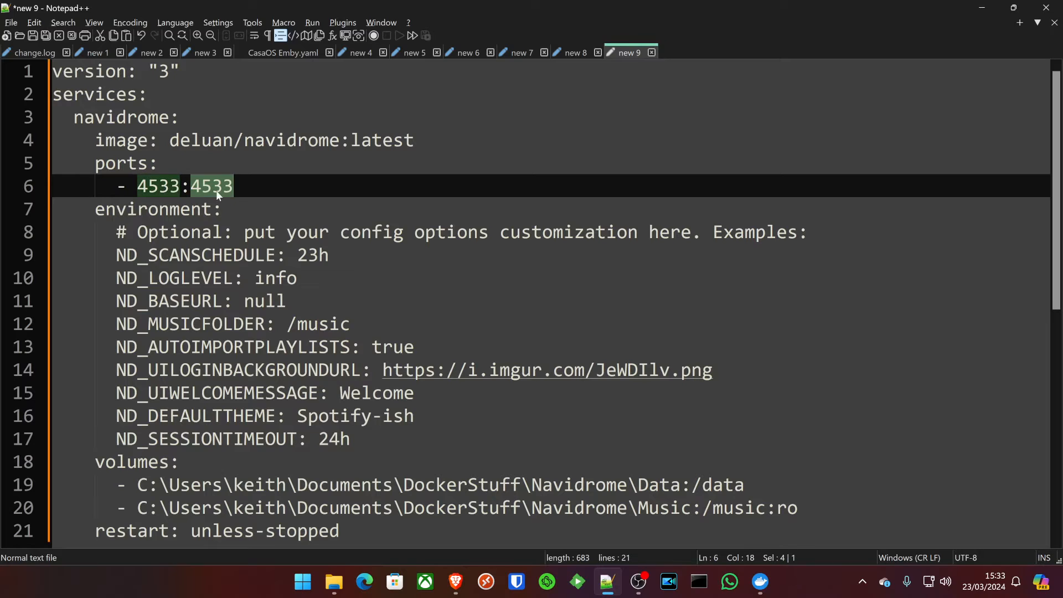
left_click(254, 186)
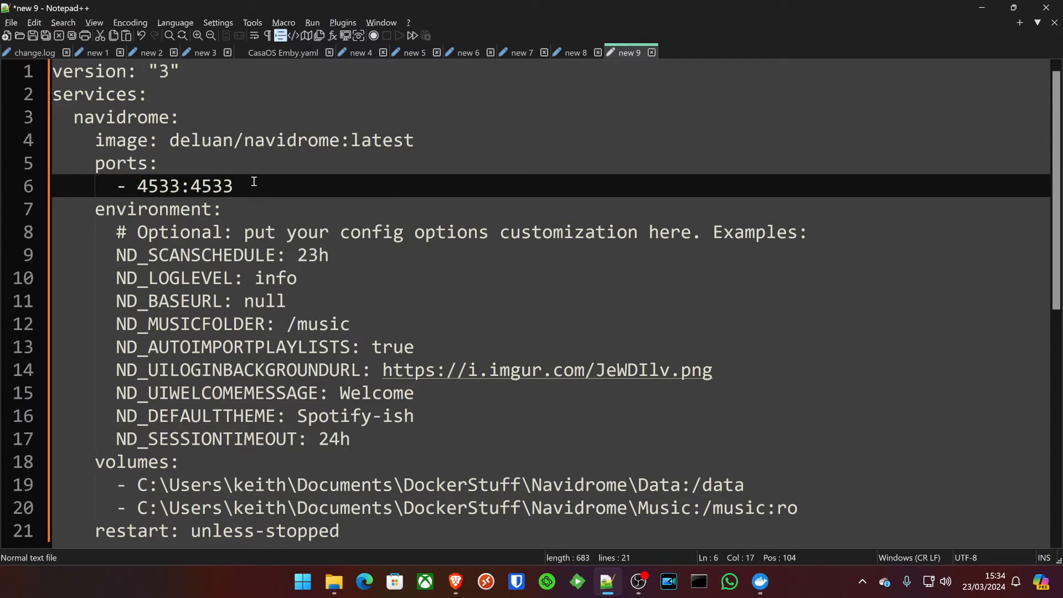
scroll("down", 3)
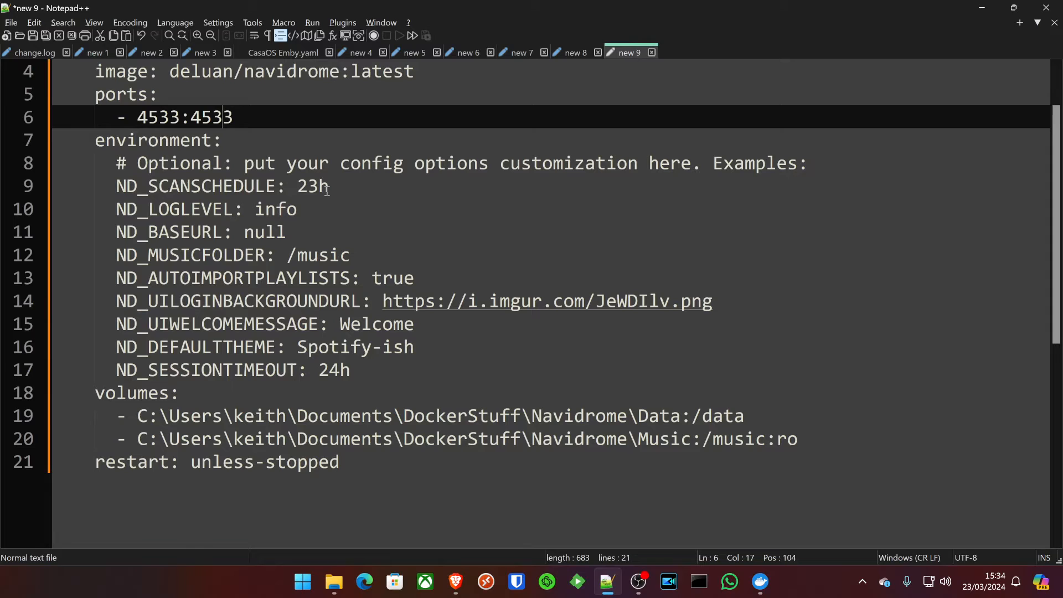
left_click(296, 209)
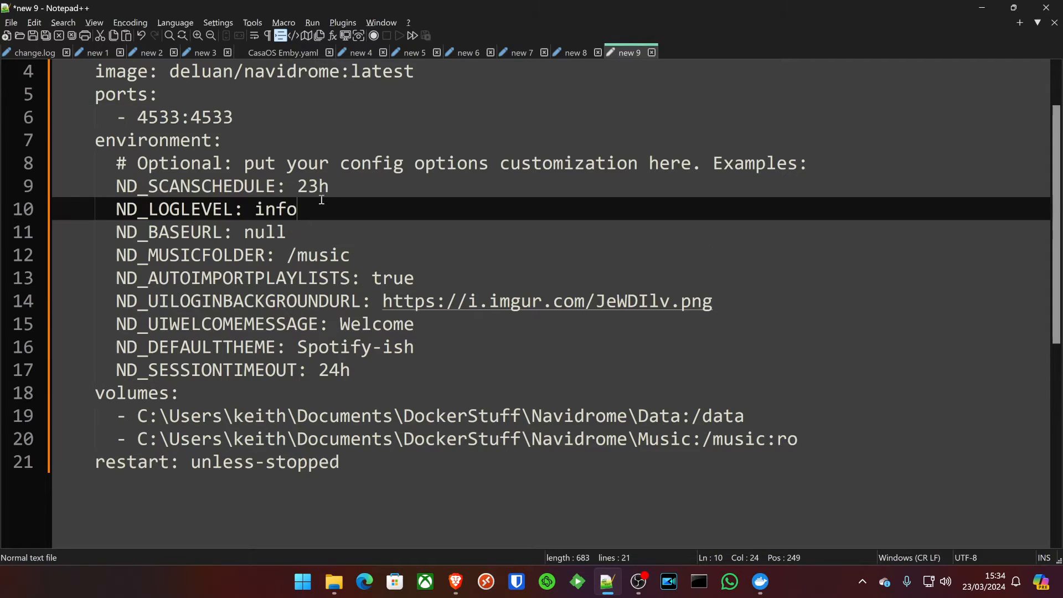
left_click(286, 233)
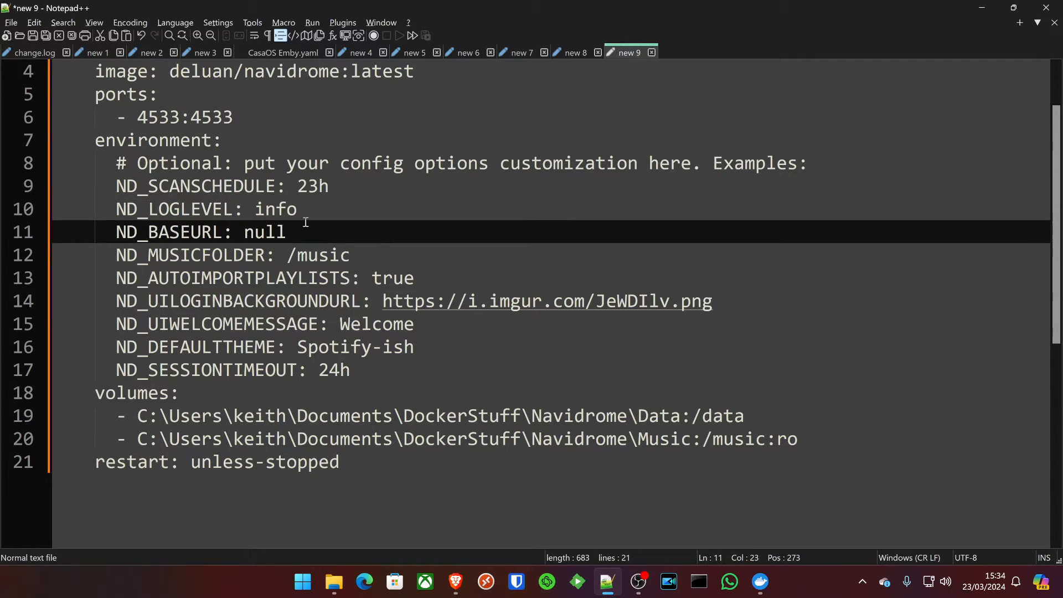
left_click(349, 255)
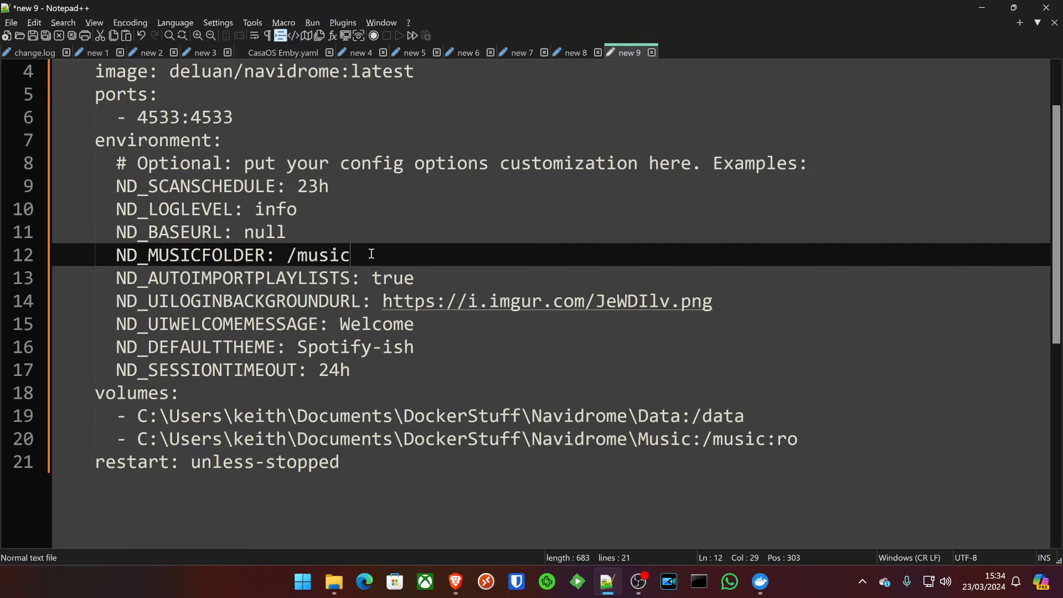
mouse_move(329, 217)
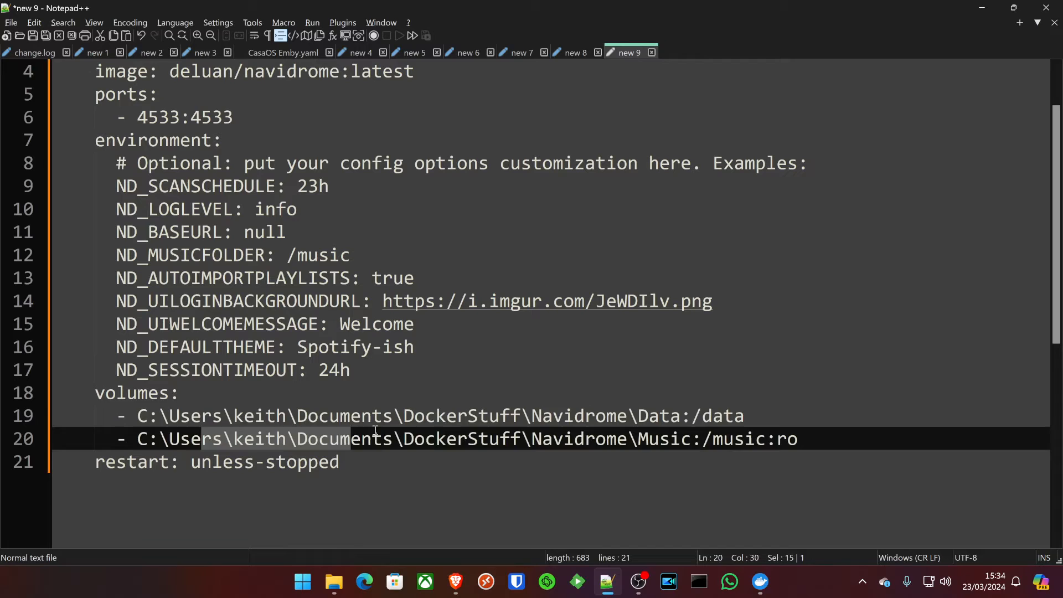
left_click(722, 438)
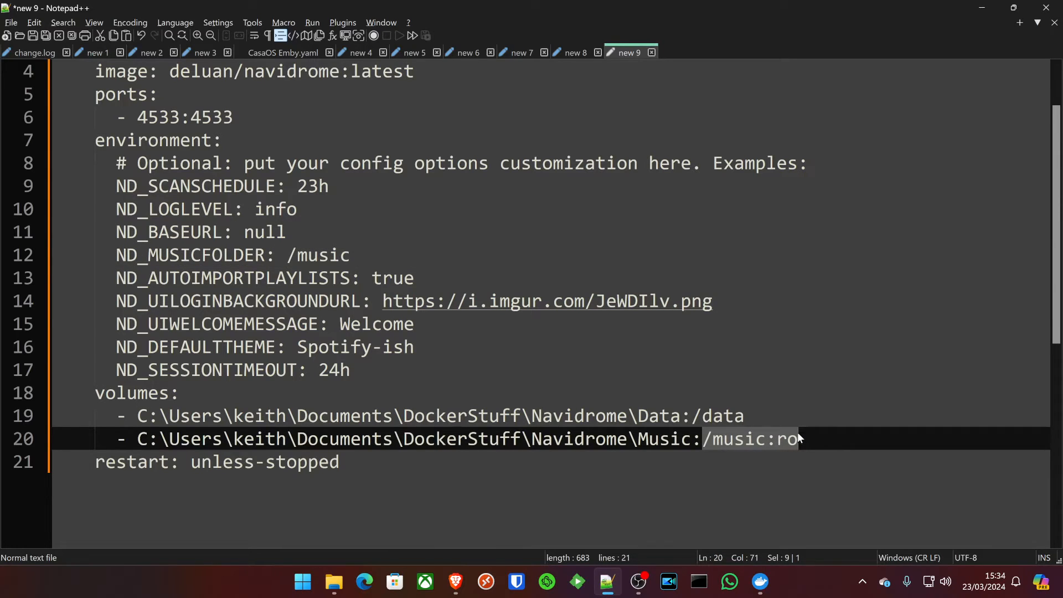
mouse_move(755, 405)
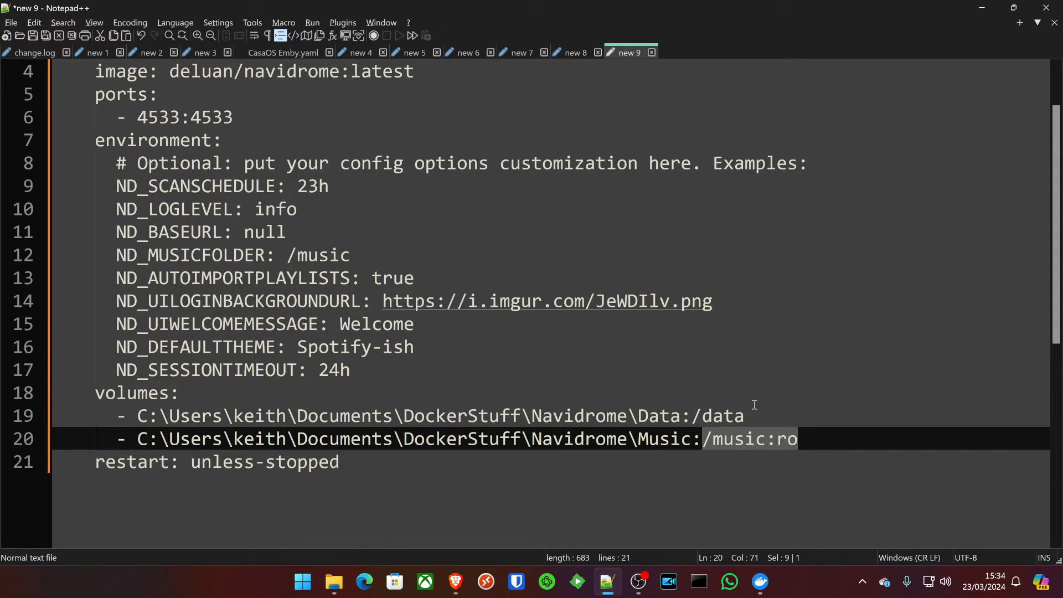
mouse_move(430, 249)
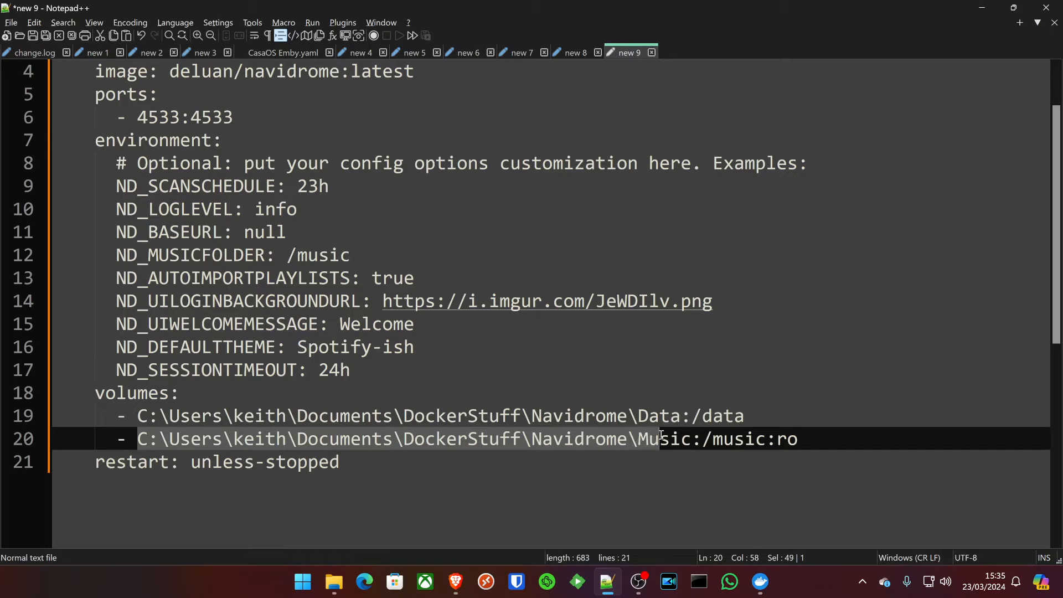
left_click(386, 415)
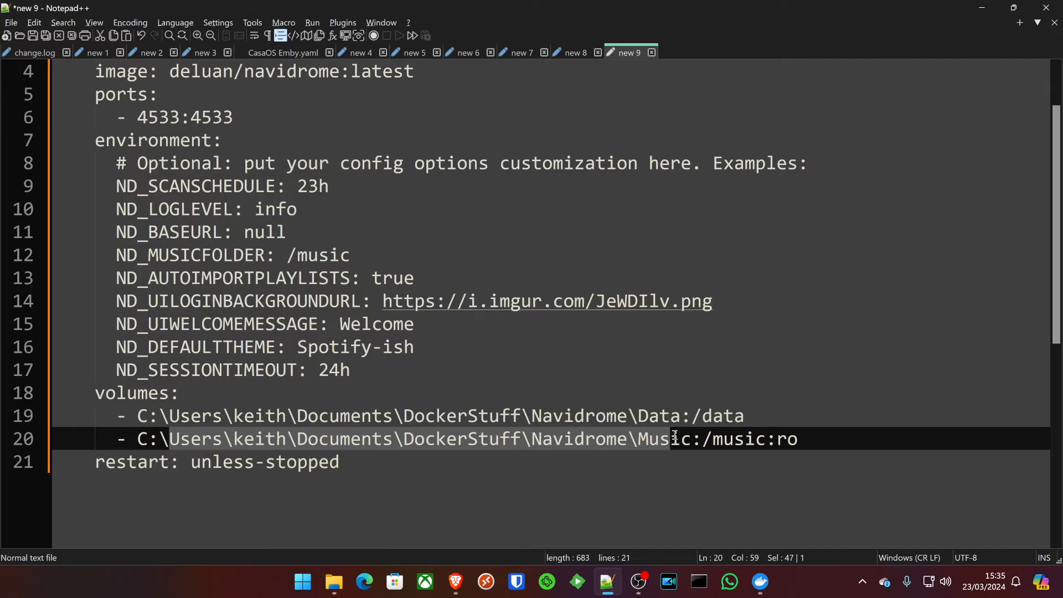
mouse_move(157, 285)
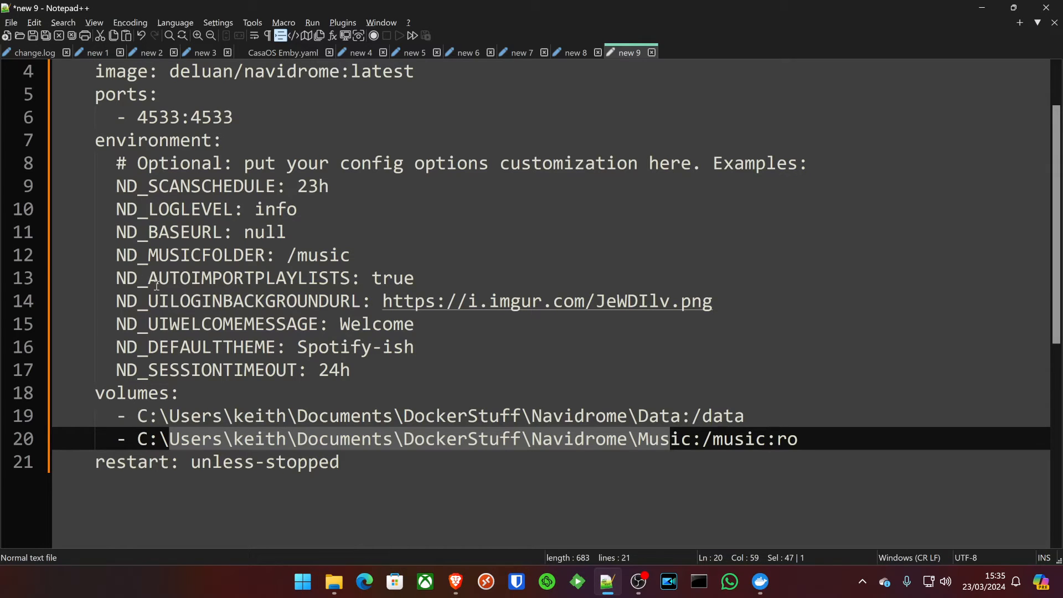
left_click(325, 278)
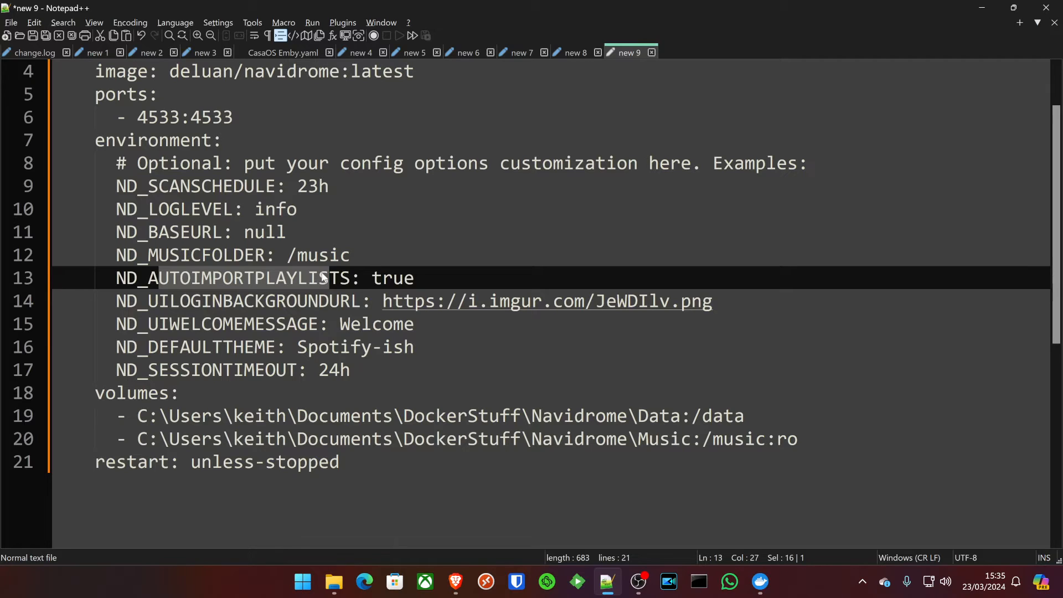
left_click(444, 278)
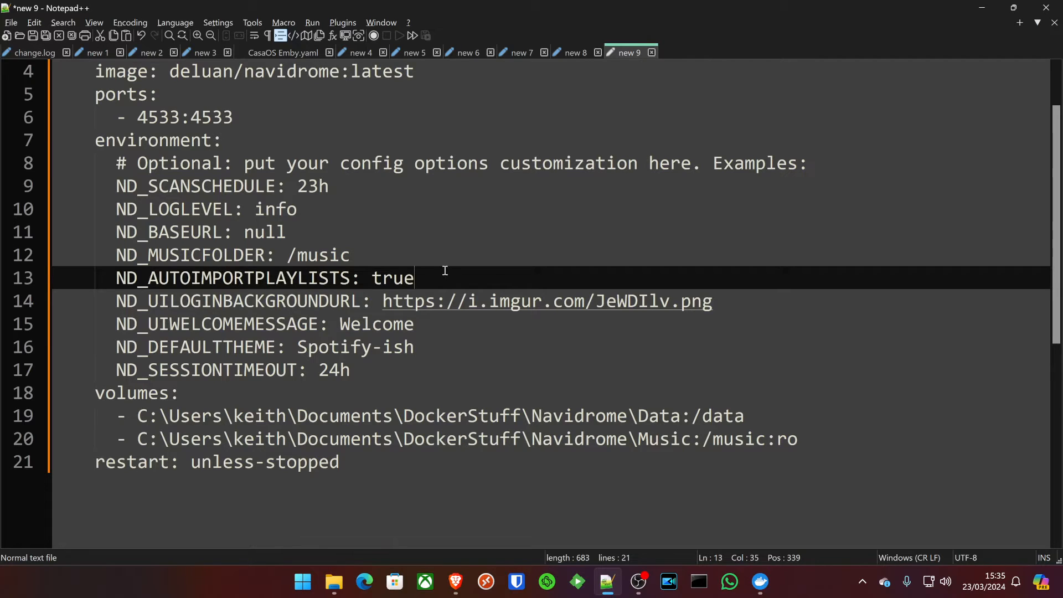
double_click(392, 278)
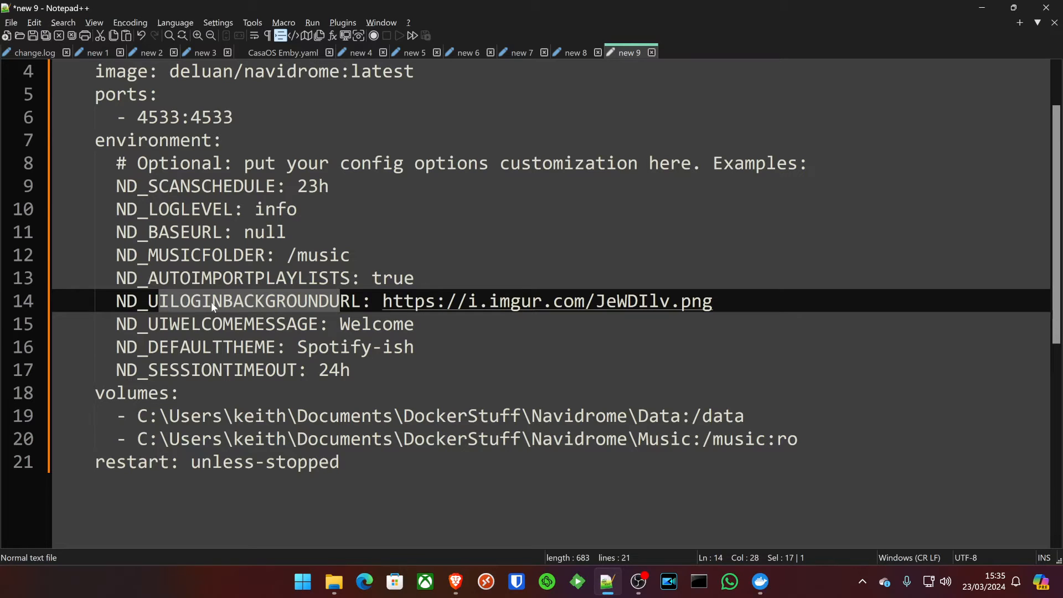
left_click(716, 301)
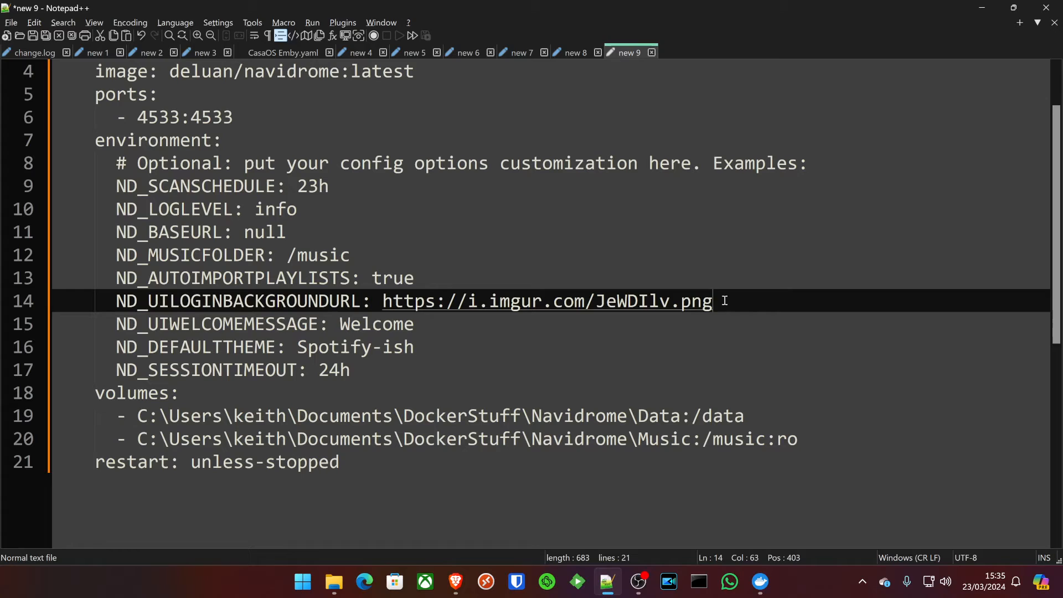
mouse_move(685, 373)
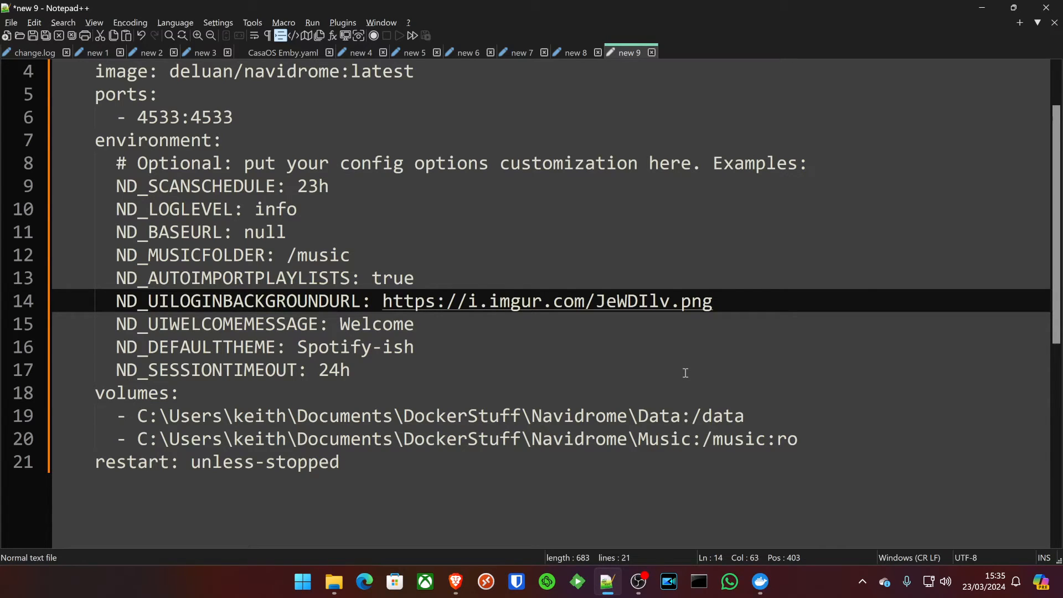
left_click(426, 324)
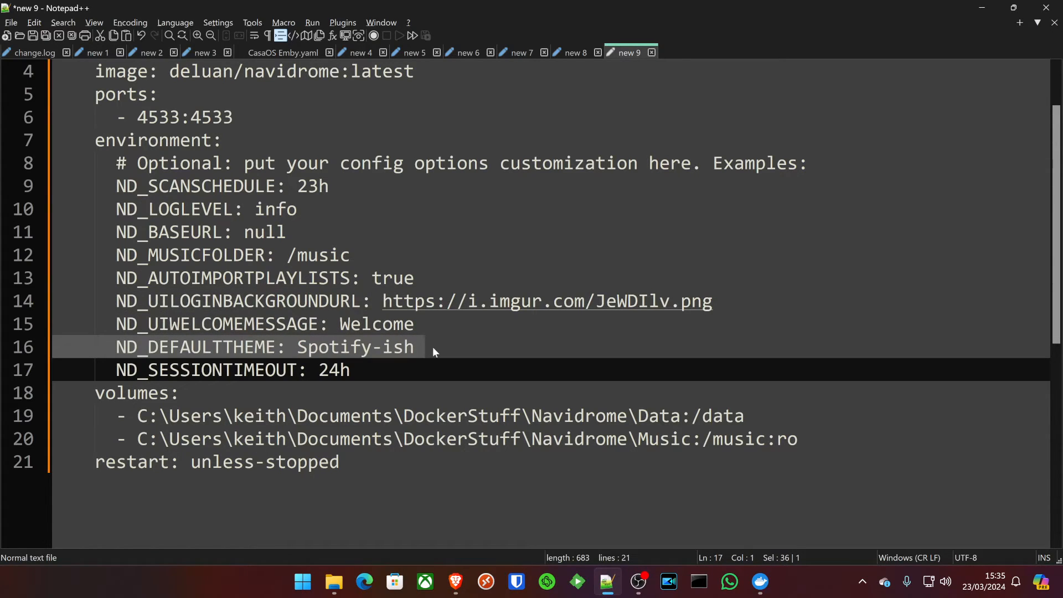
left_click(329, 332)
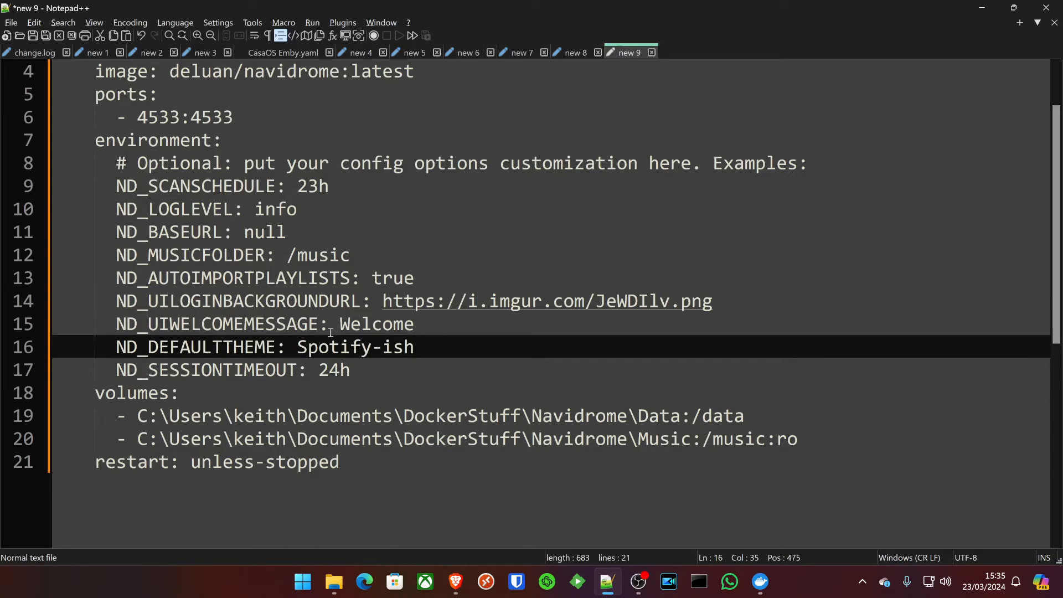
mouse_move(407, 265)
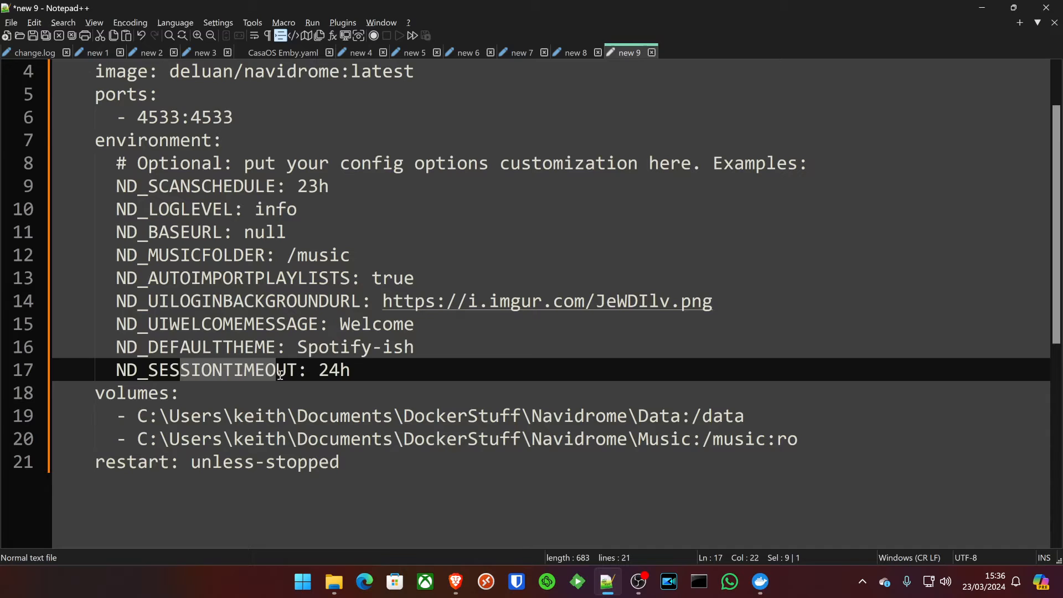
left_click(341, 369)
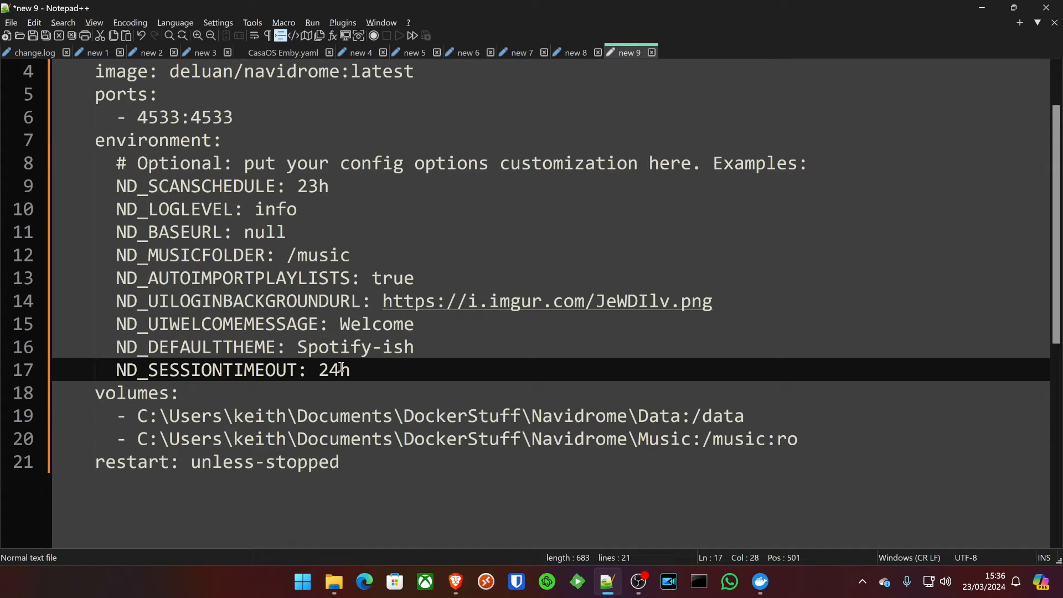
left_click(353, 370)
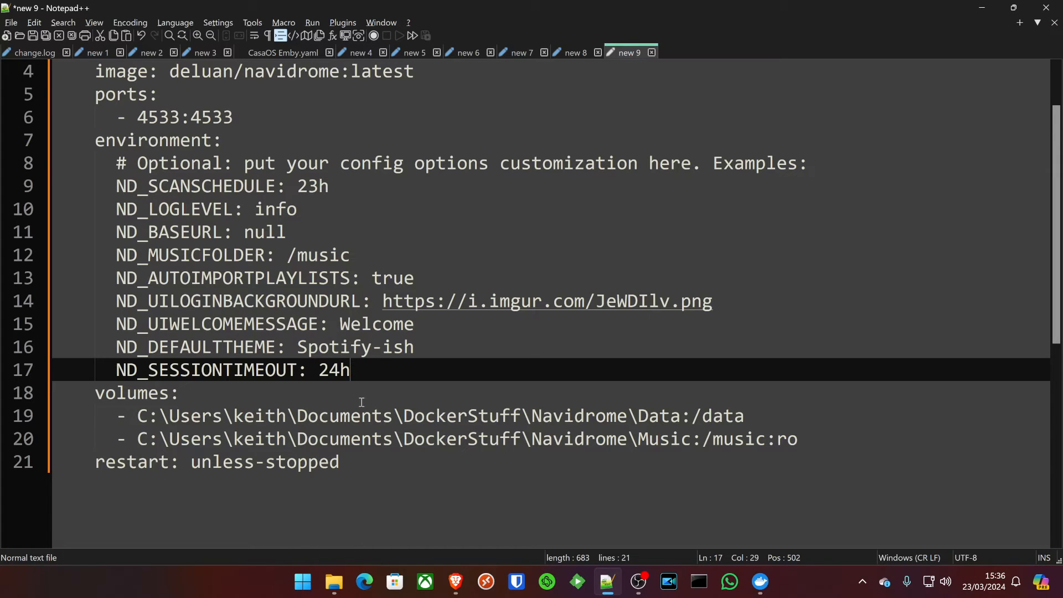
left_click(340, 462)
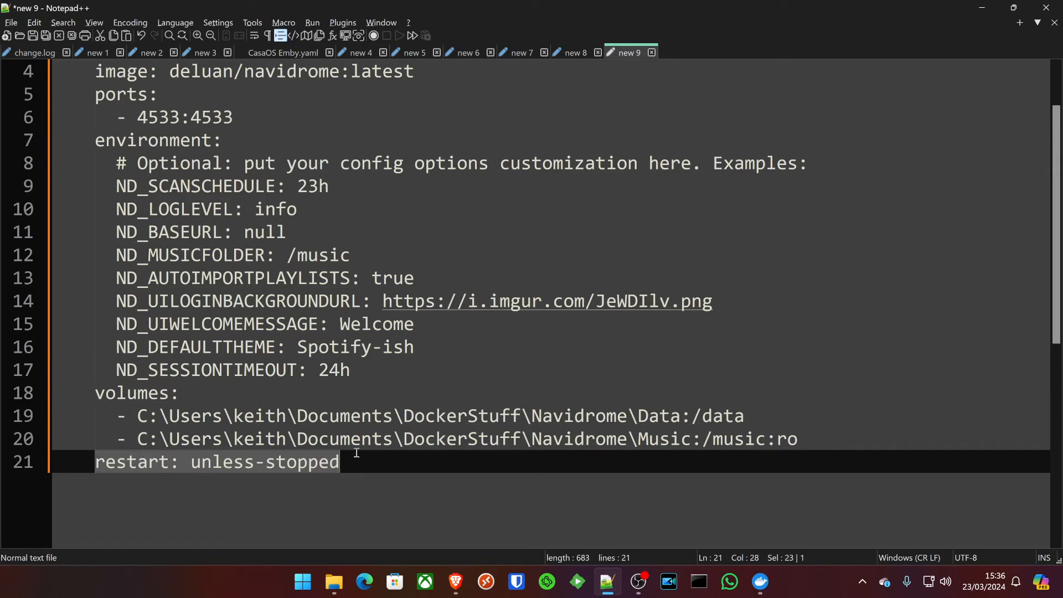
scroll("up", 3)
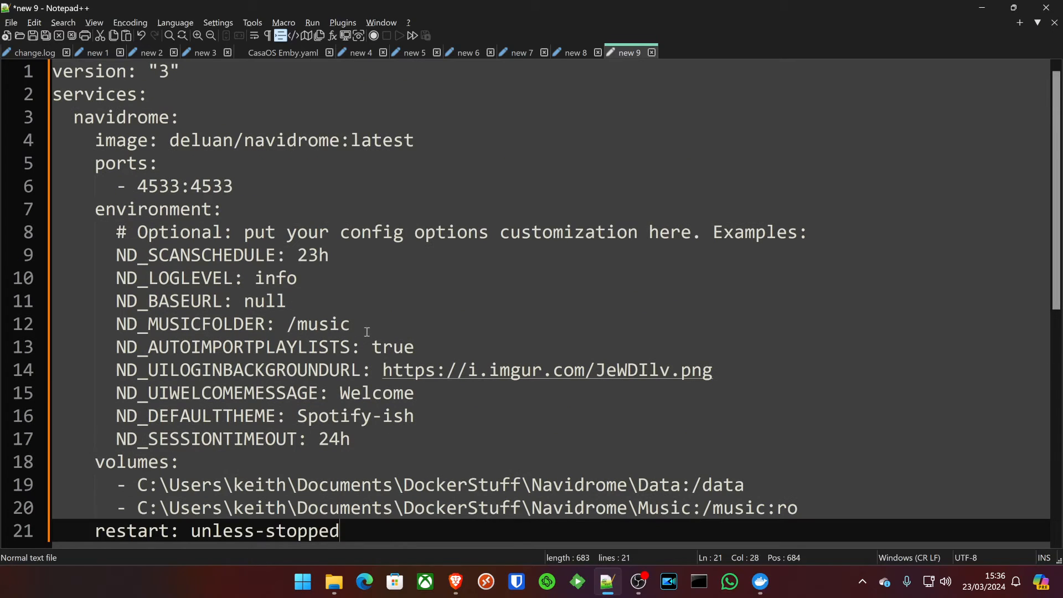
Open the Dockge localhost:9333 tab listing the qbittorrent, vaultwarden and mychatgpt stacks
key("ctrl+a")
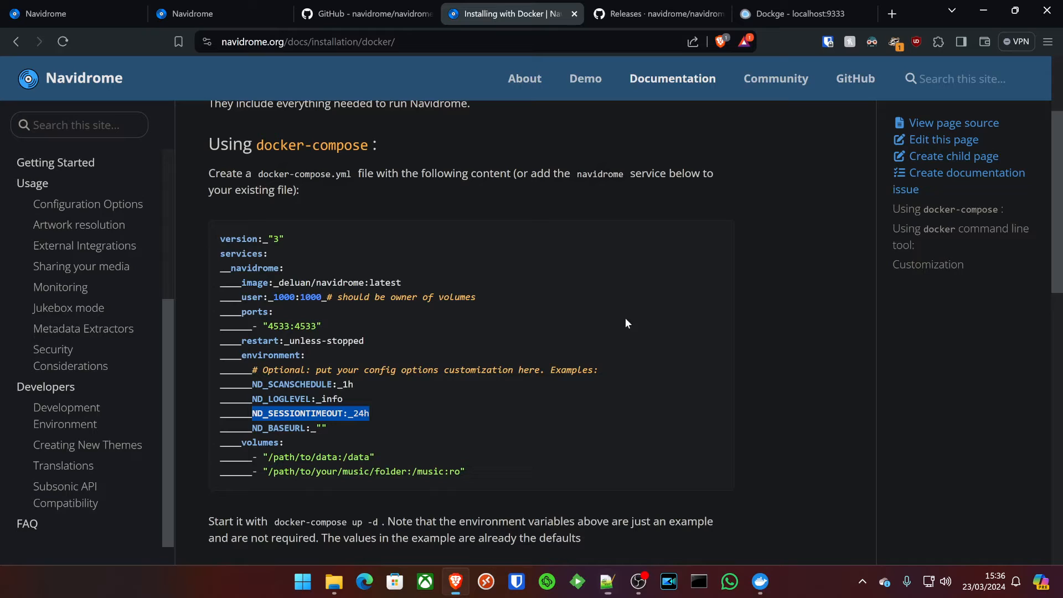
left_click(791, 14)
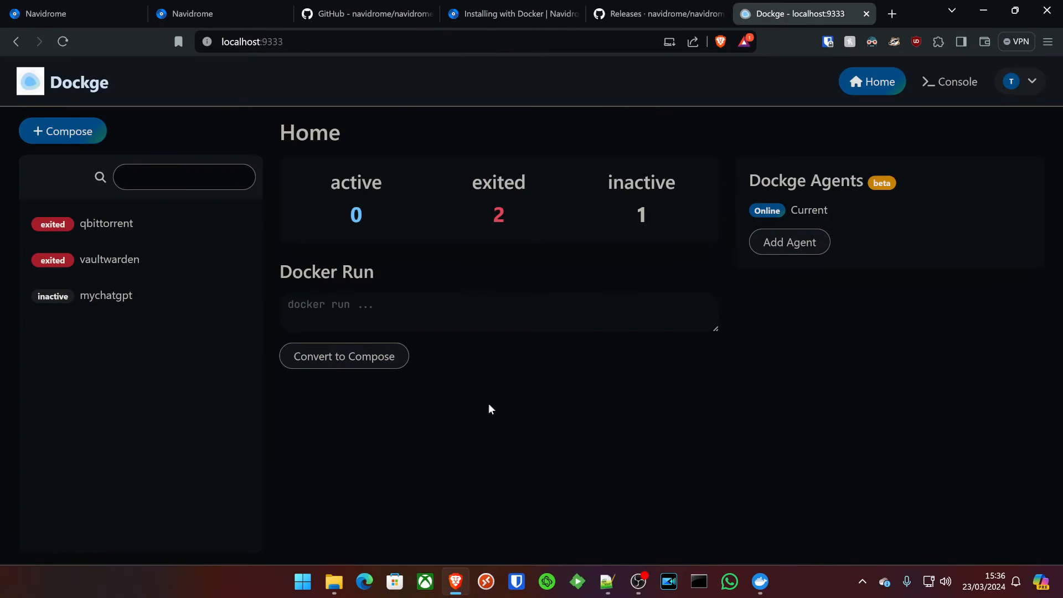
mouse_move(465, 423)
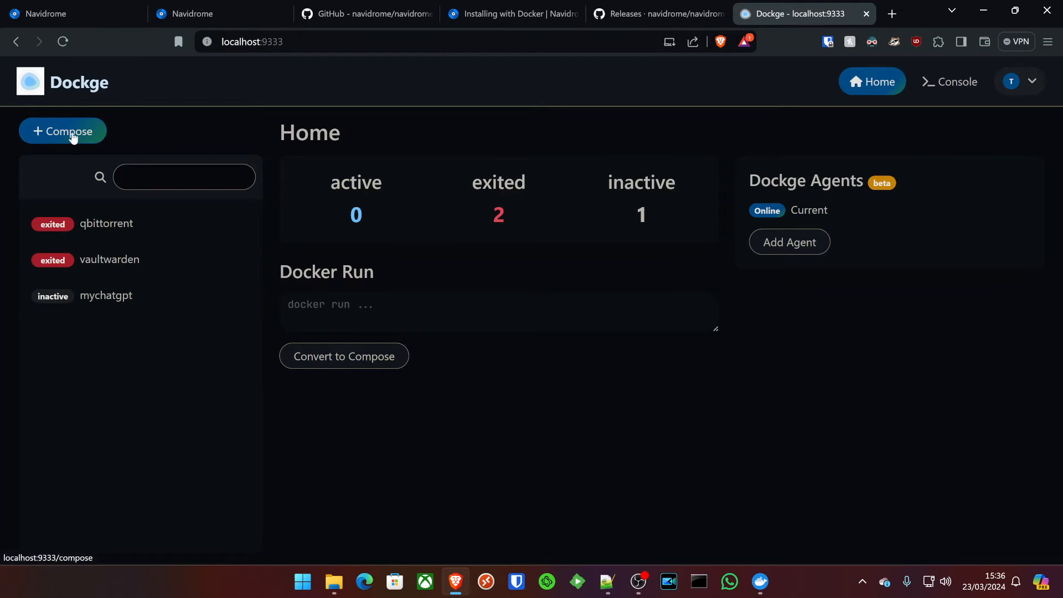
Start a new stack and review the pasted Navidrome compose.yaml, .env and networks
left_click(63, 131)
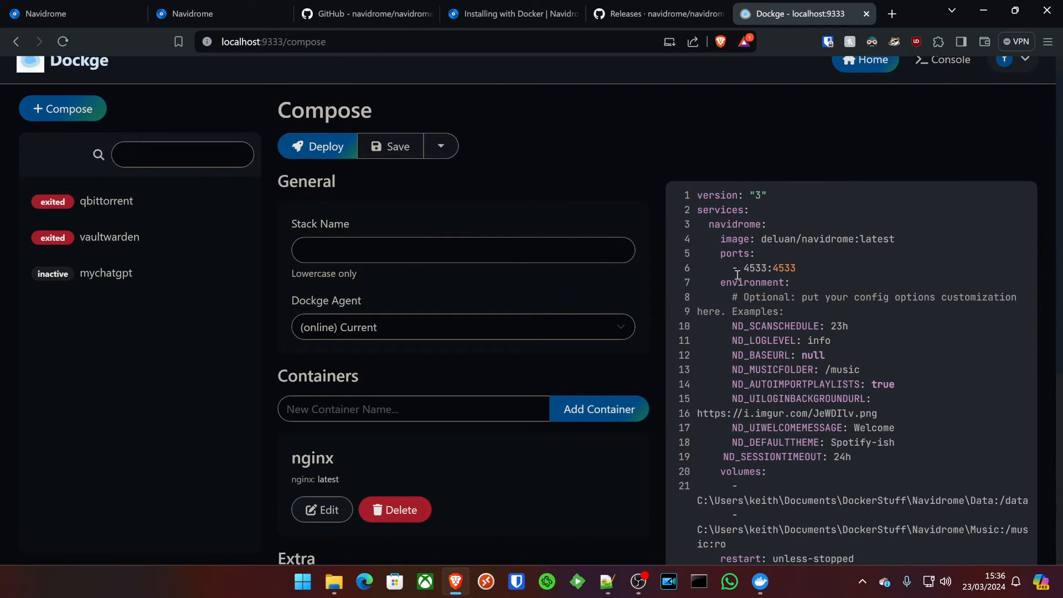
scroll("down", 3)
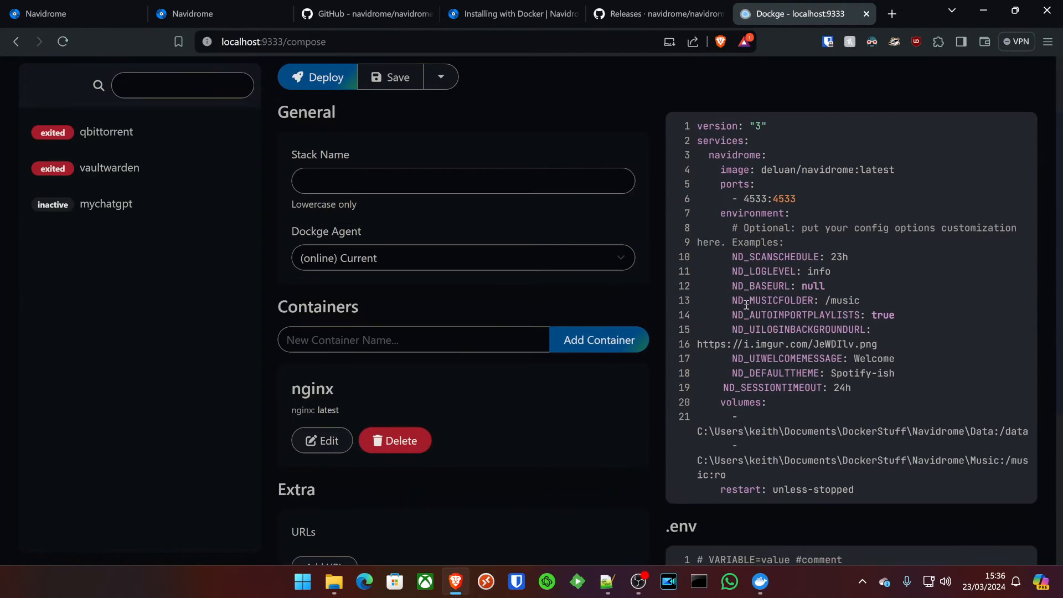
scroll("down", 3)
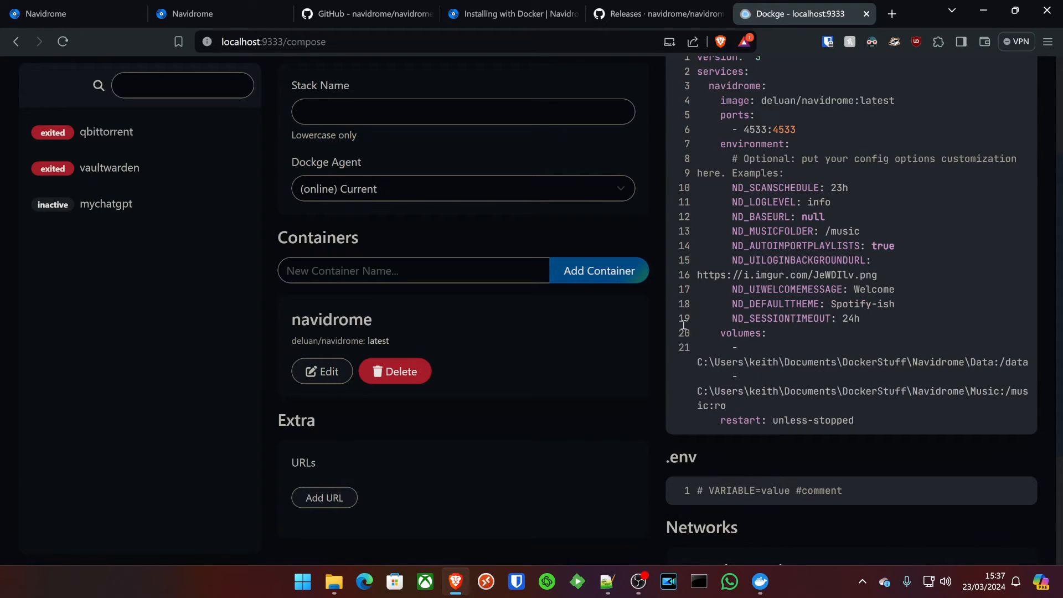
mouse_move(816, 309)
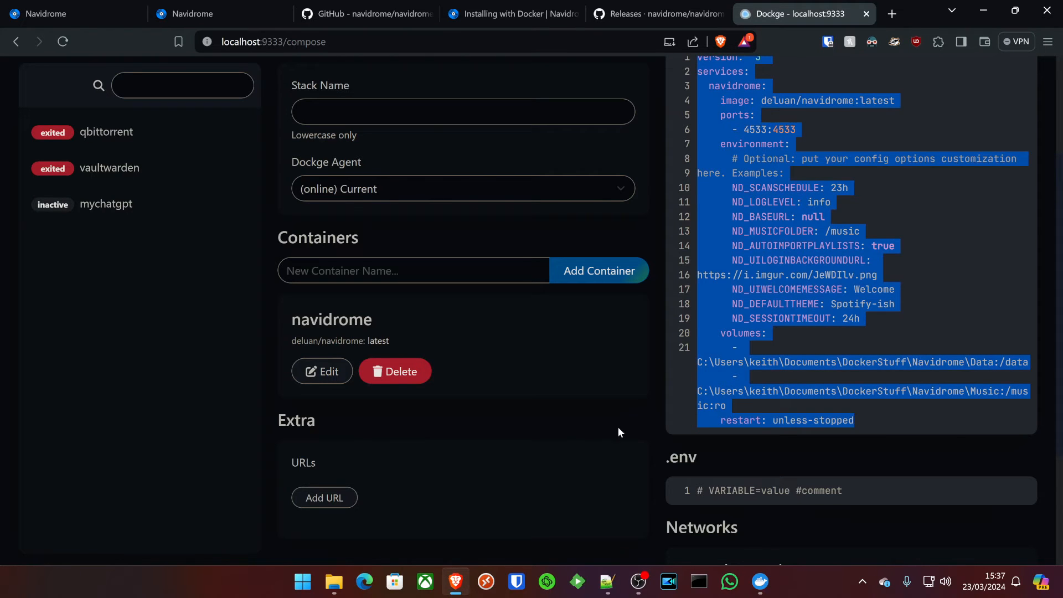
left_click(606, 581)
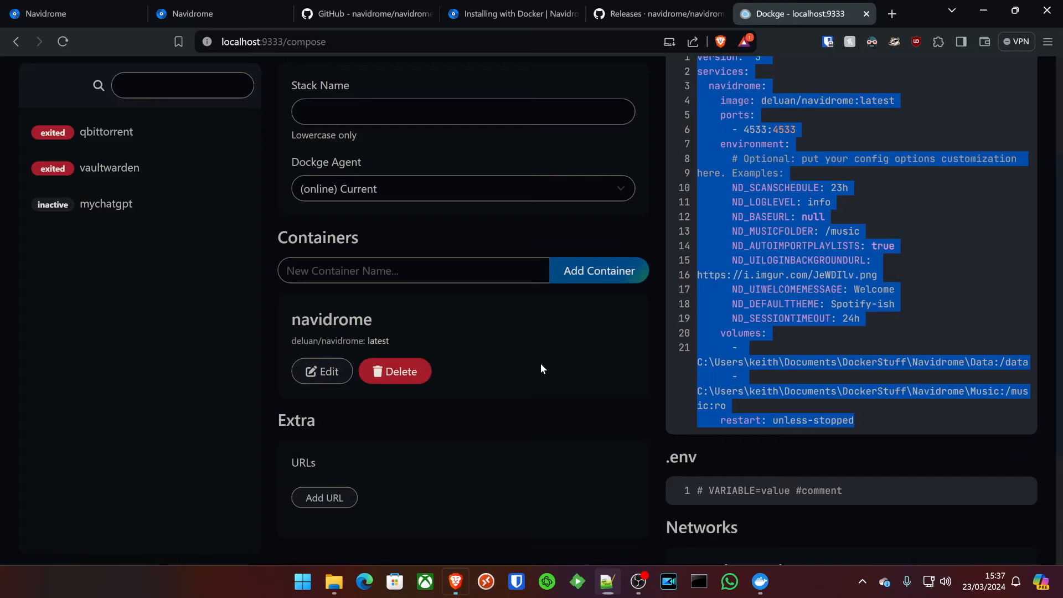
scroll("down", 3)
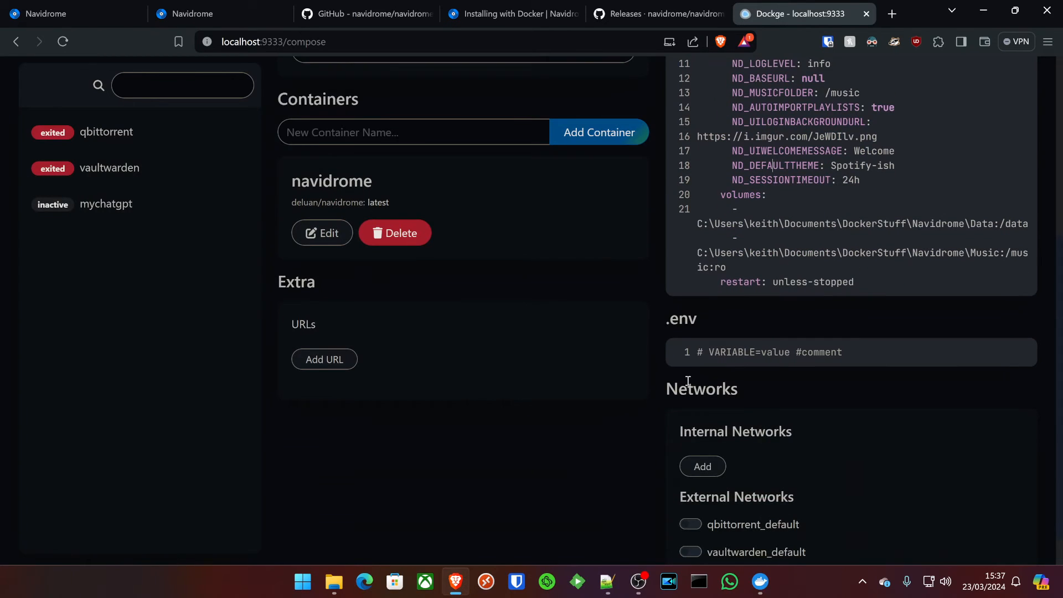
mouse_move(871, 347)
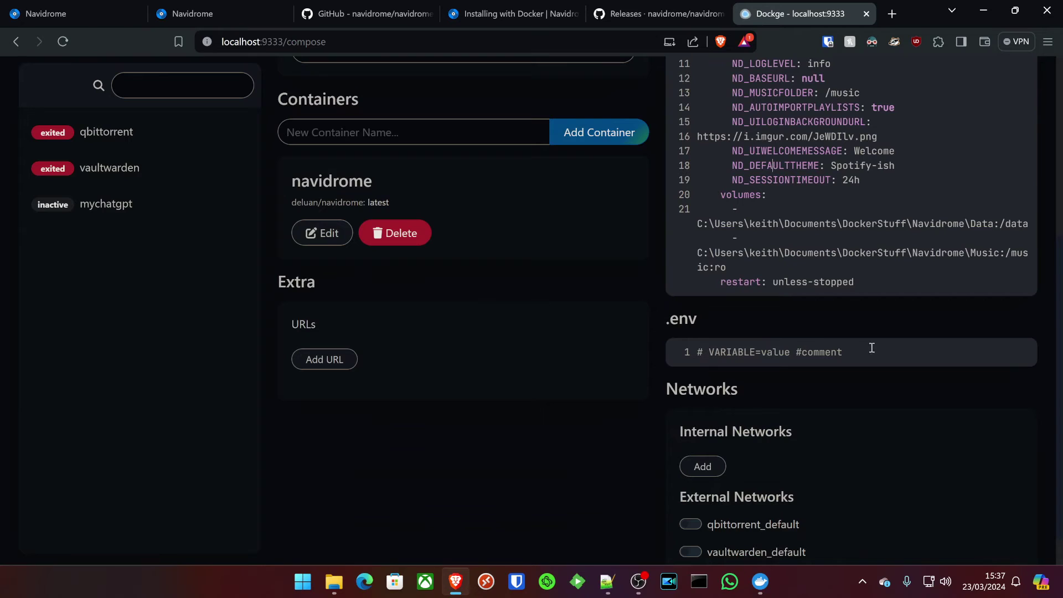
mouse_move(807, 370)
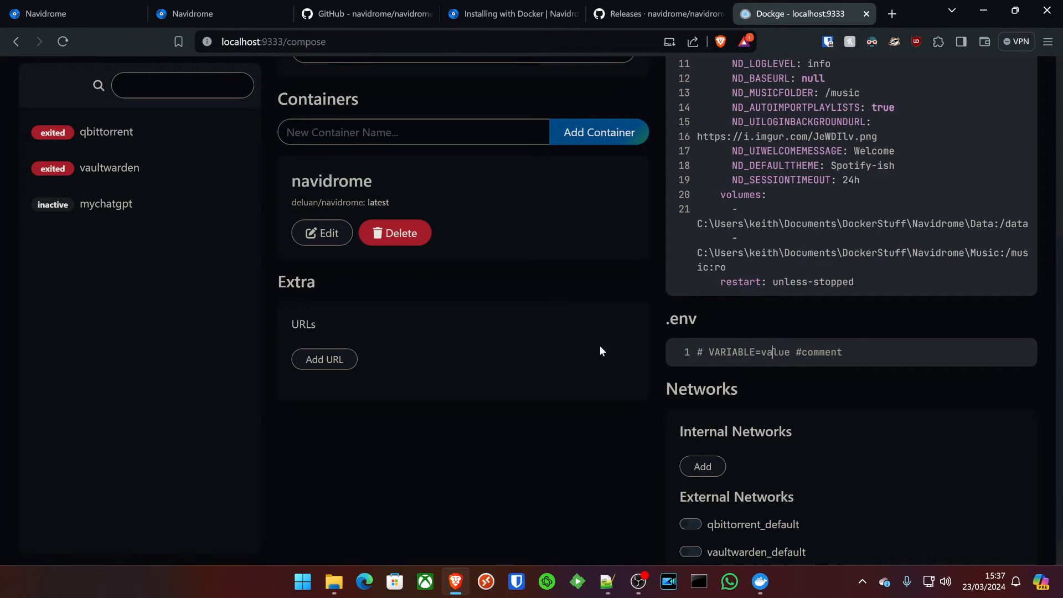
scroll("up", 3)
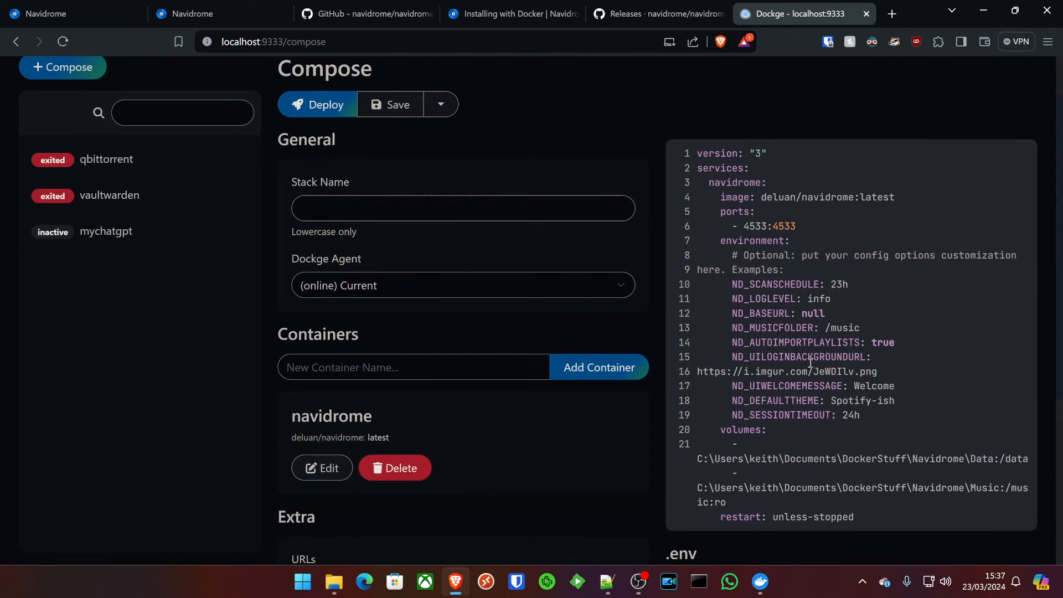
double_click(734, 182)
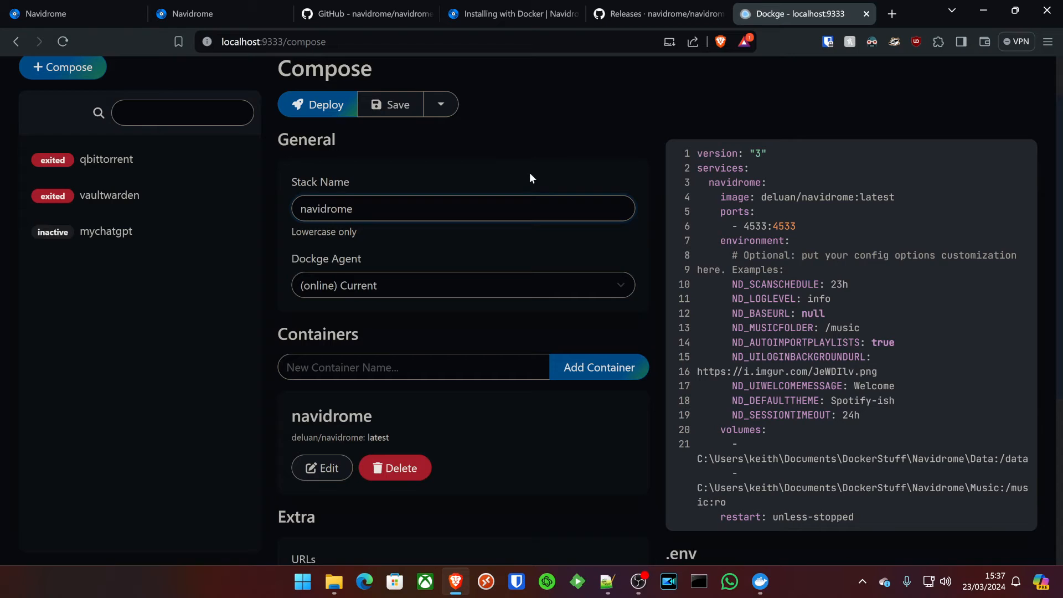
Deploy the navidrome stack so its image pulls and the container starts
scroll("up", 3)
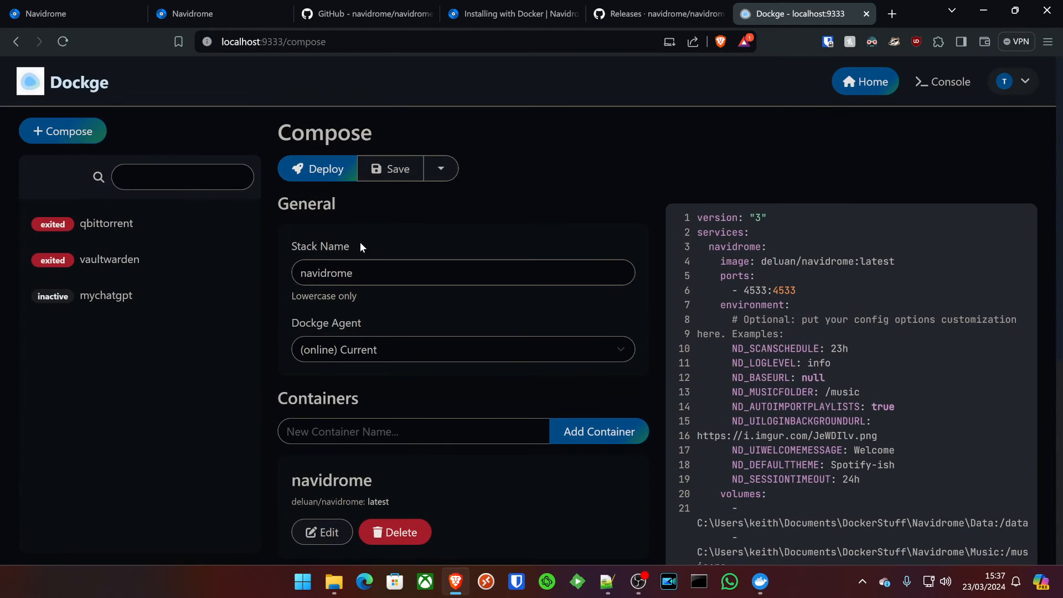
left_click(324, 169)
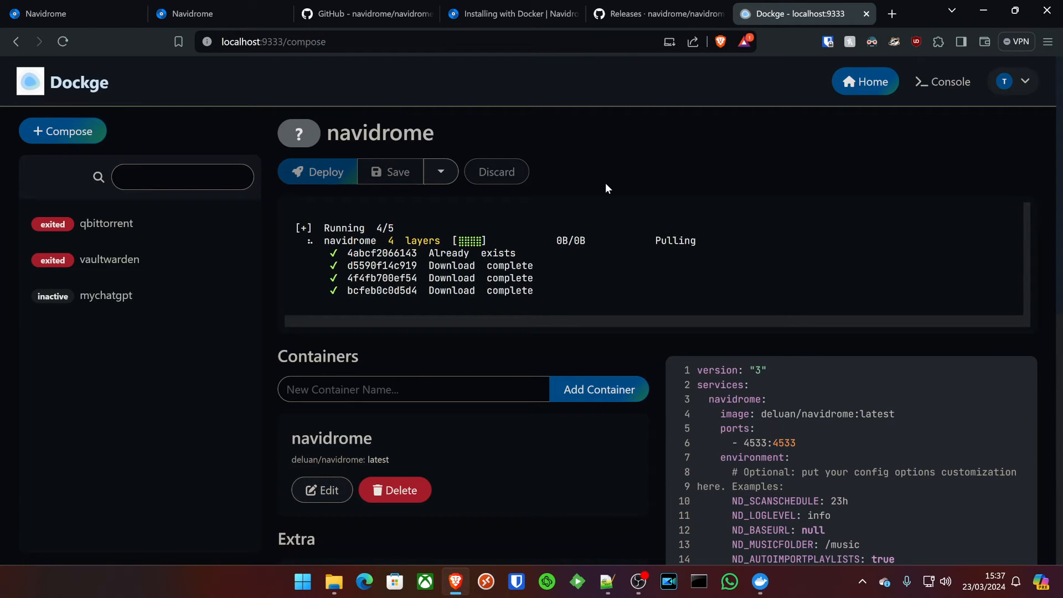
left_click(318, 172)
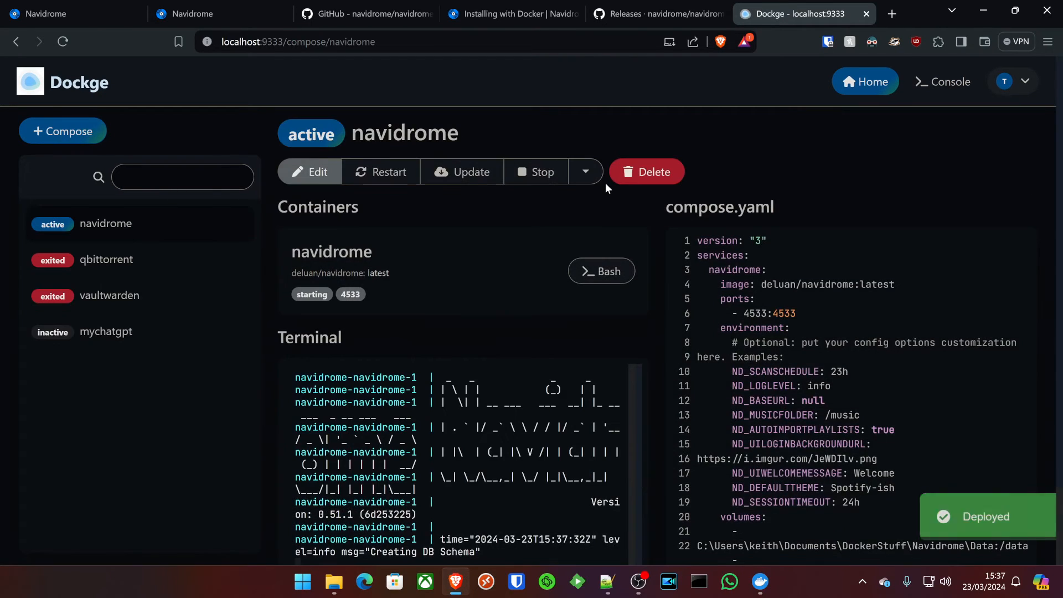
Check the log that navidrome is healthy, then open its web UI on port 4533
scroll("down", 3)
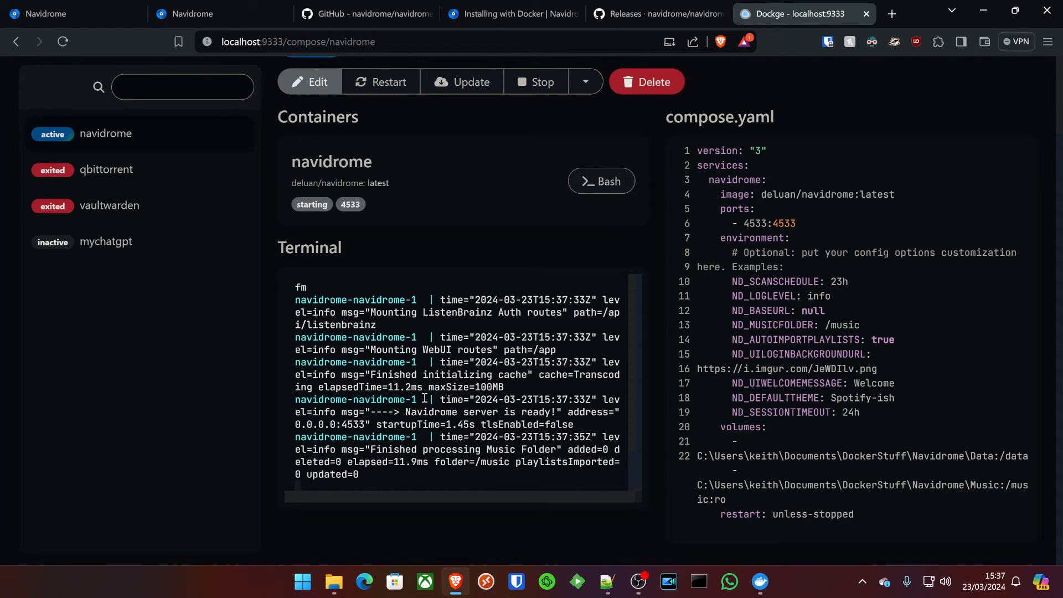
mouse_move(500, 387)
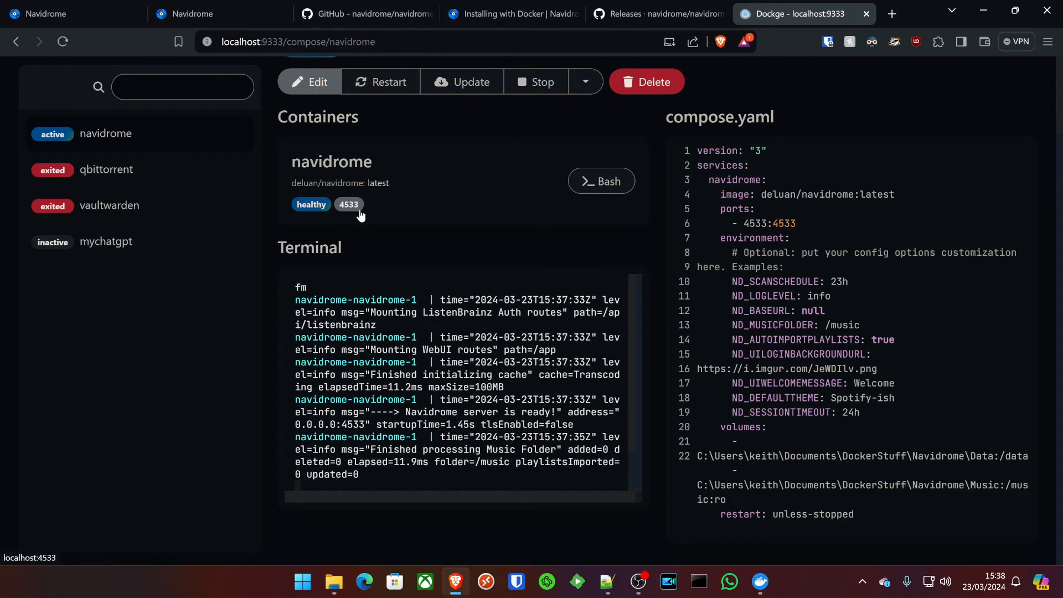
mouse_move(347, 211)
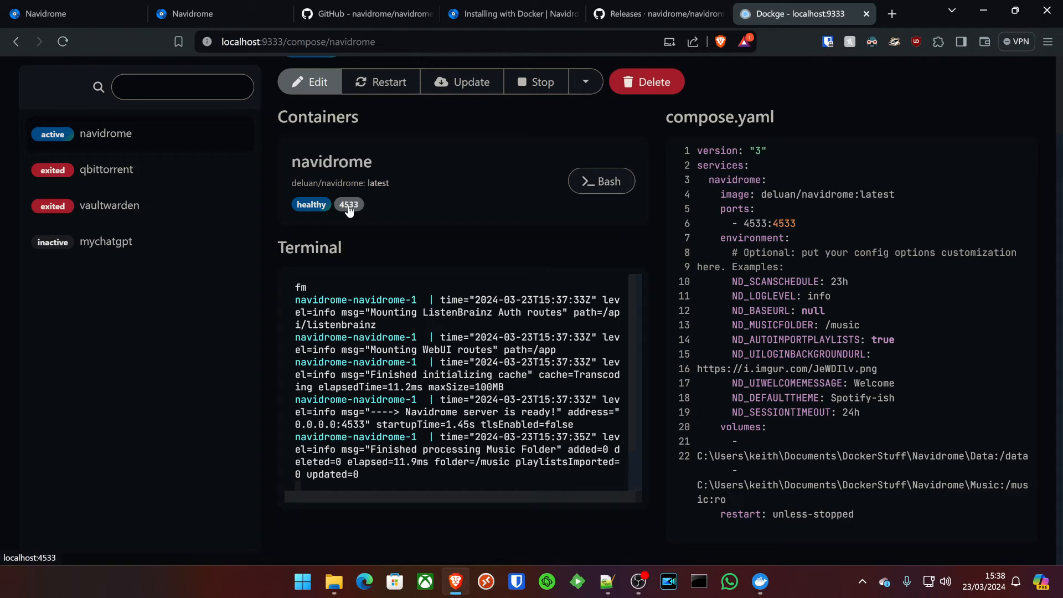
mouse_move(356, 212)
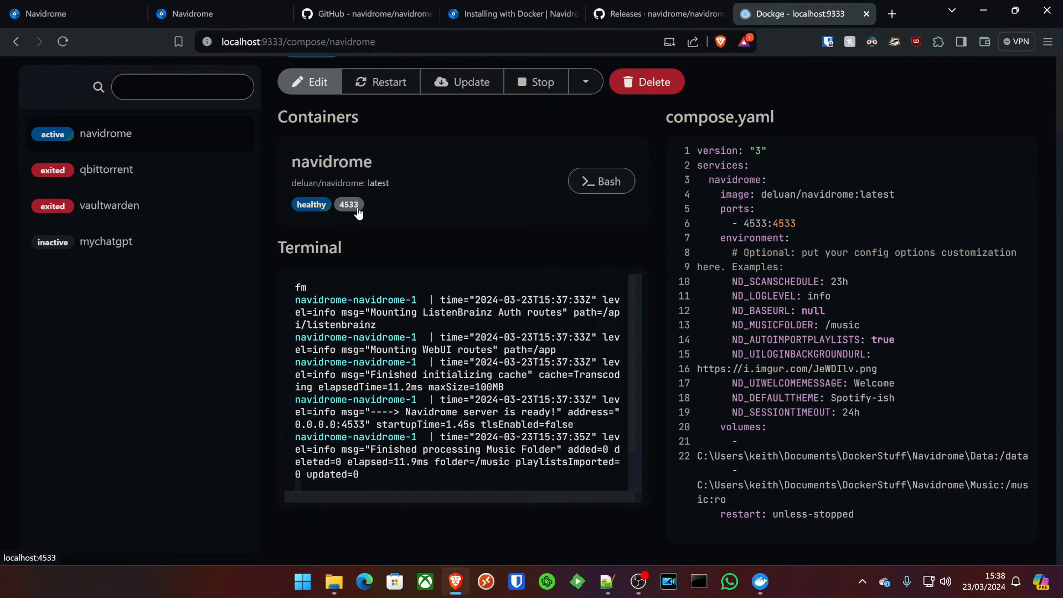
left_click(349, 205)
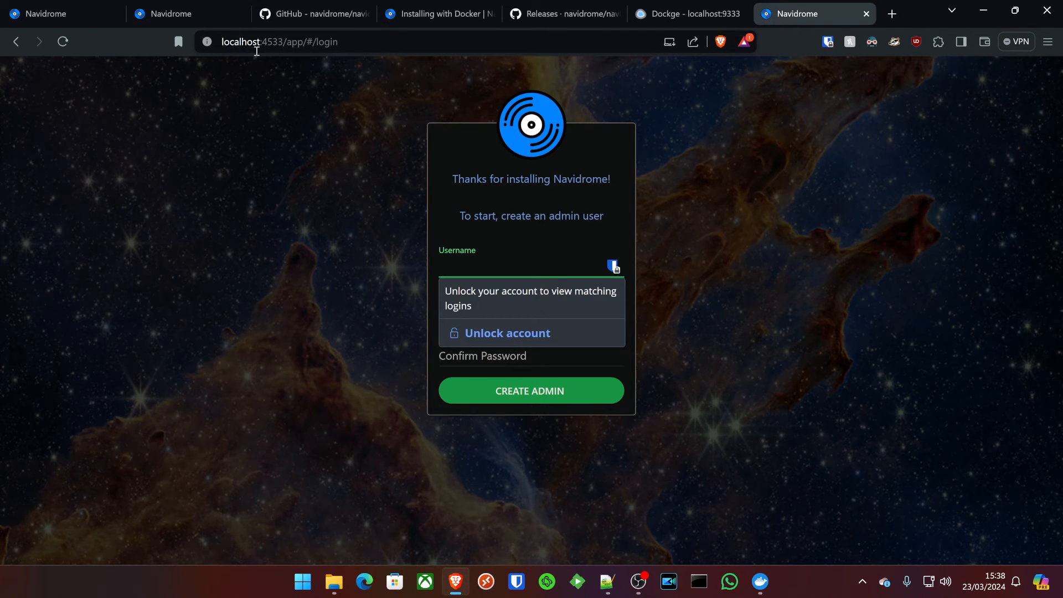
mouse_move(803, 284)
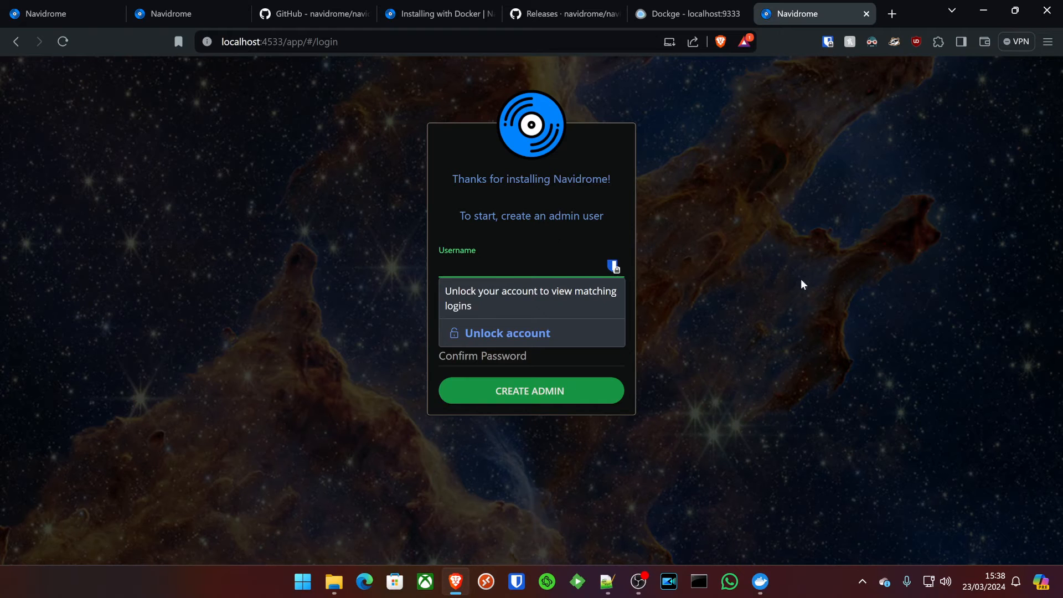
Create the Navidrome admin account with username 'test' and matching passwords
left_click(531, 267)
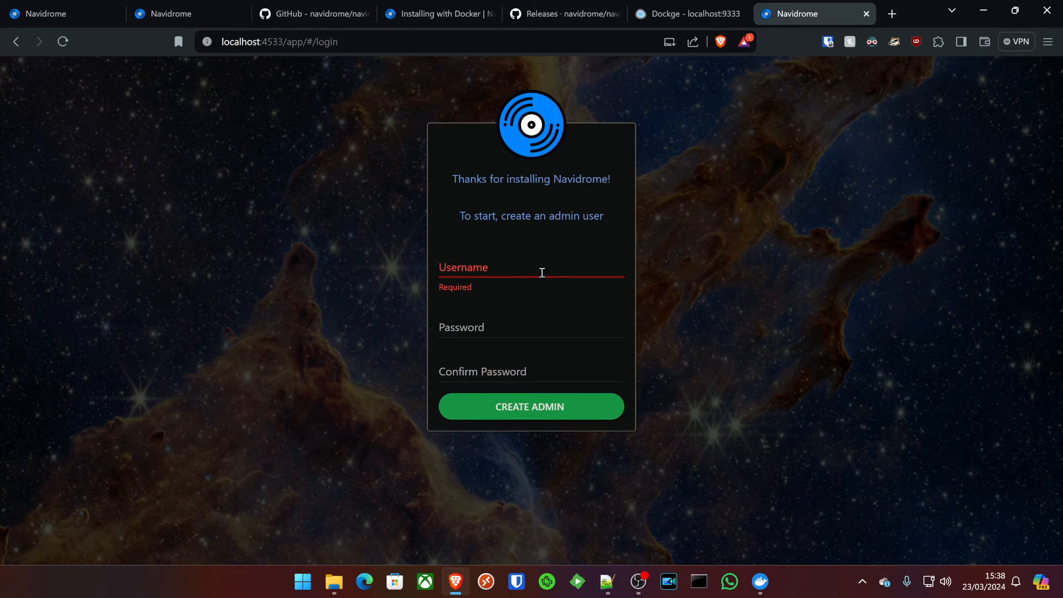
left_click(531, 266)
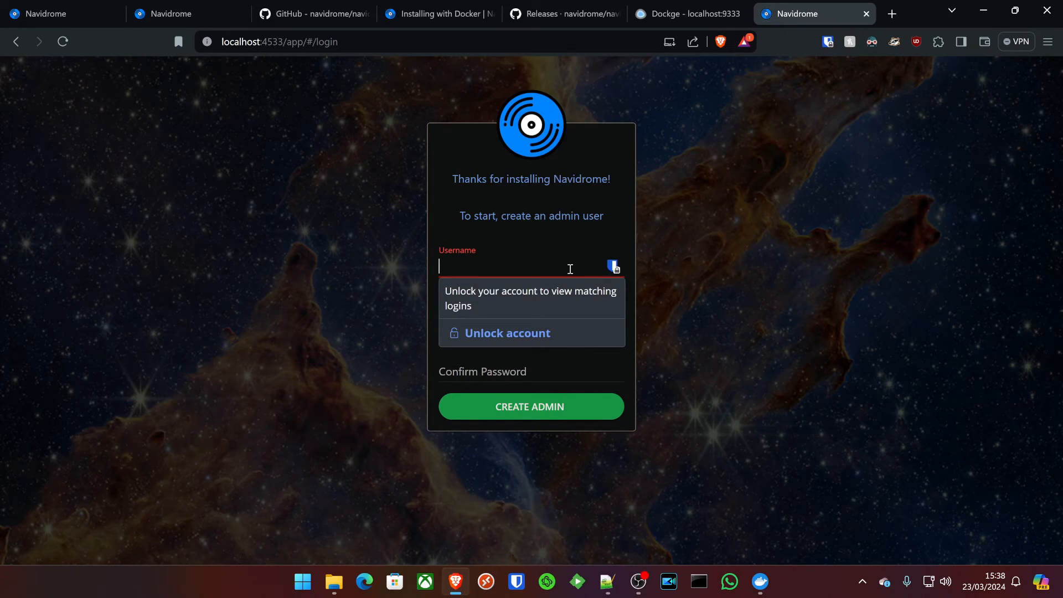
type("test")
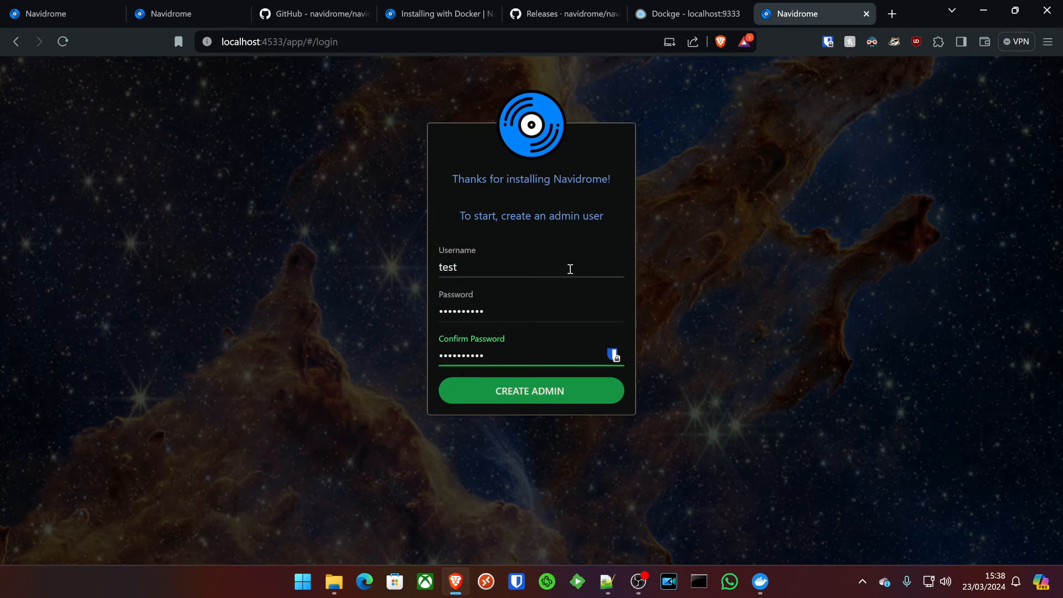
left_click(530, 390)
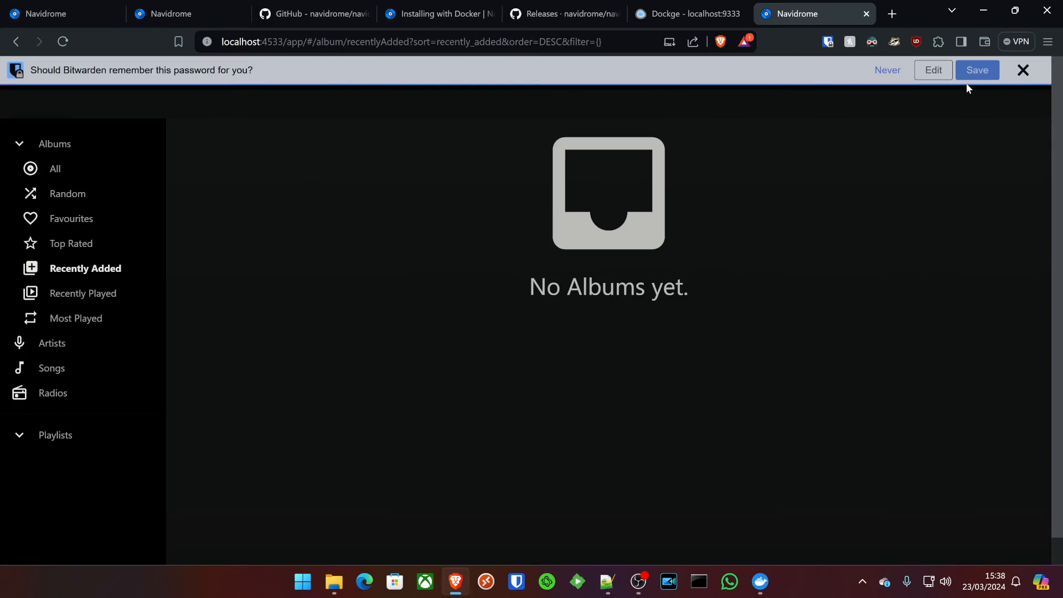
Close the Bitwarden save-password bar over the Recently Added albums page
left_click(1023, 70)
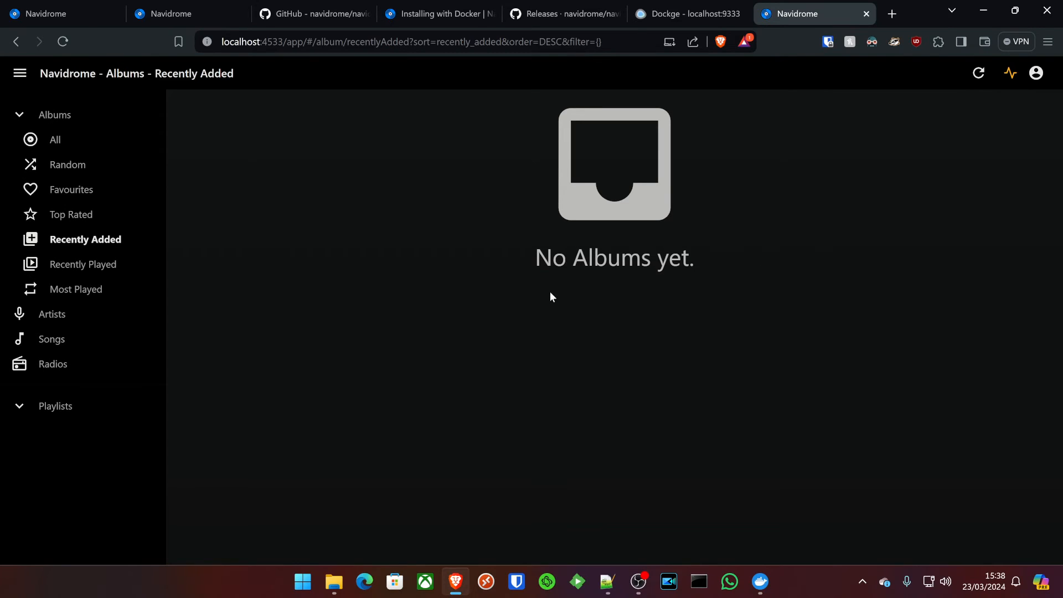
mouse_move(502, 334)
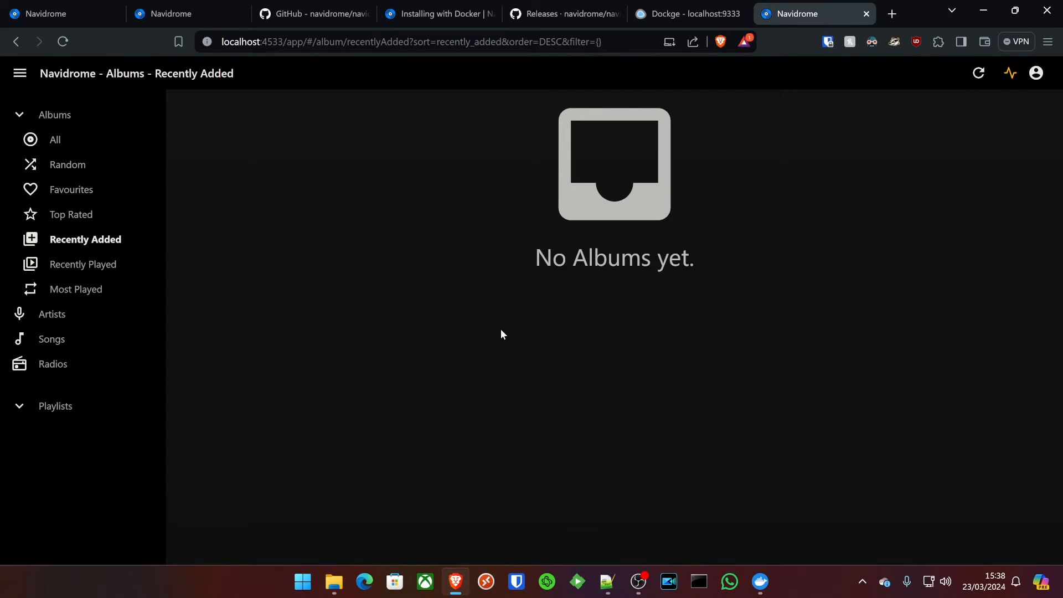
mouse_move(427, 422)
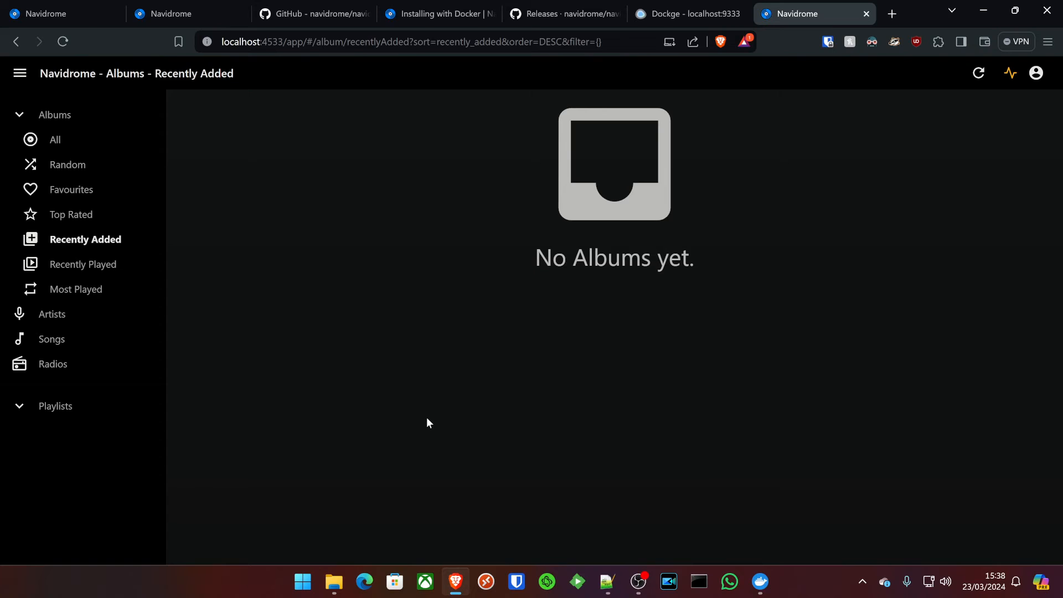
mouse_move(434, 362)
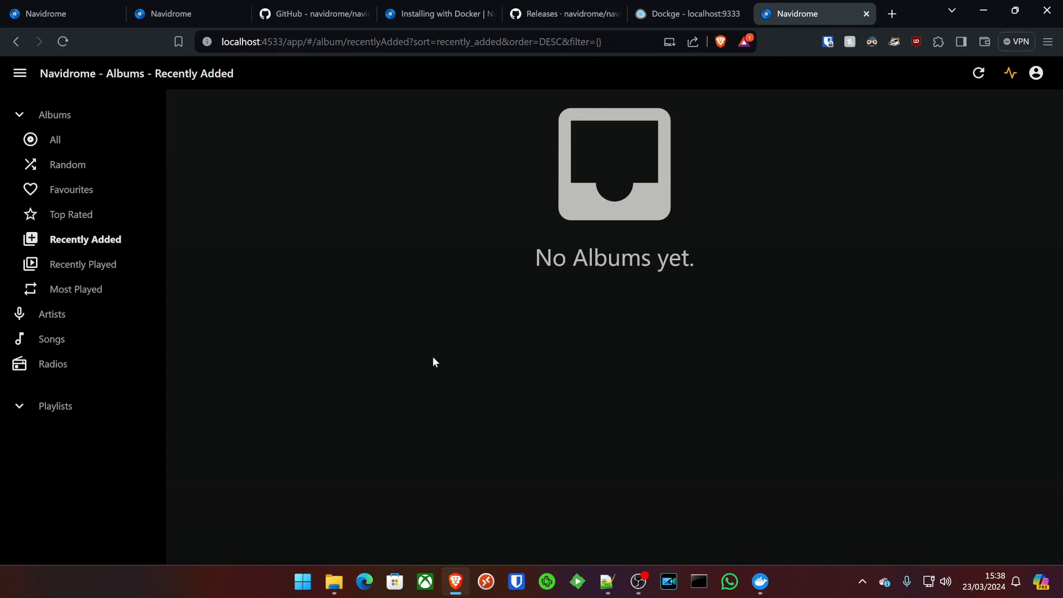
mouse_move(333, 581)
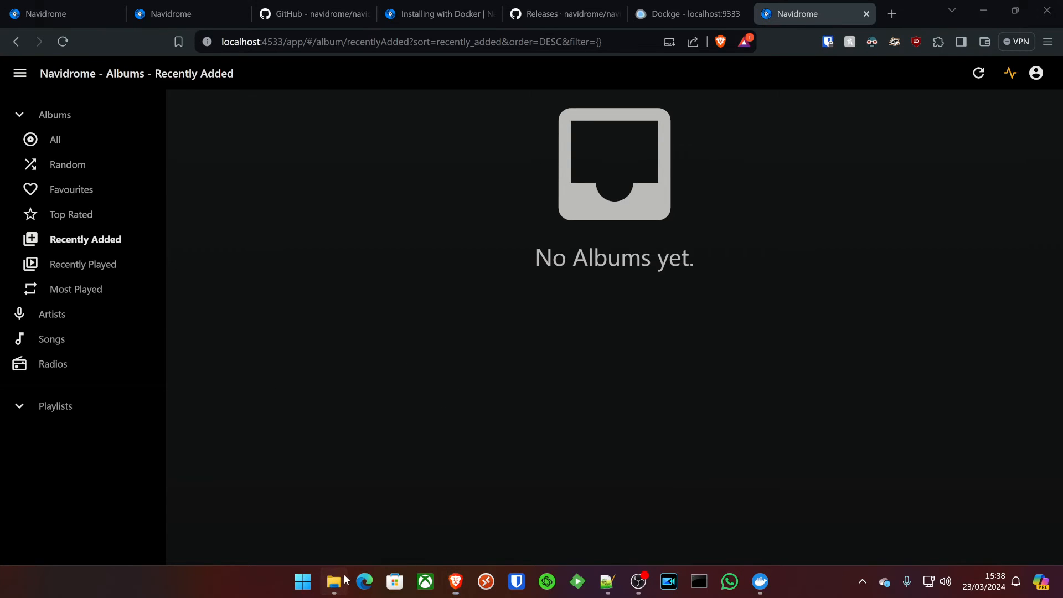
Bring up File Explorer and open the Music folder inside the Navidrome folder
left_click(333, 581)
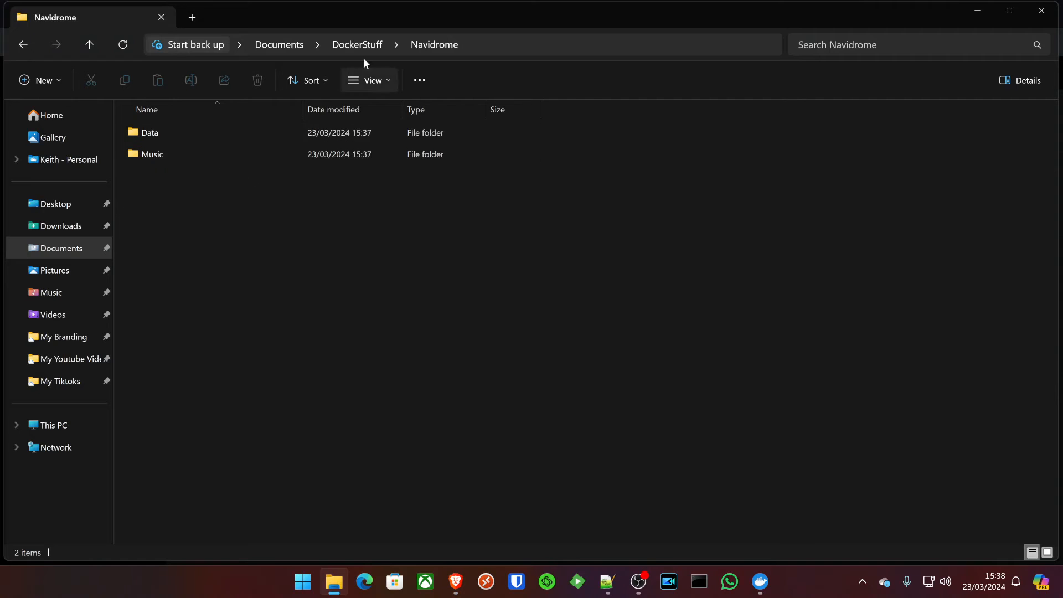
left_click(152, 154)
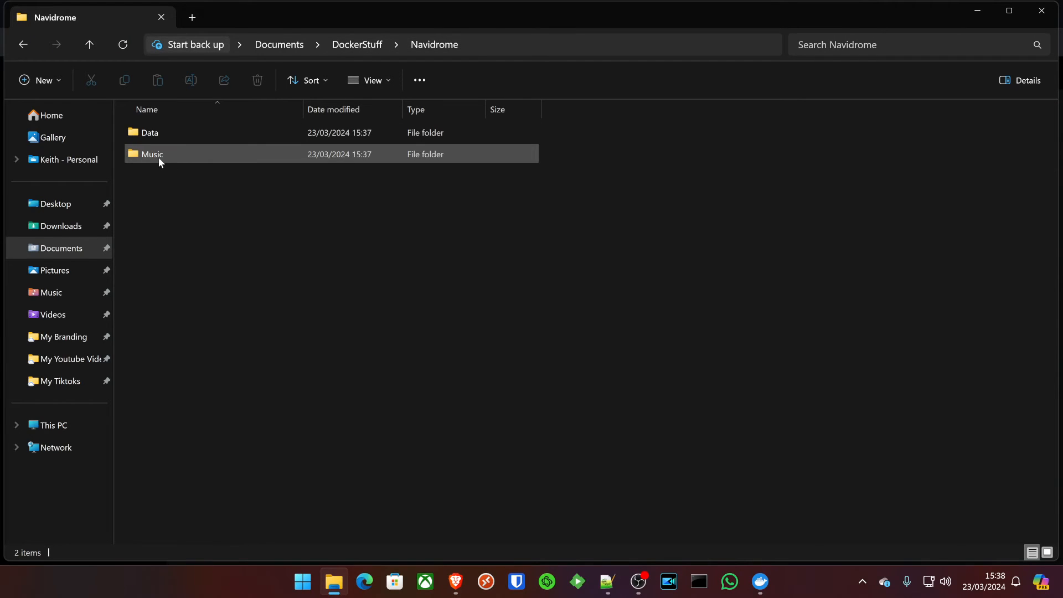
double_click(152, 154)
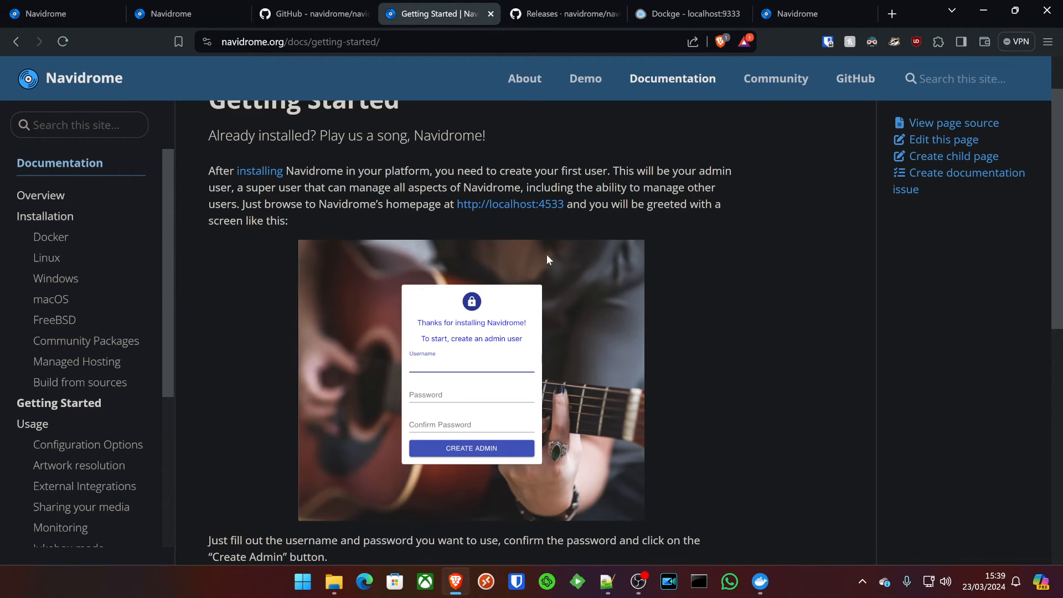
scroll("up", 3)
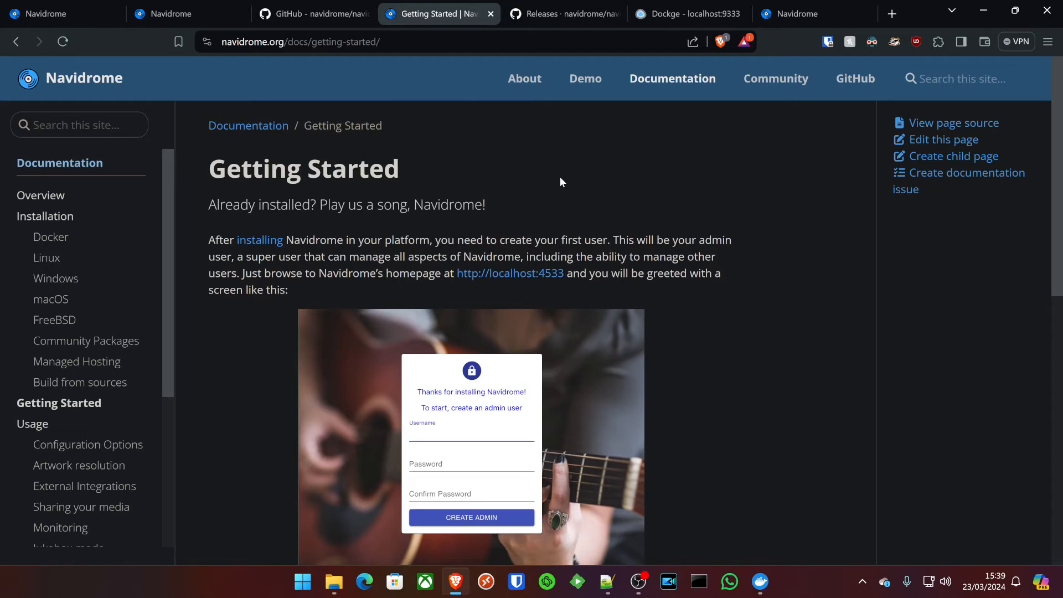
scroll("down", 3)
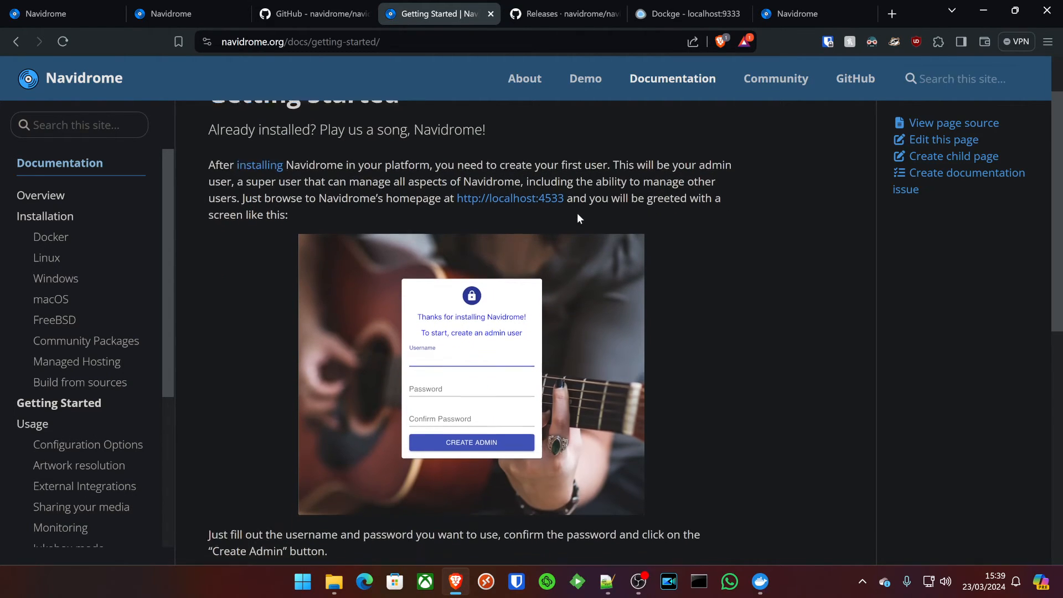
scroll("down", 3)
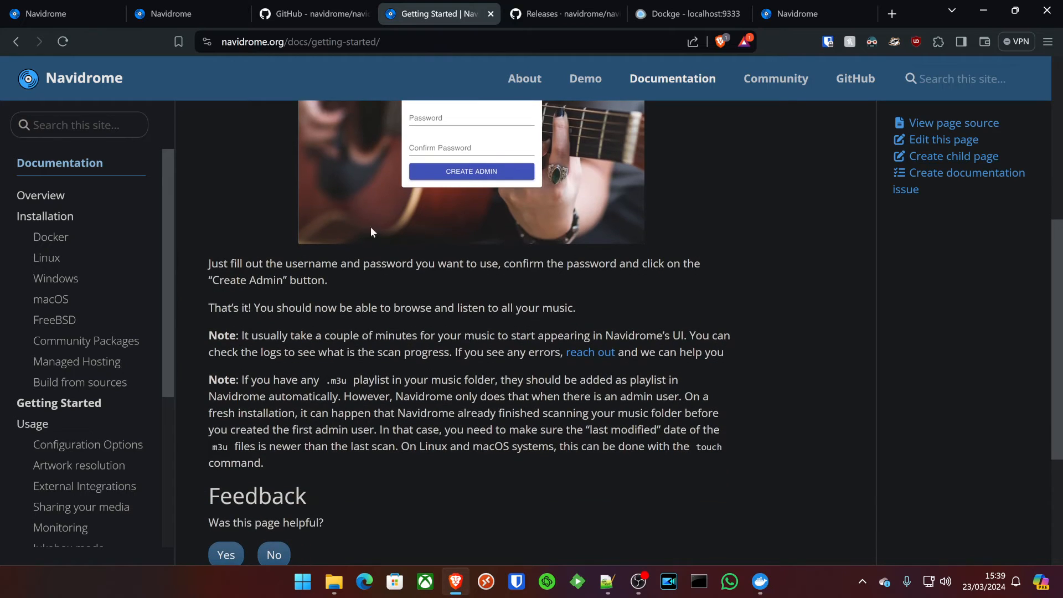
mouse_move(361, 329)
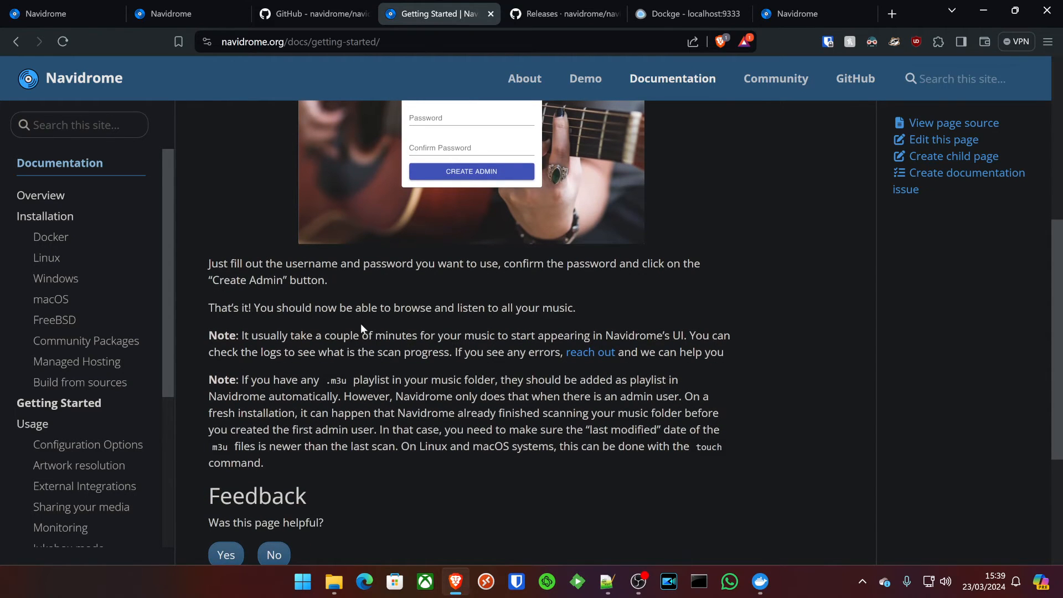
scroll("down", 3)
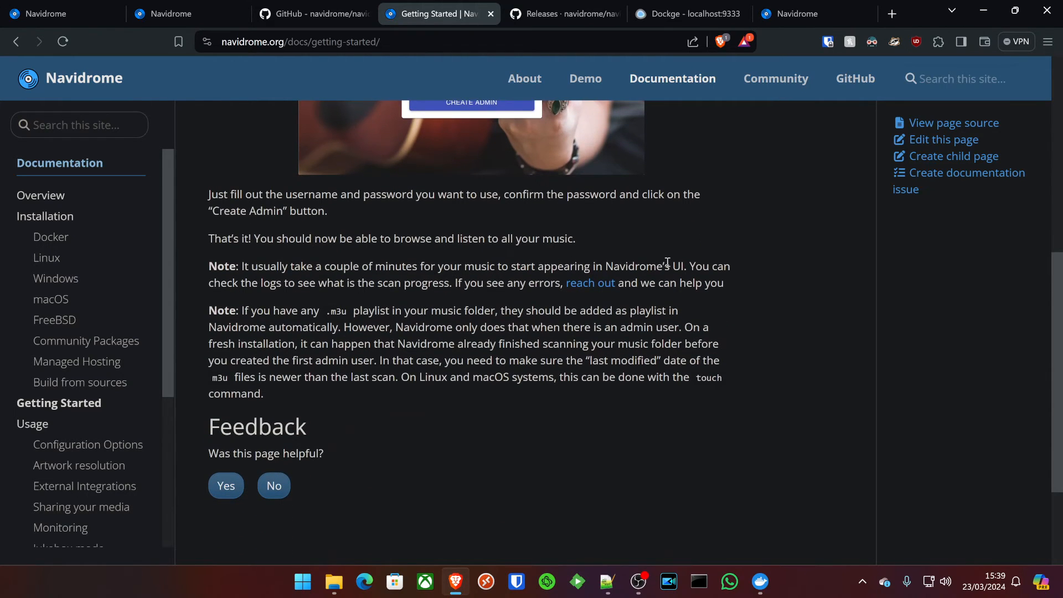
mouse_move(271, 312)
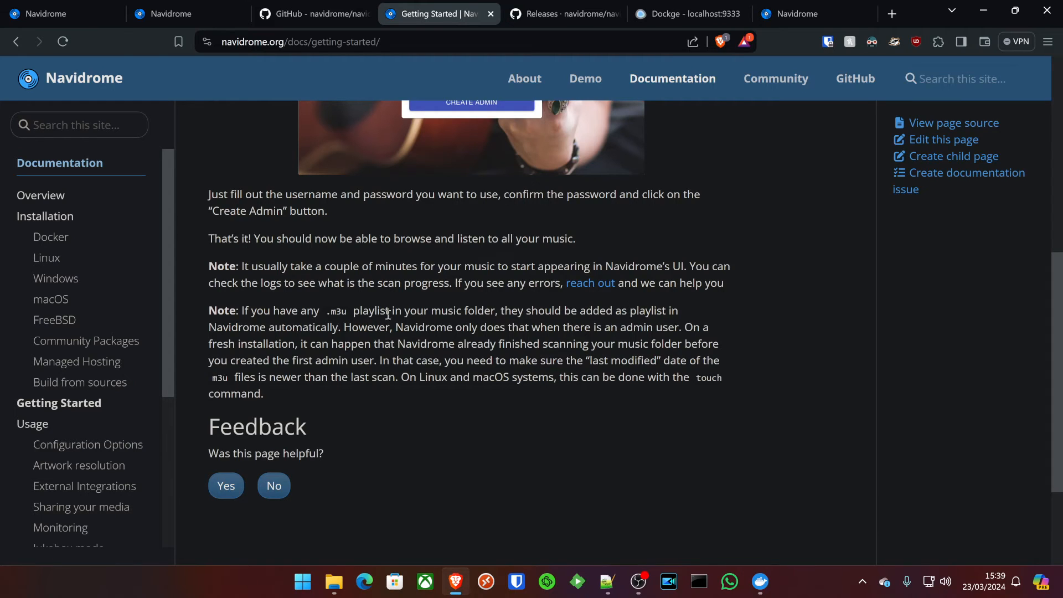
mouse_move(433, 314)
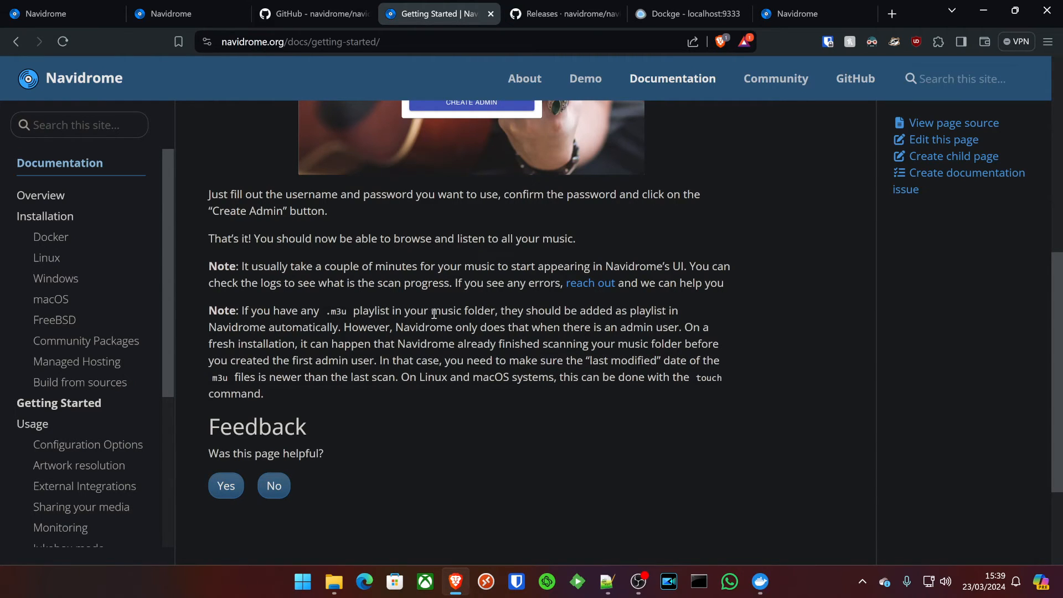
mouse_move(529, 332)
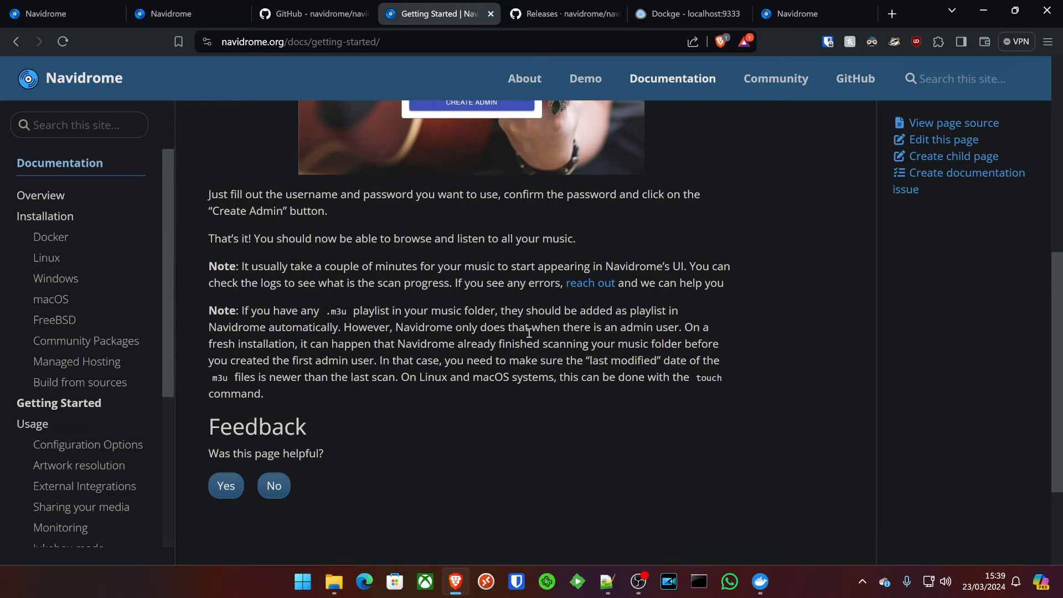
mouse_move(658, 347)
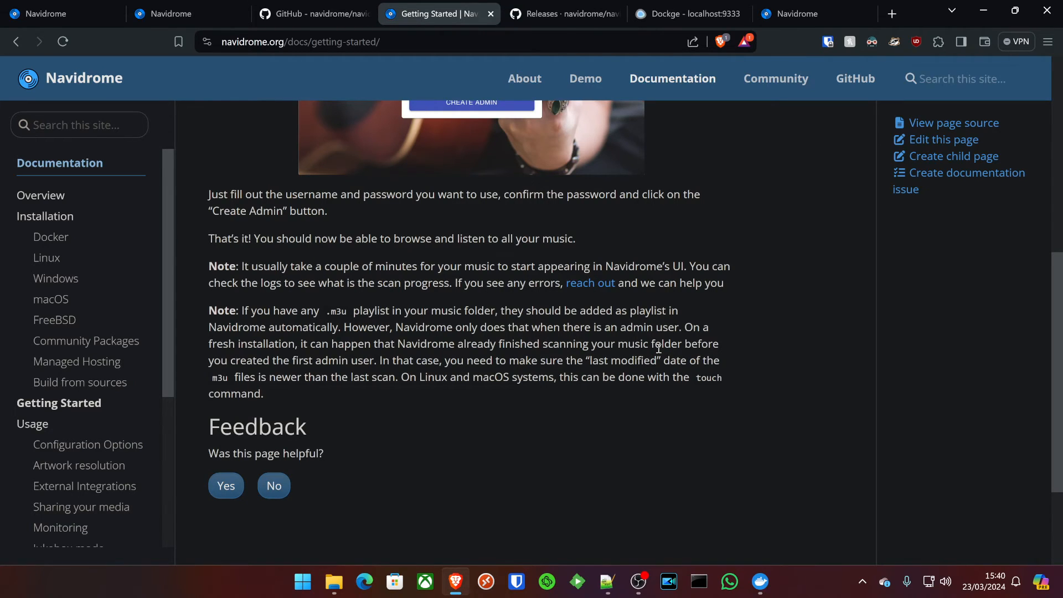
mouse_move(217, 366)
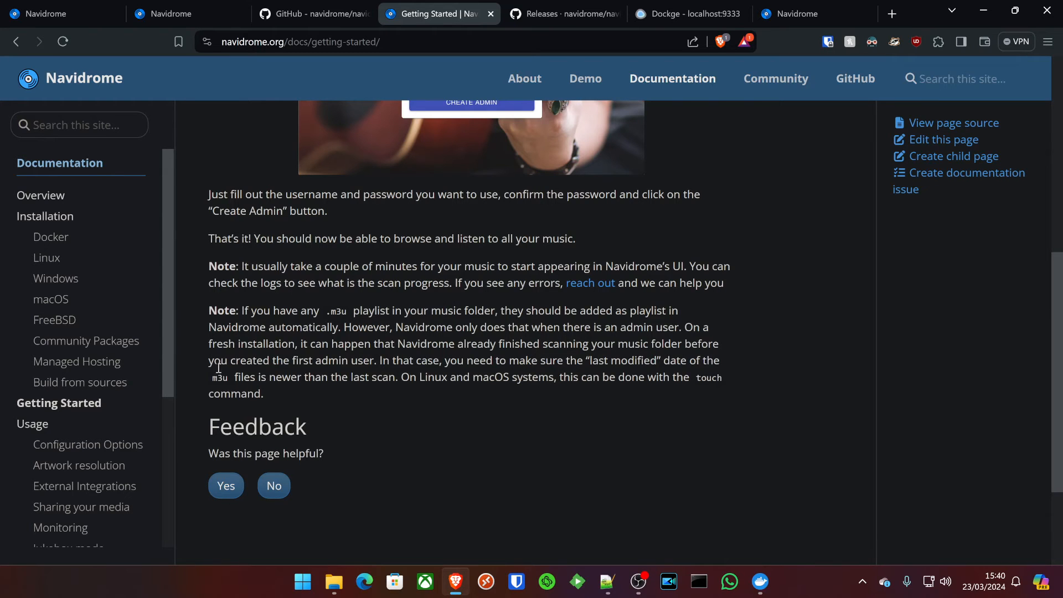
Open the Configuration Options docs page and scroll through basic into advanced settings
left_click(87, 444)
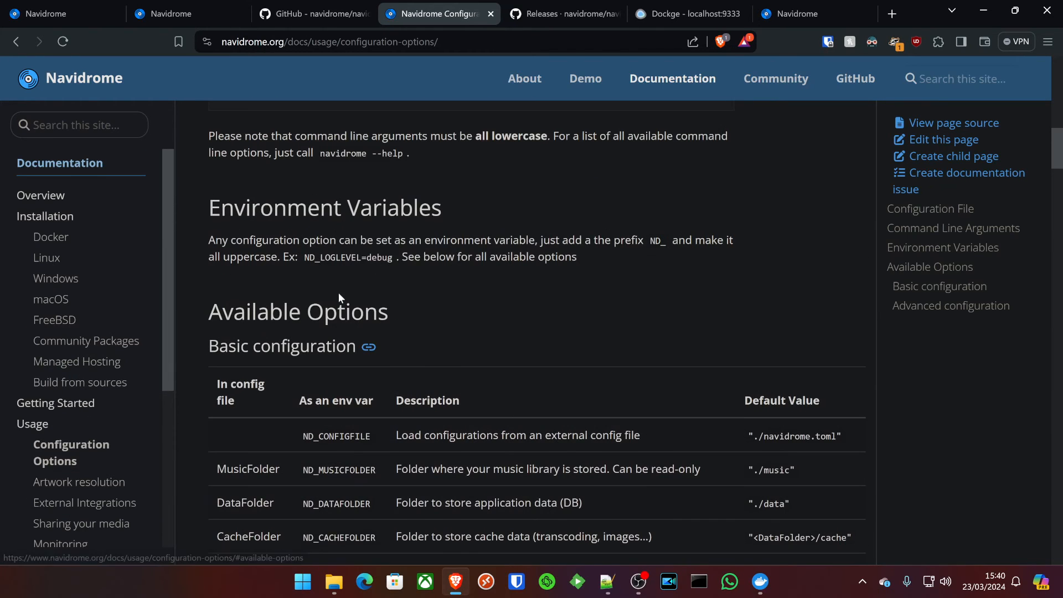
scroll("down", 3)
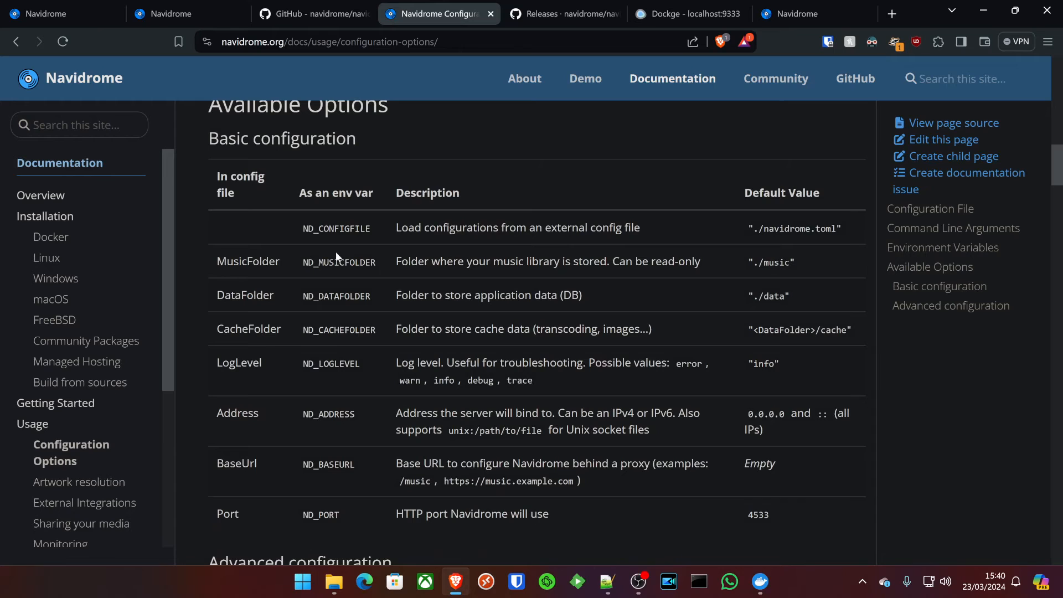
mouse_move(269, 159)
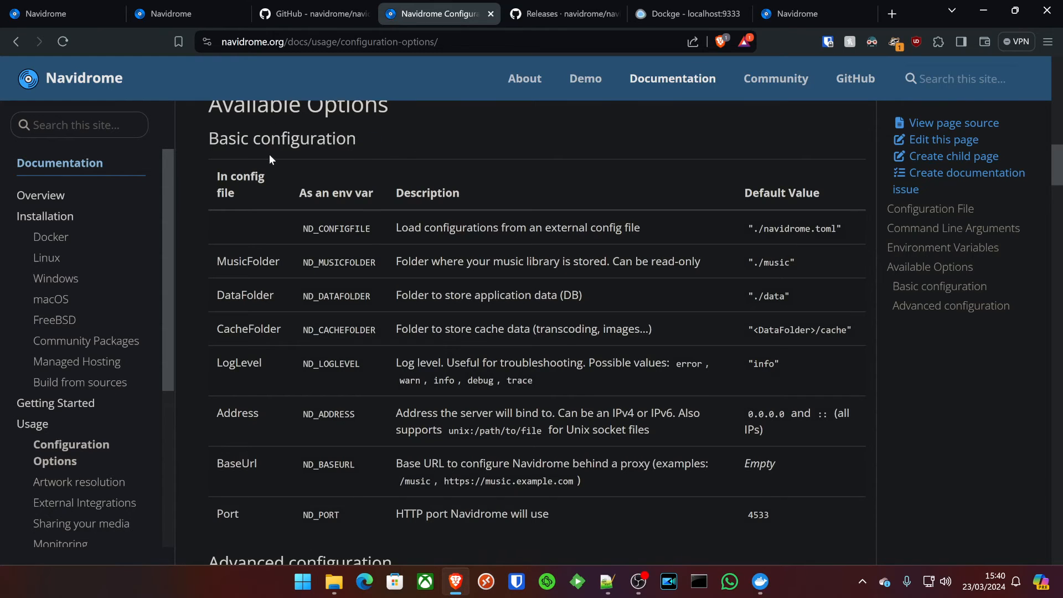
mouse_move(420, 80)
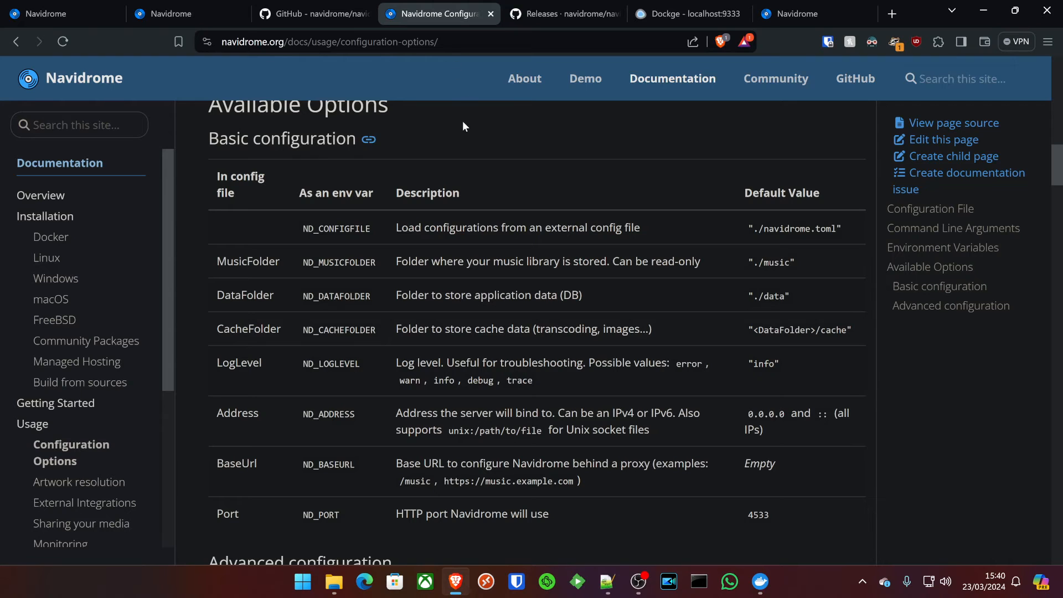
scroll("down", 3)
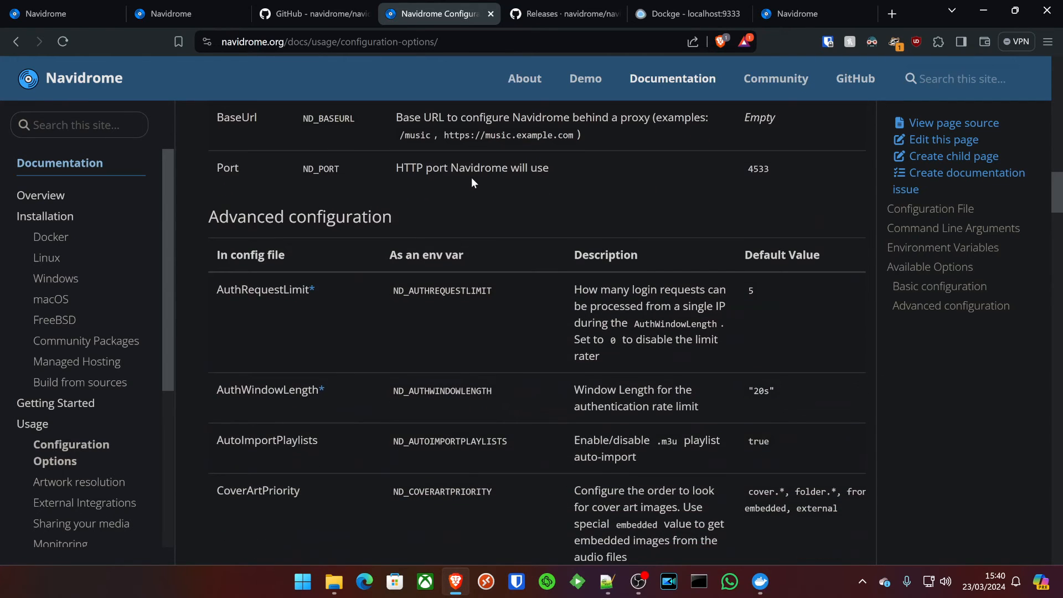
scroll("down", 3)
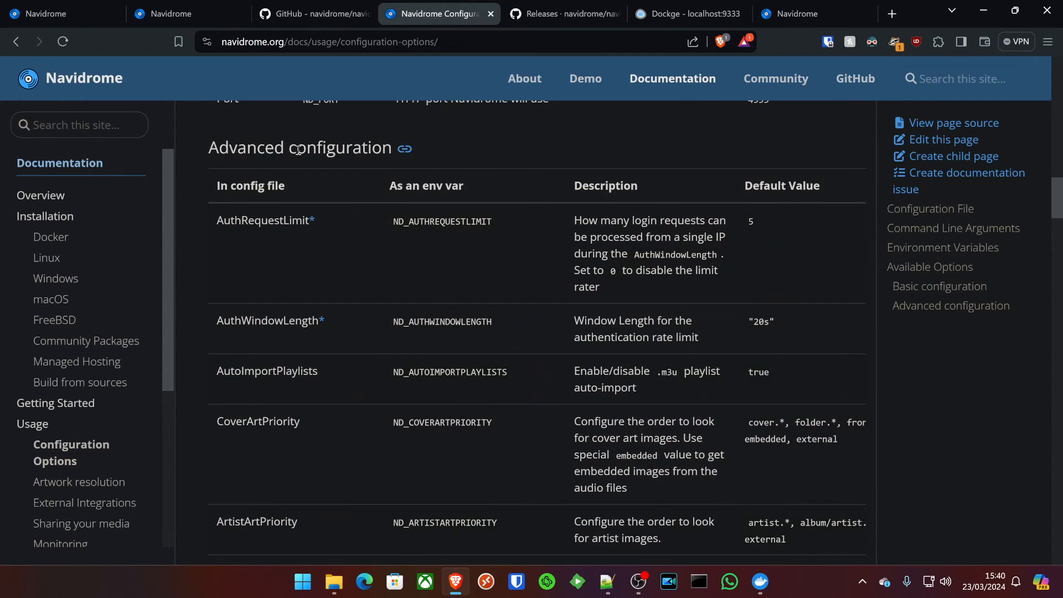
scroll("down", 3)
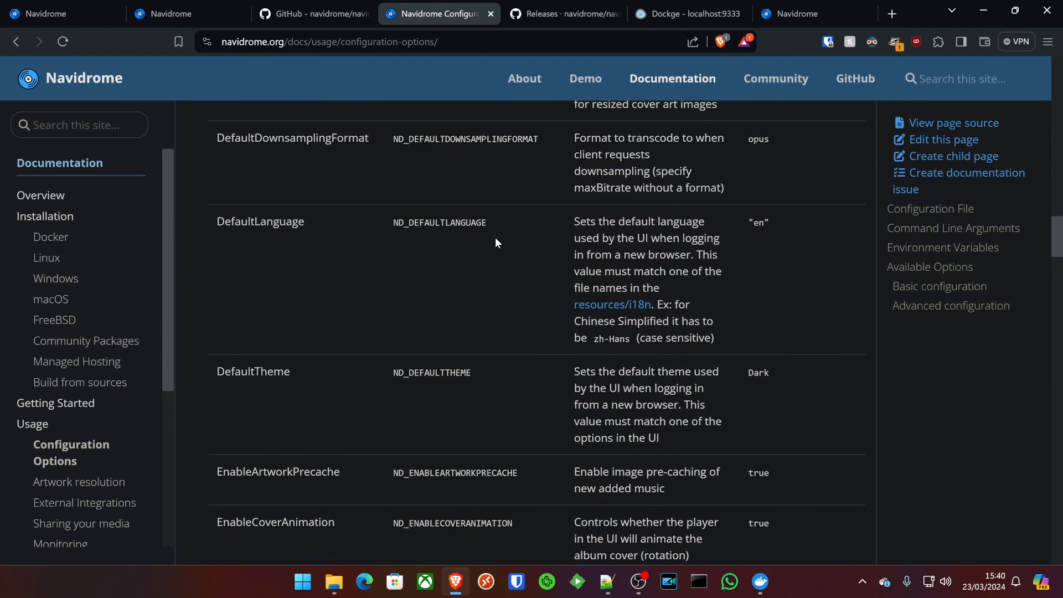
Bring File Explorer forward showing the empty Navidrome Music folder
left_click(333, 581)
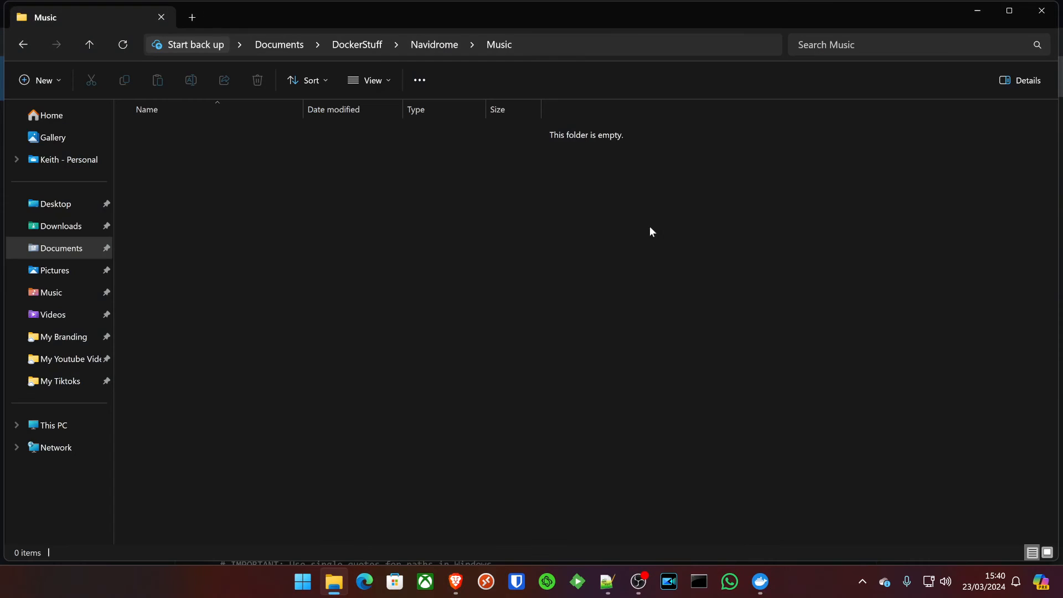
mouse_move(238, 198)
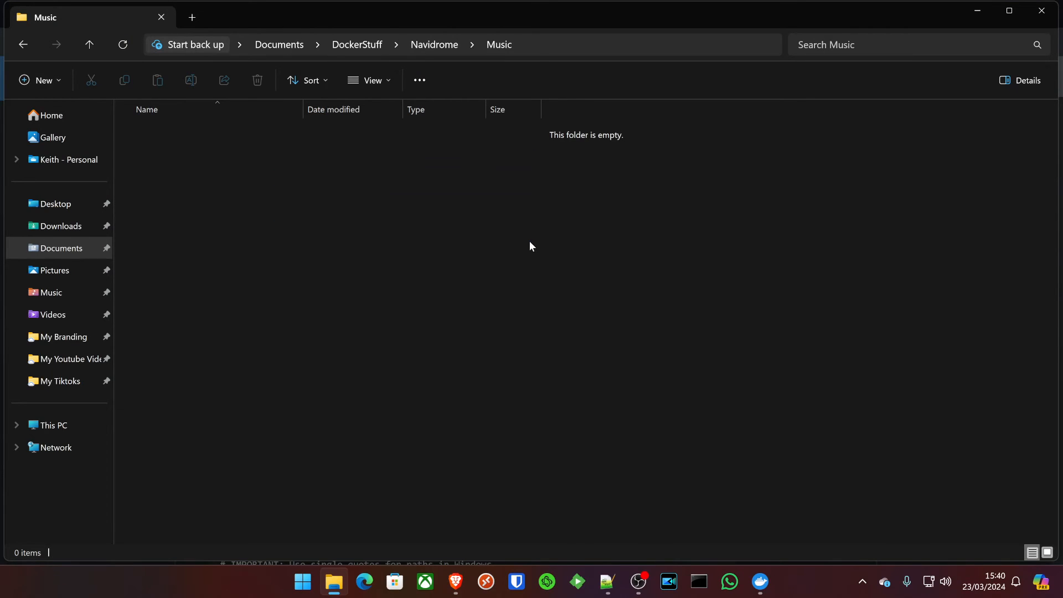
mouse_move(528, 228)
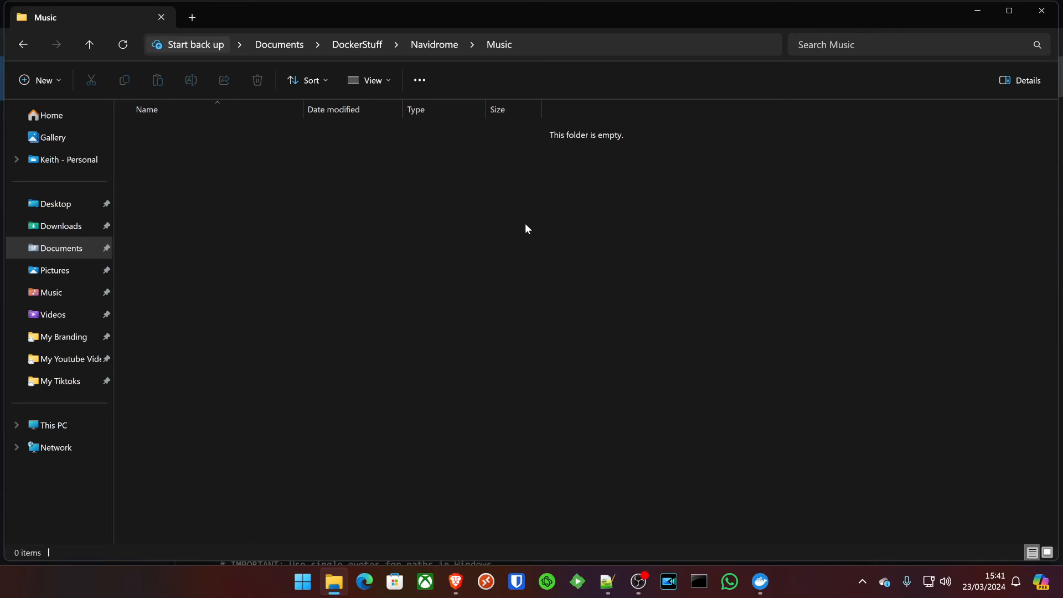
mouse_move(533, 218)
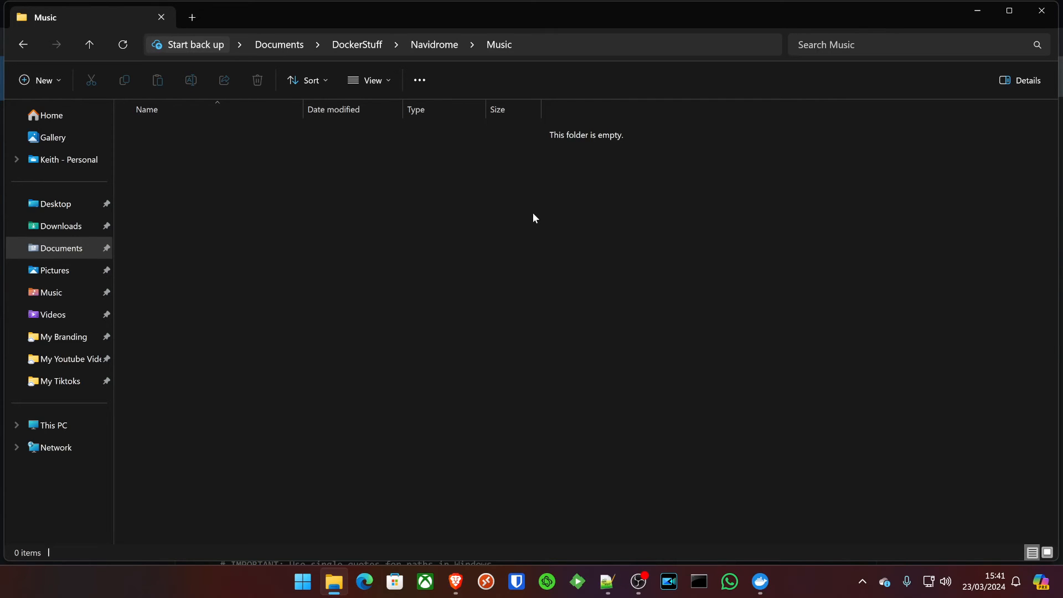
mouse_move(286, 195)
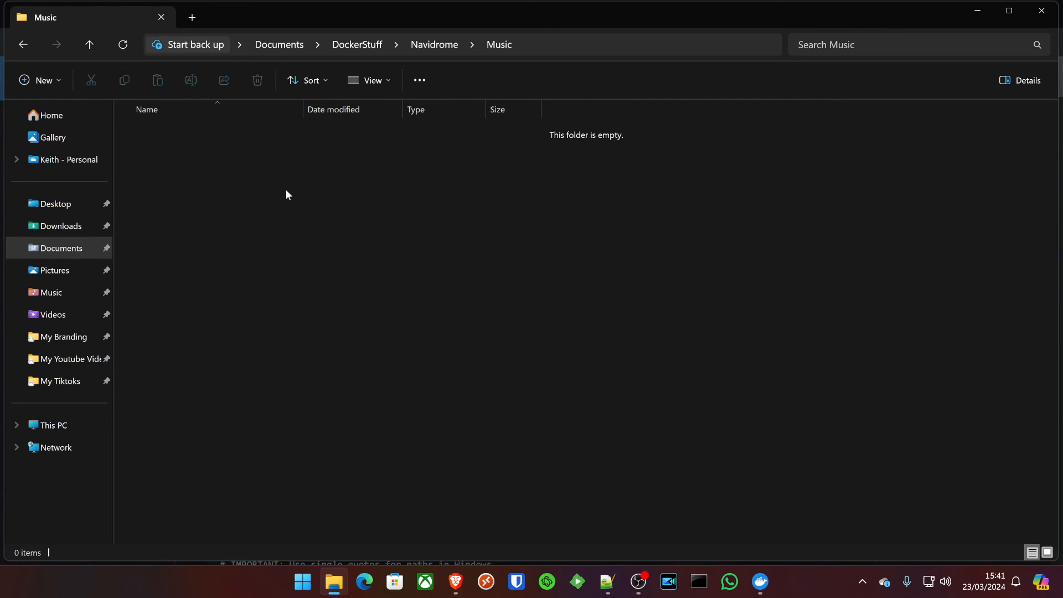
mouse_move(283, 190)
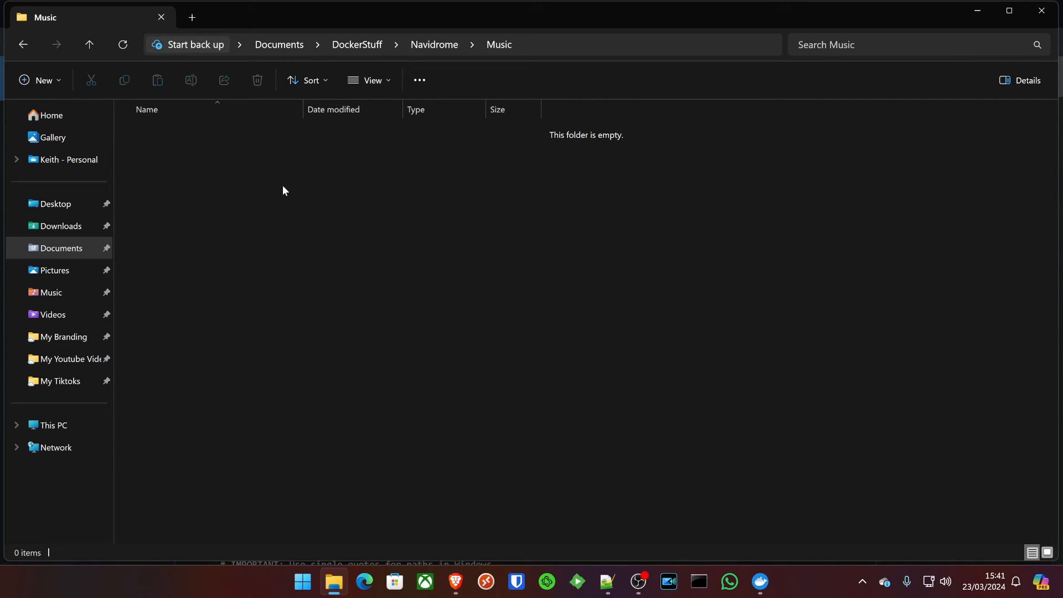
mouse_move(260, 230)
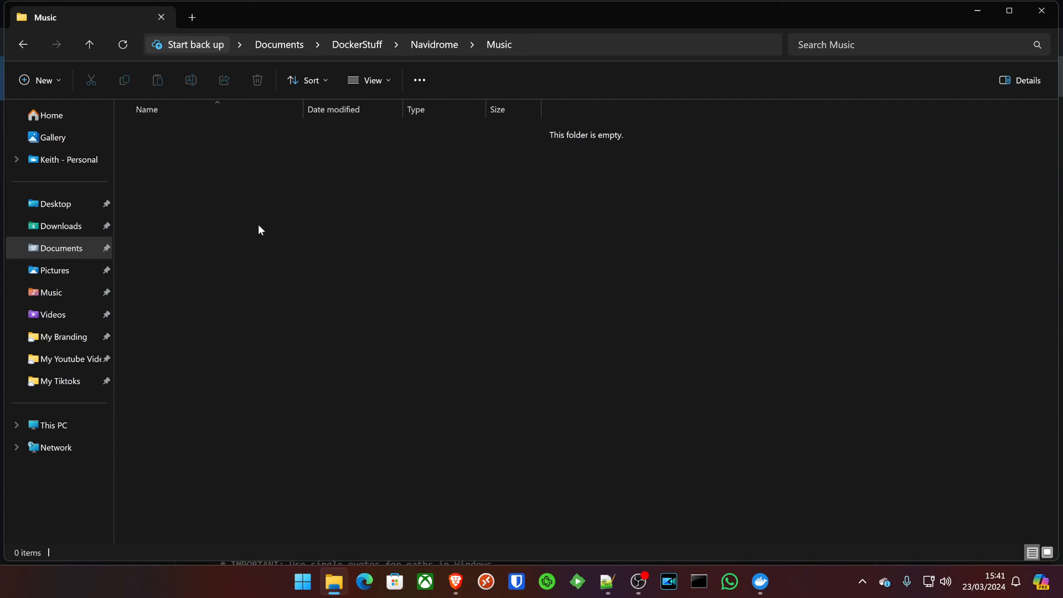
mouse_move(269, 224)
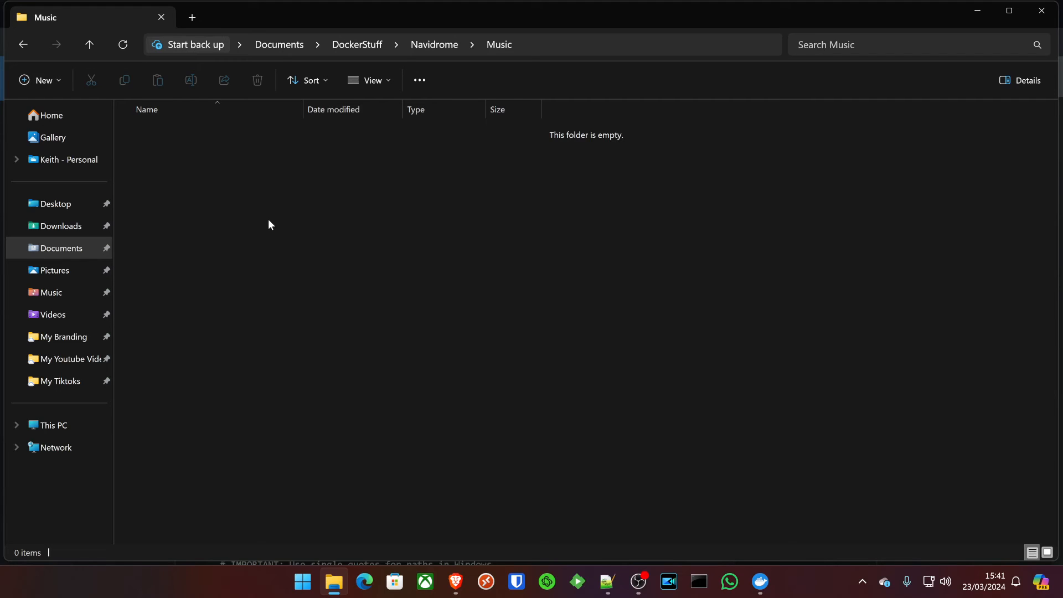
mouse_move(283, 197)
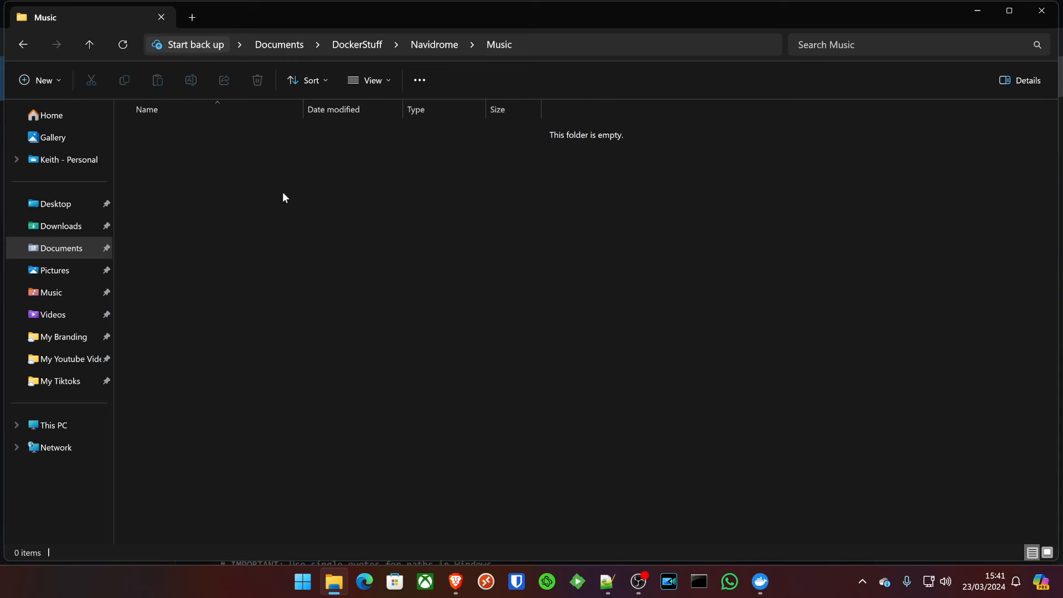
mouse_move(427, 61)
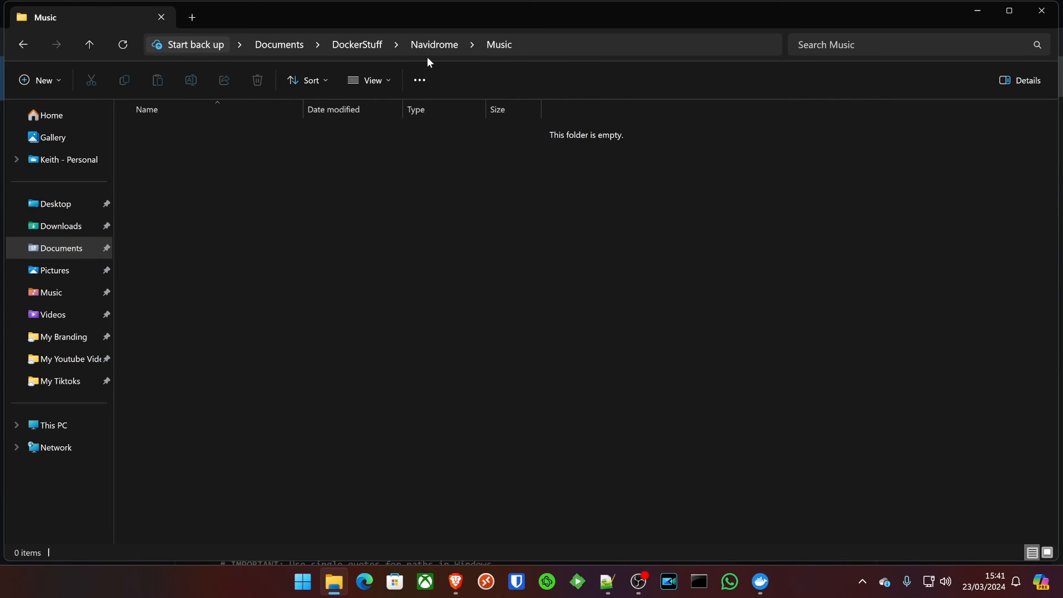
mouse_move(472, 322)
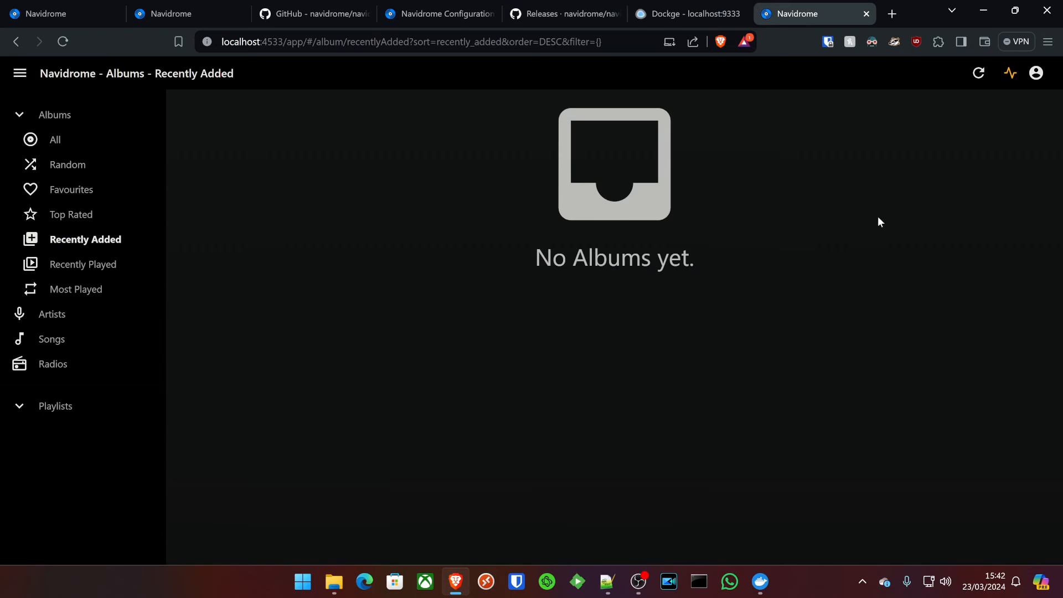
Browse the Navidrome Users list and open the Create User form
left_click(1035, 73)
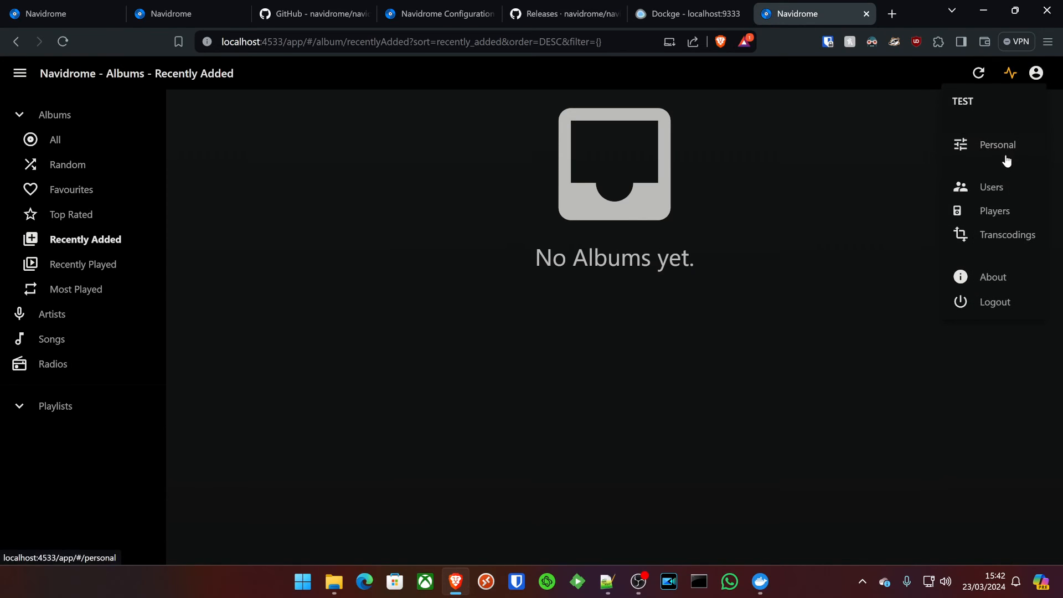
left_click(990, 187)
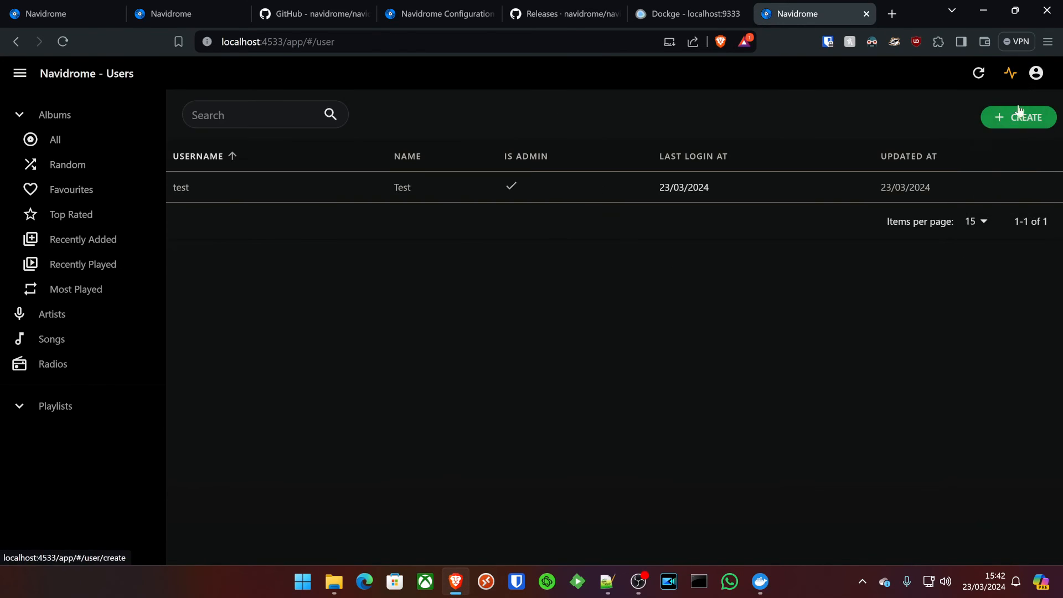
mouse_move(1036, 73)
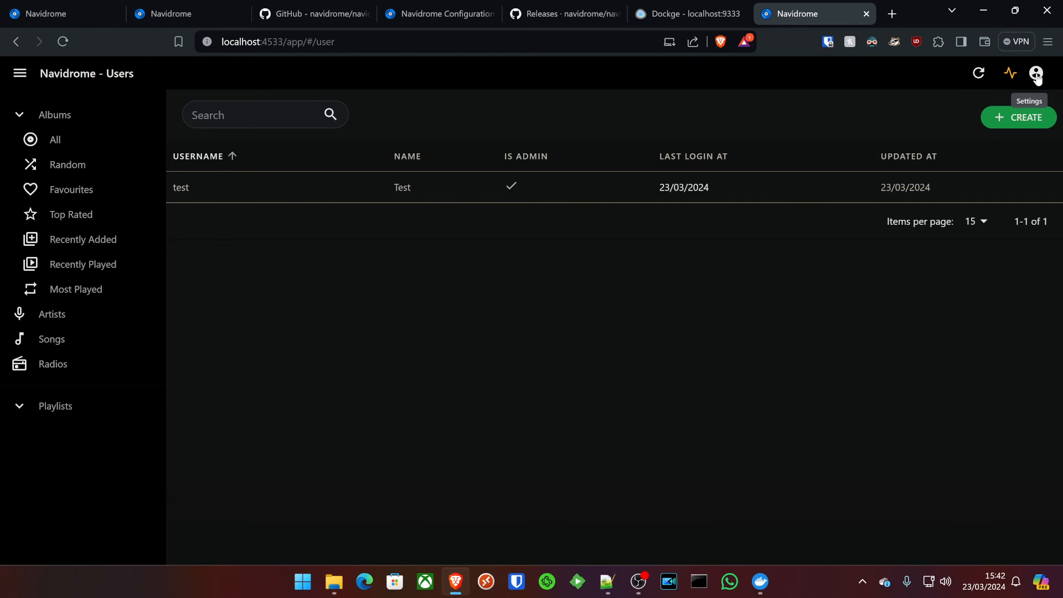
left_click(1018, 117)
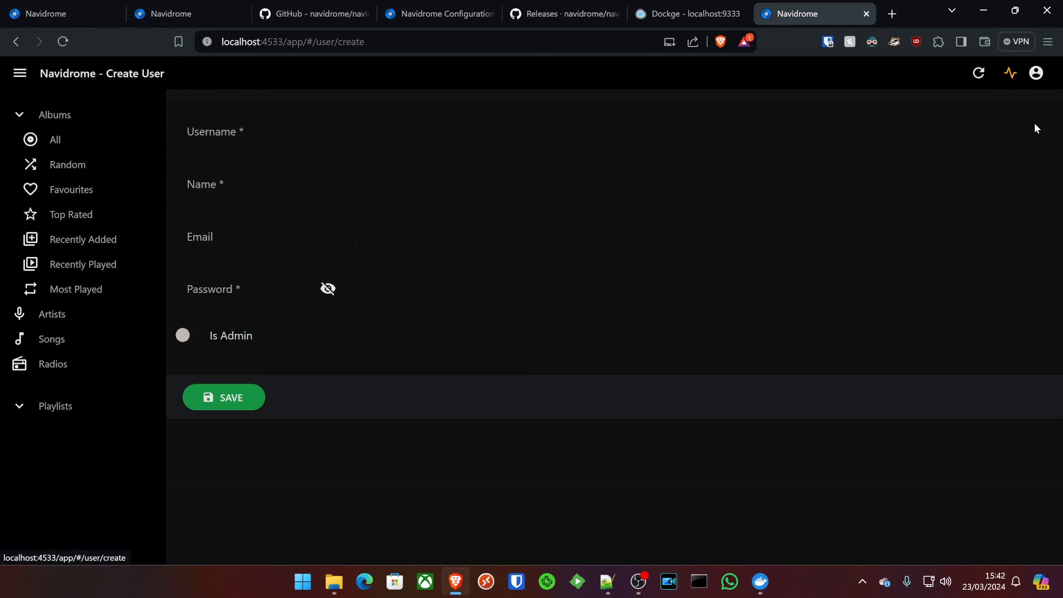
mouse_move(234, 338)
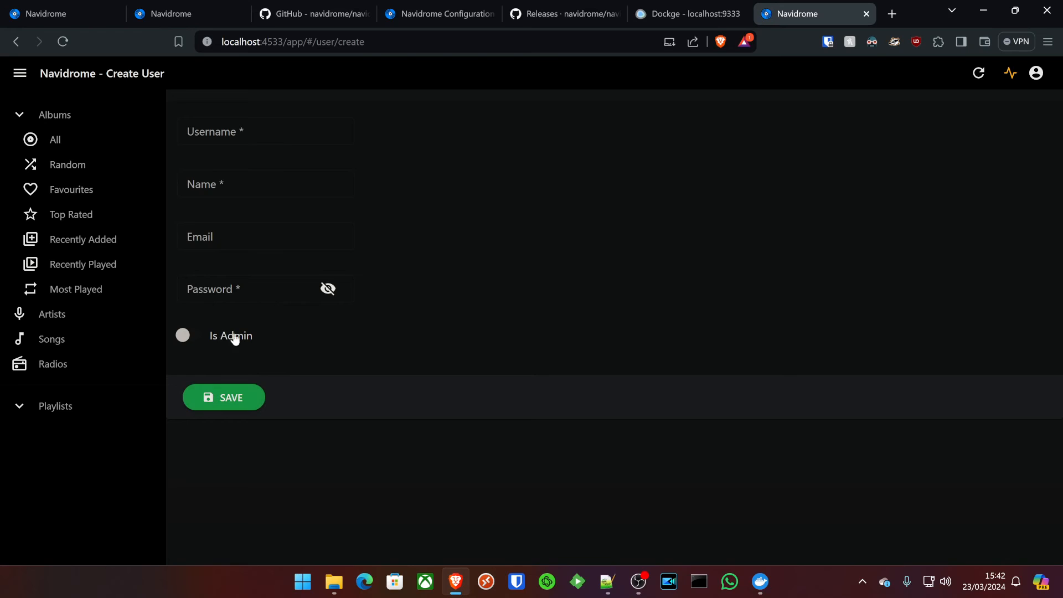
View Personal settings, then the Transcodings page listing opus, mp3 and aac
left_click(1035, 74)
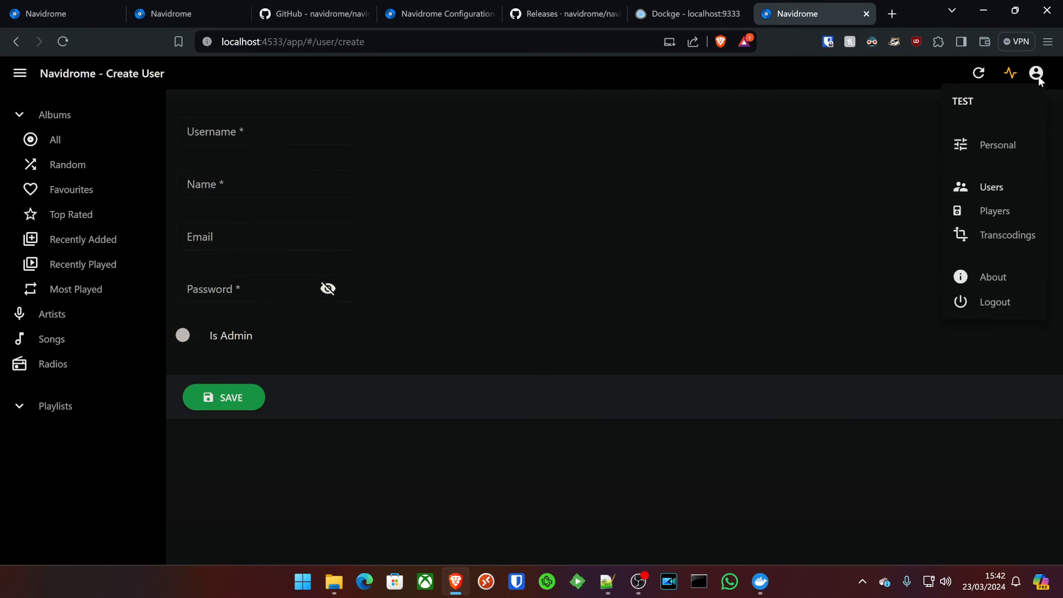
left_click(997, 145)
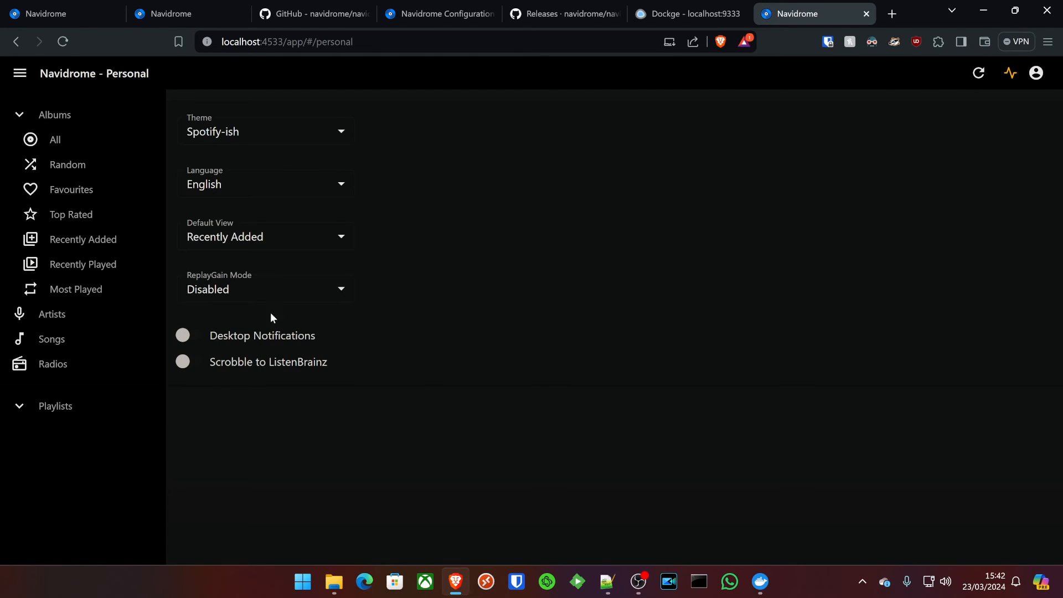
left_click(1036, 73)
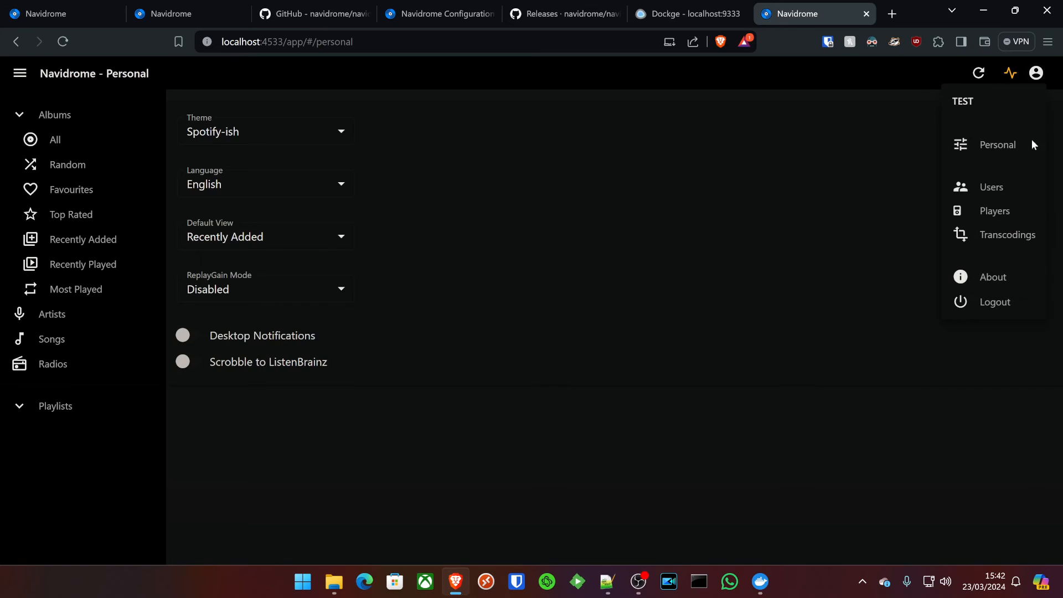
mouse_move(1008, 235)
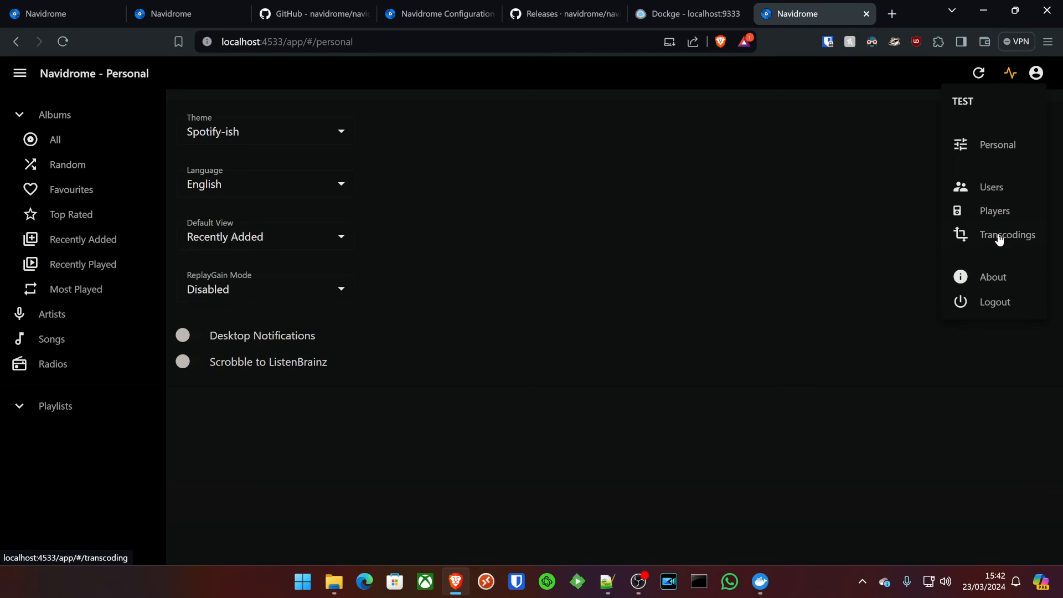
left_click(1008, 234)
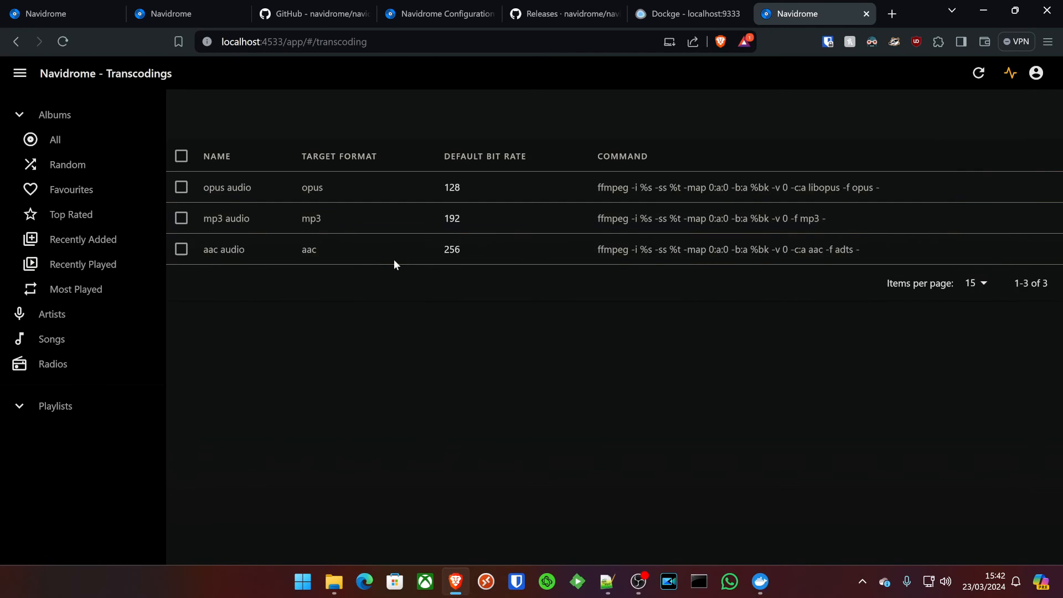
mouse_move(560, 278)
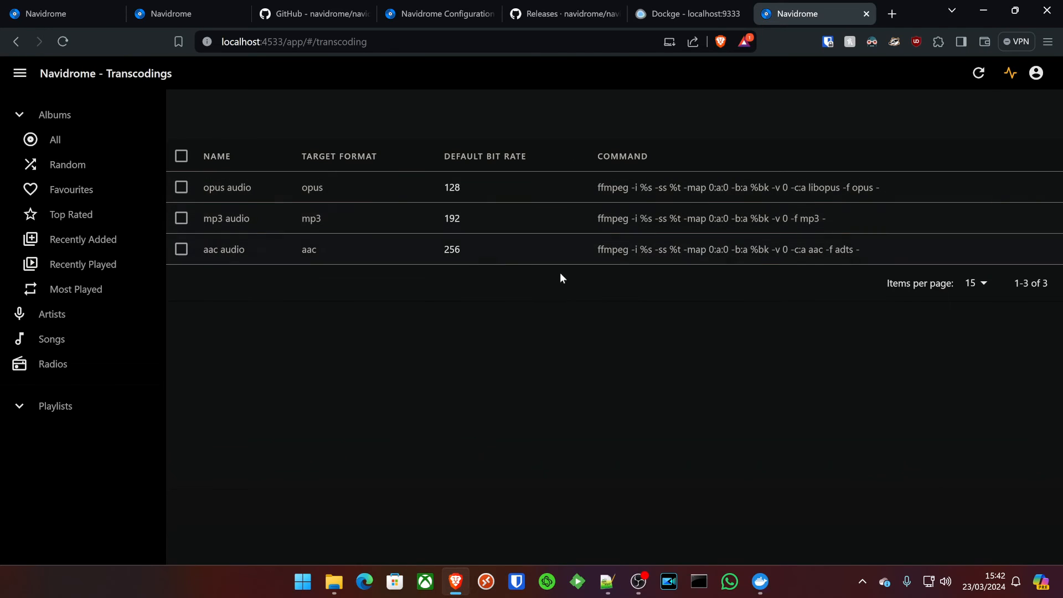
mouse_move(100, 332)
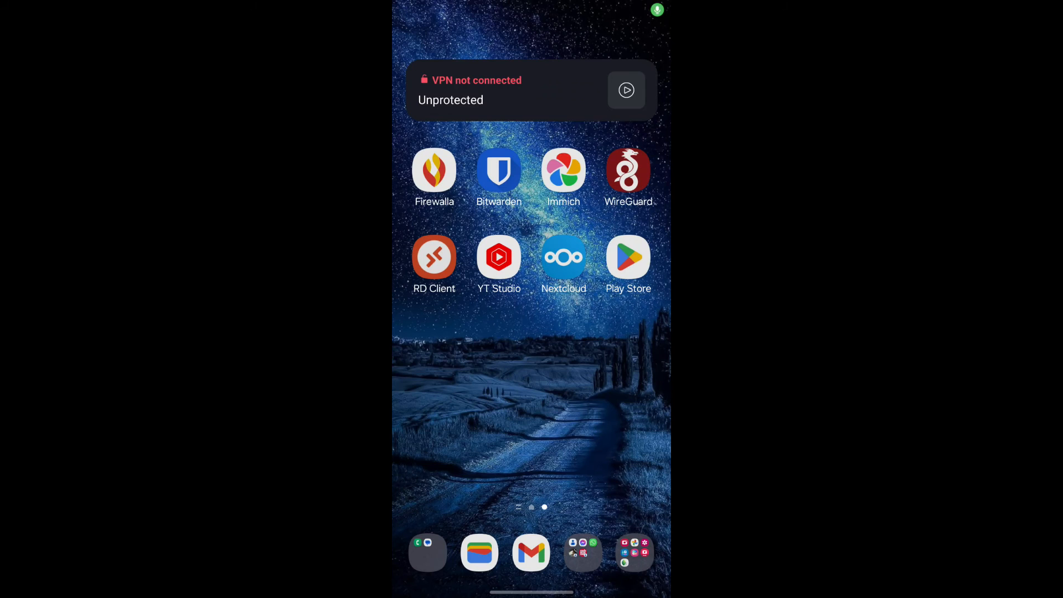
Search the Play Store for 'sub tracks', install Subtracks, and launch it
left_click(628, 257)
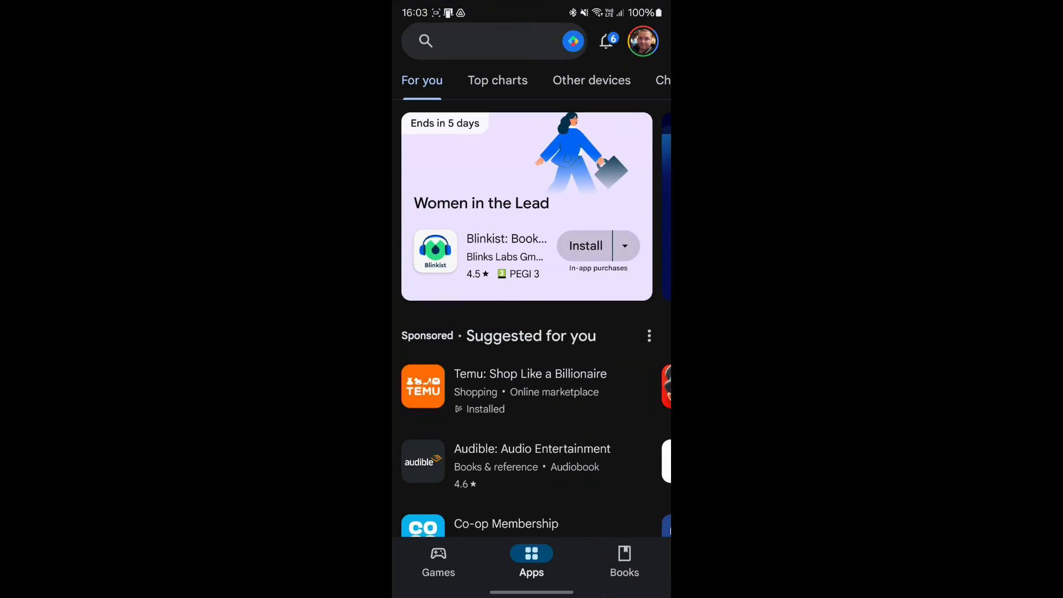
type("sub tracks")
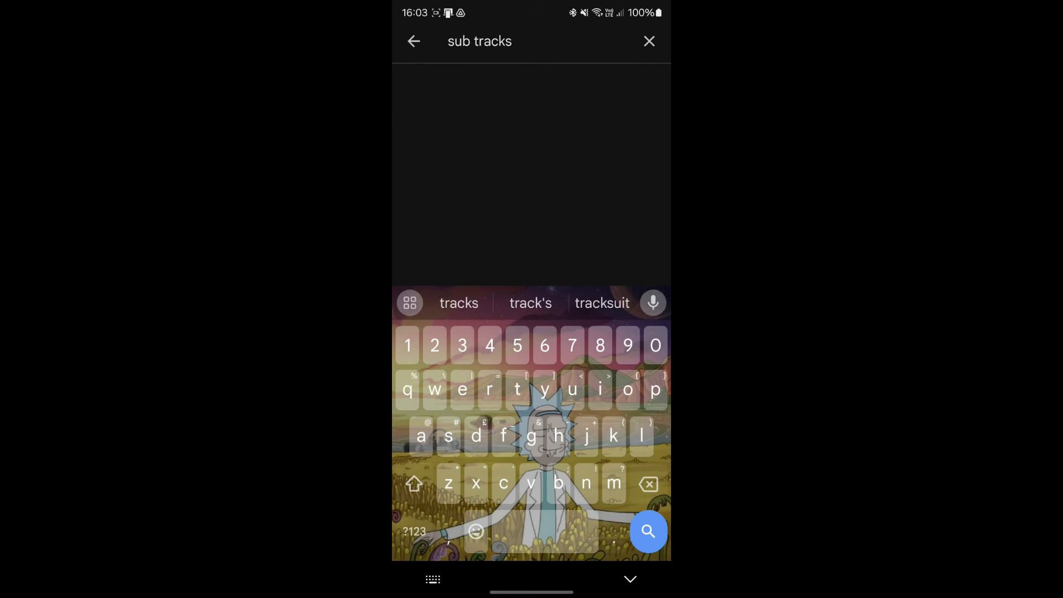
left_click(647, 531)
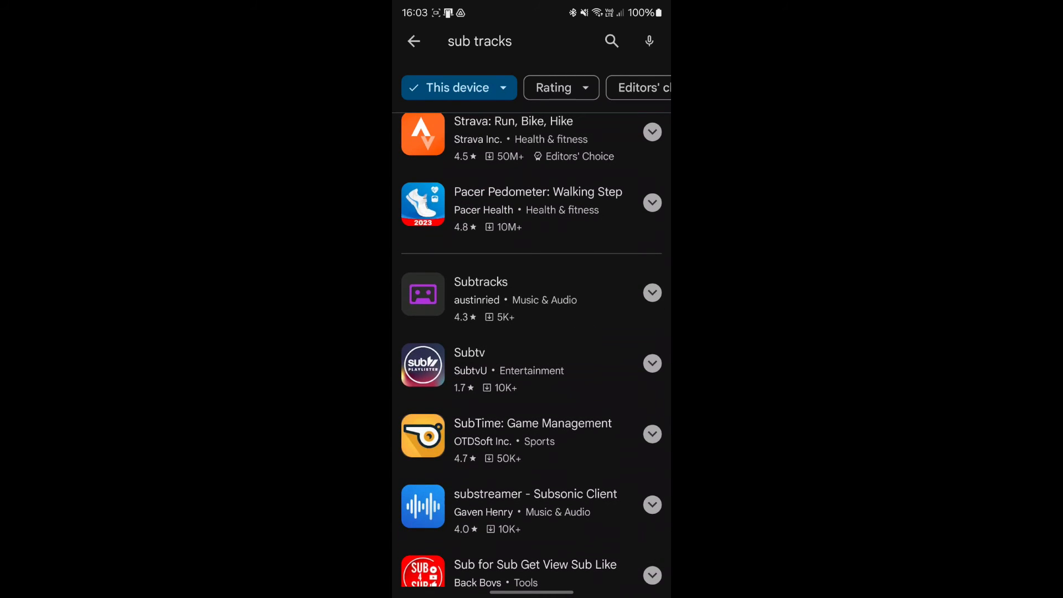
left_click(480, 282)
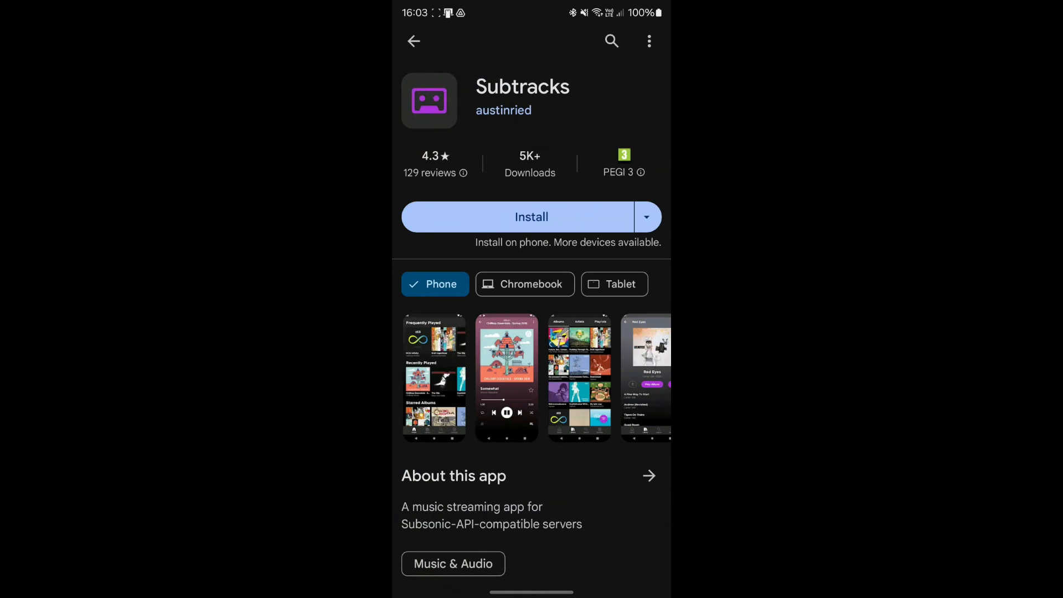
left_click(531, 217)
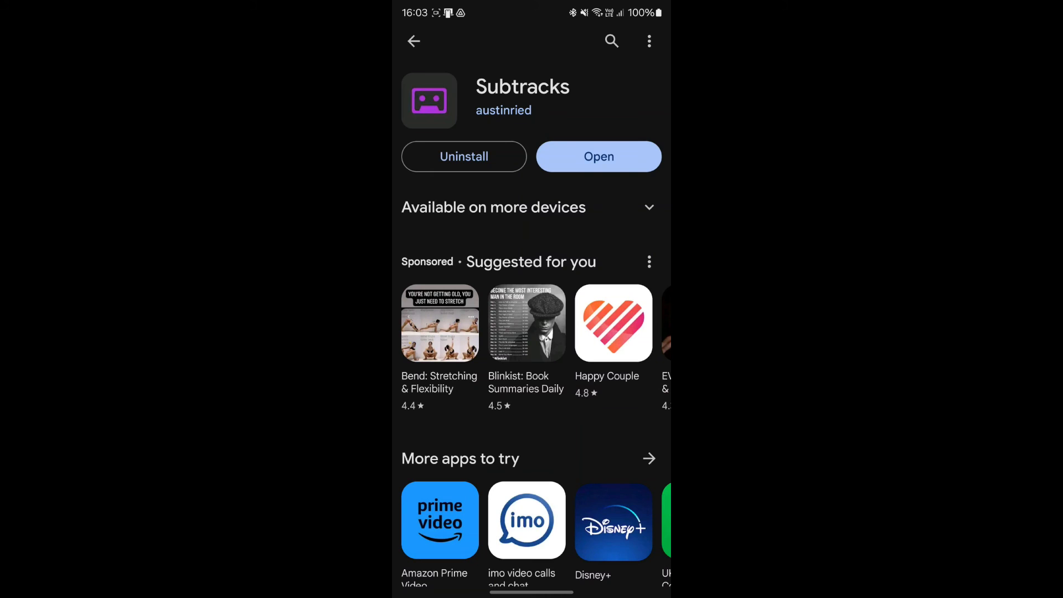
left_click(598, 157)
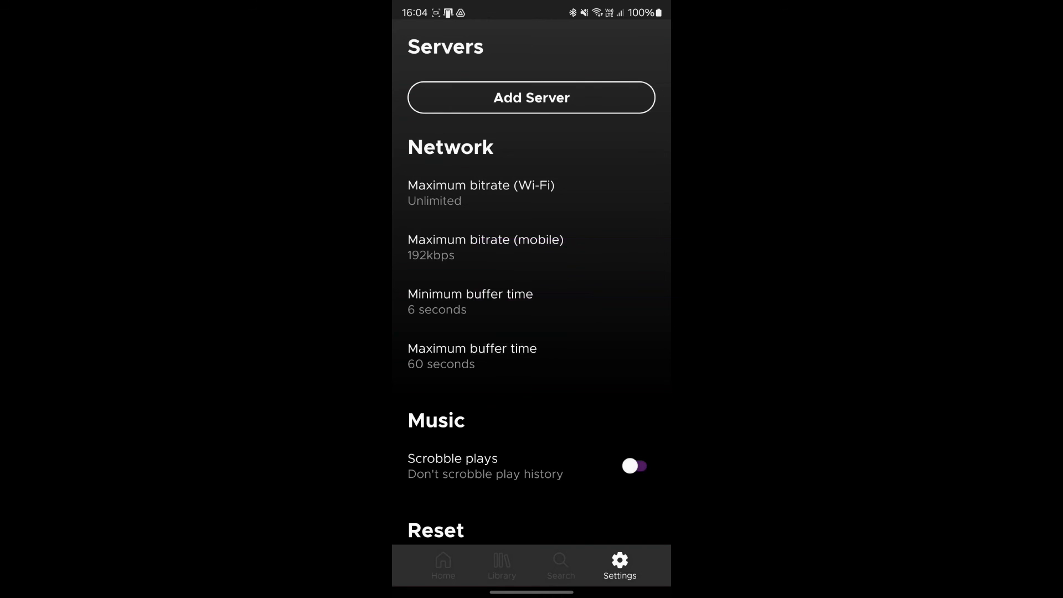
Set mobile bitrate to Unlimited, save the demo.navidrome.org server, and go Home
left_click(486, 239)
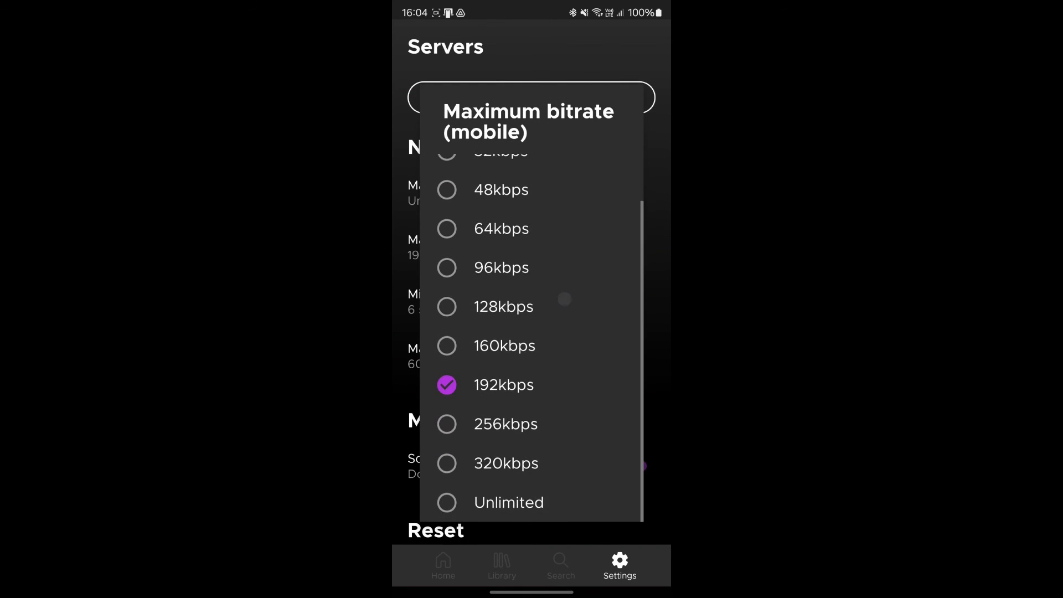
left_click(508, 503)
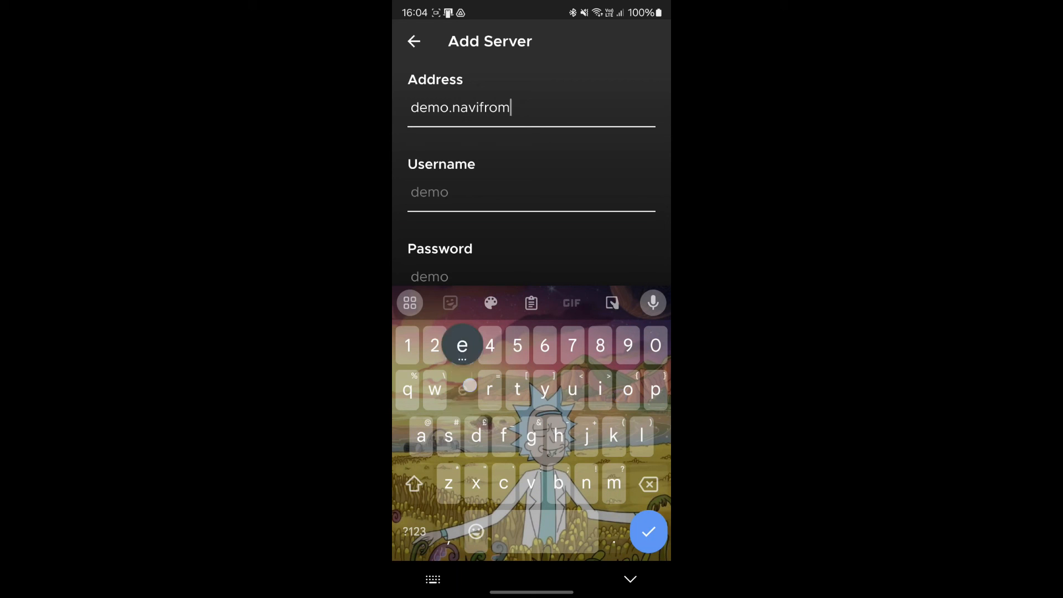
key("Backspace")
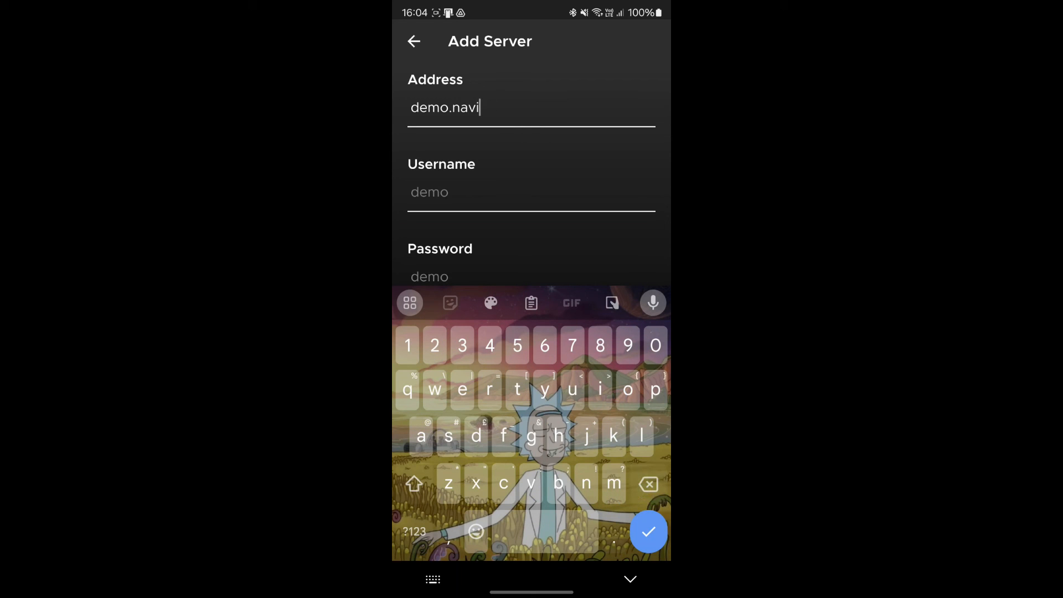
type("drome")
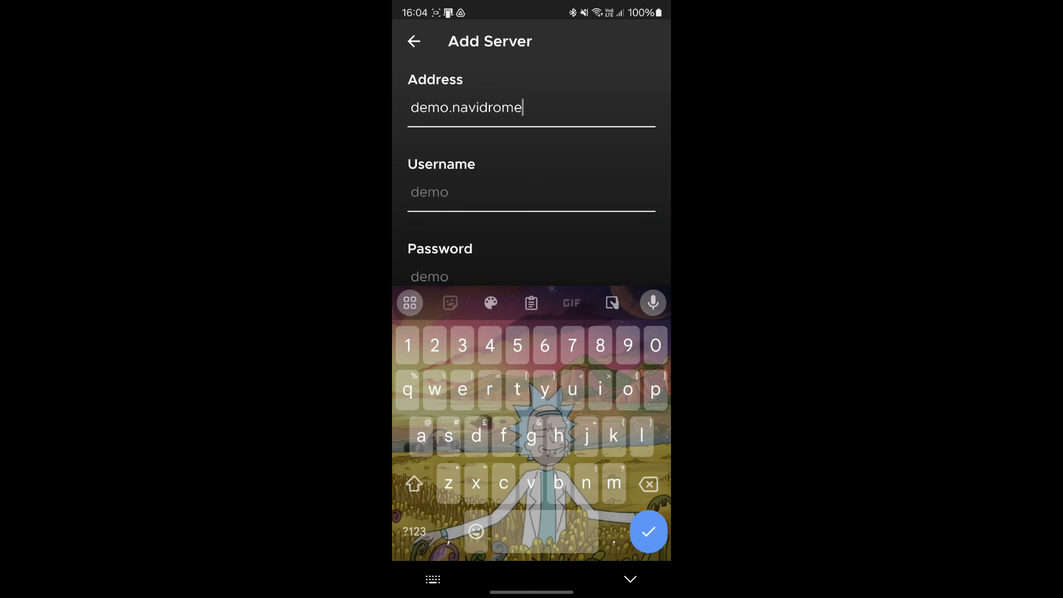
type(".org")
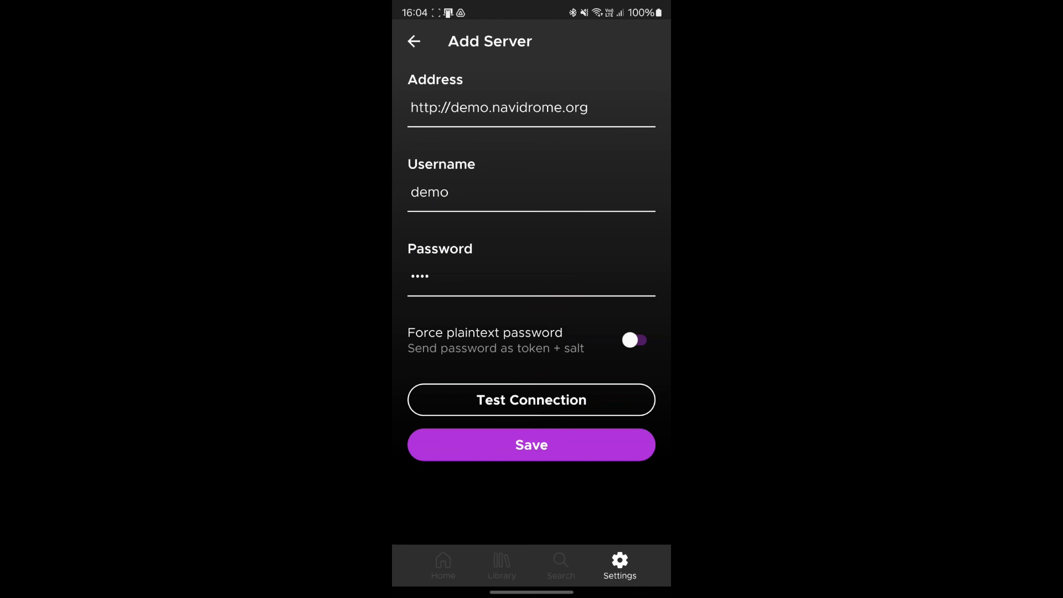
left_click(531, 444)
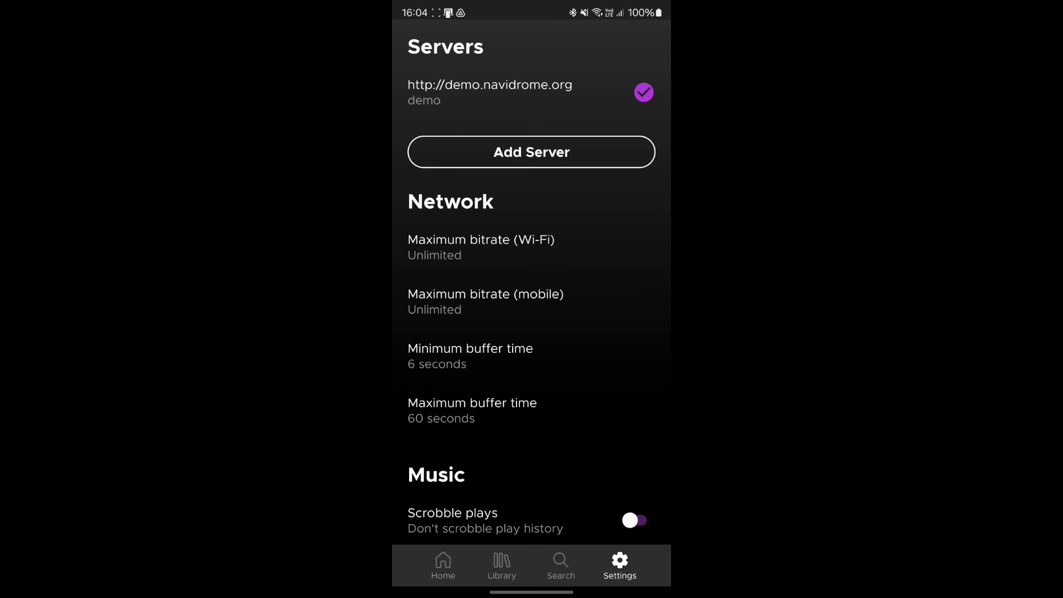
left_click(443, 565)
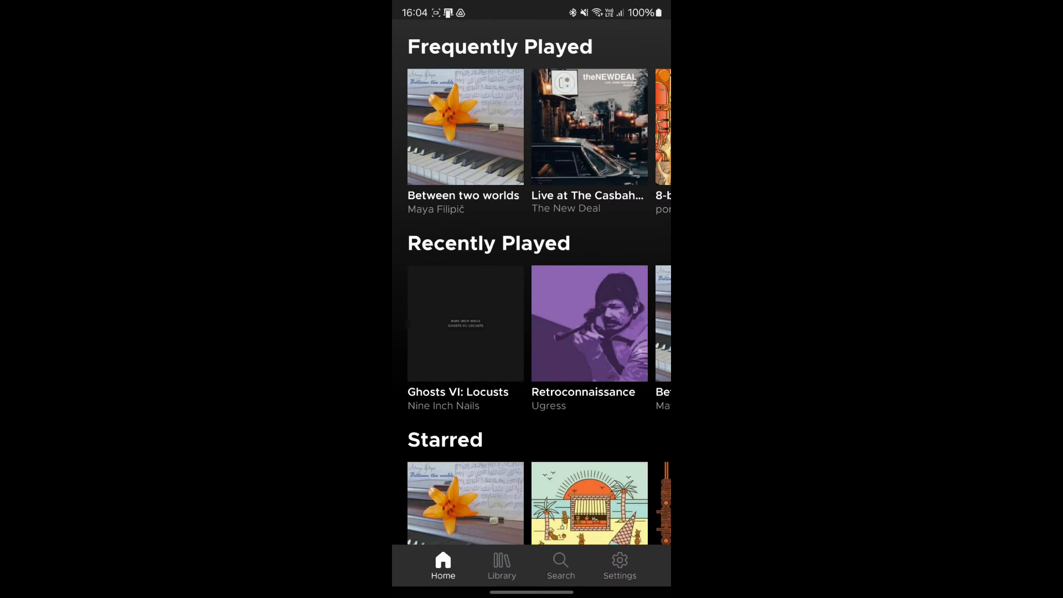
Browse the demo server's albums and playlists in Subtracks, ending on the Albums library
left_click(501, 566)
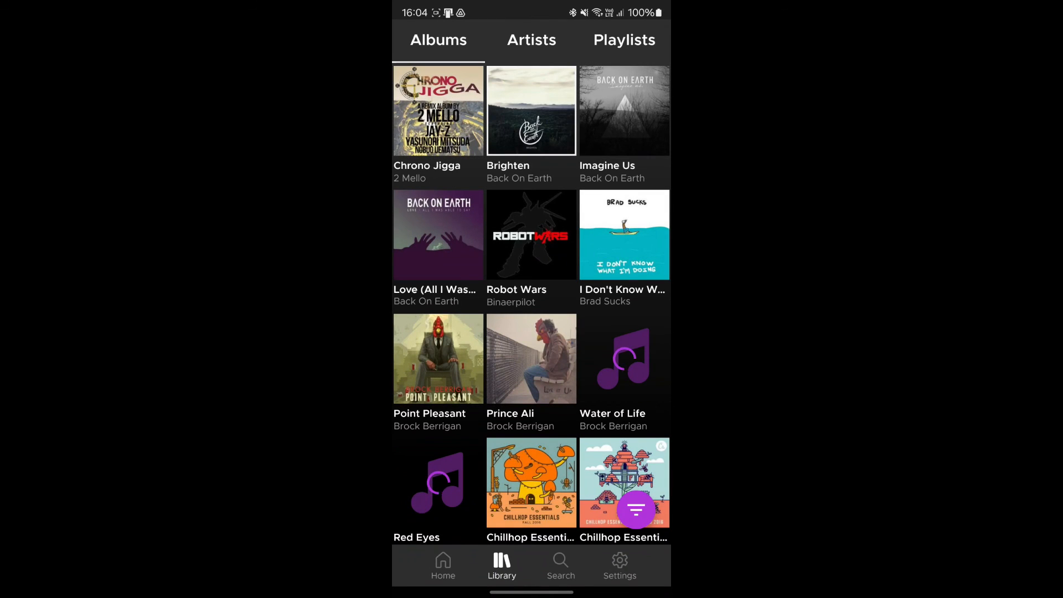
left_click(623, 39)
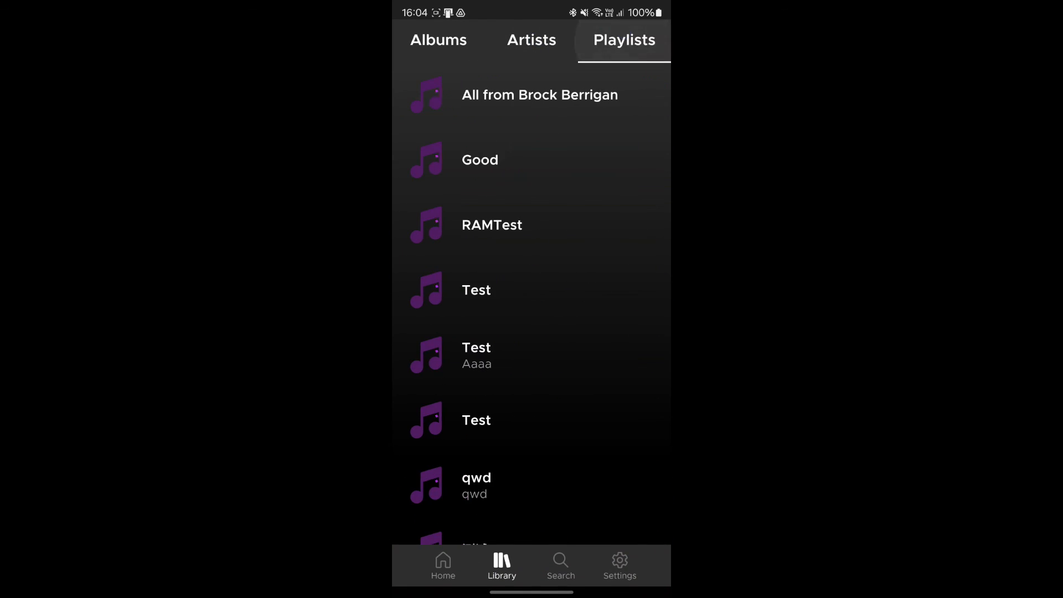
left_click(438, 40)
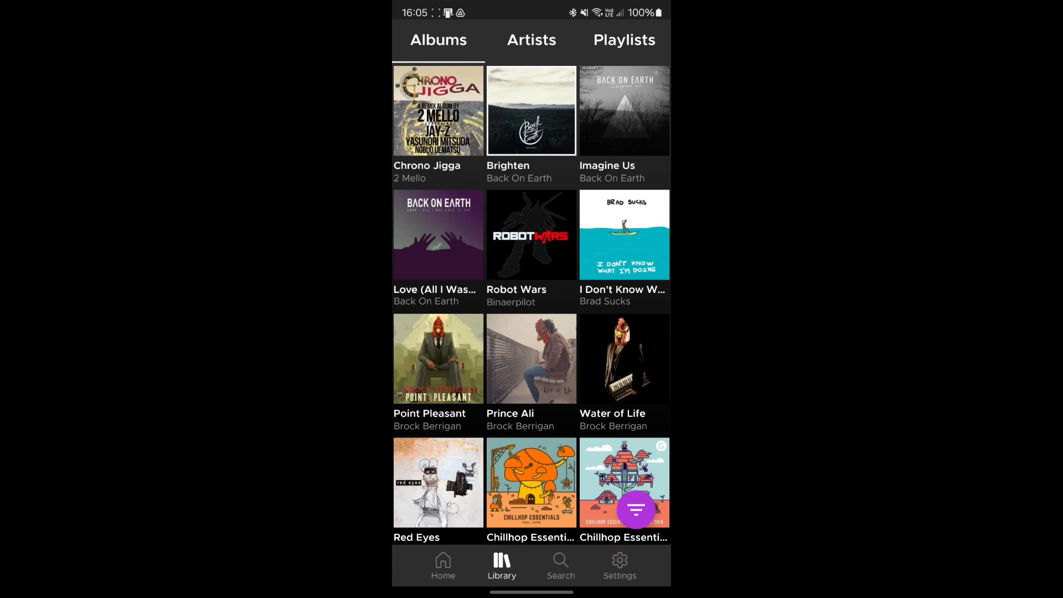
left_click(560, 565)
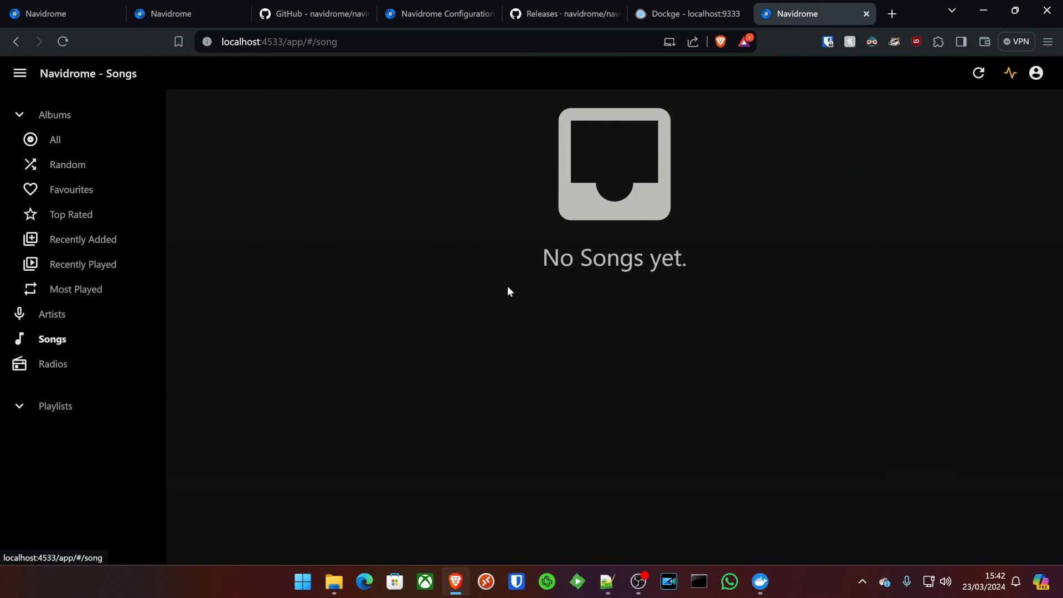
Scroll the demo server's 465-song list, then open the Artists page listing 23 artists
left_click(61, 13)
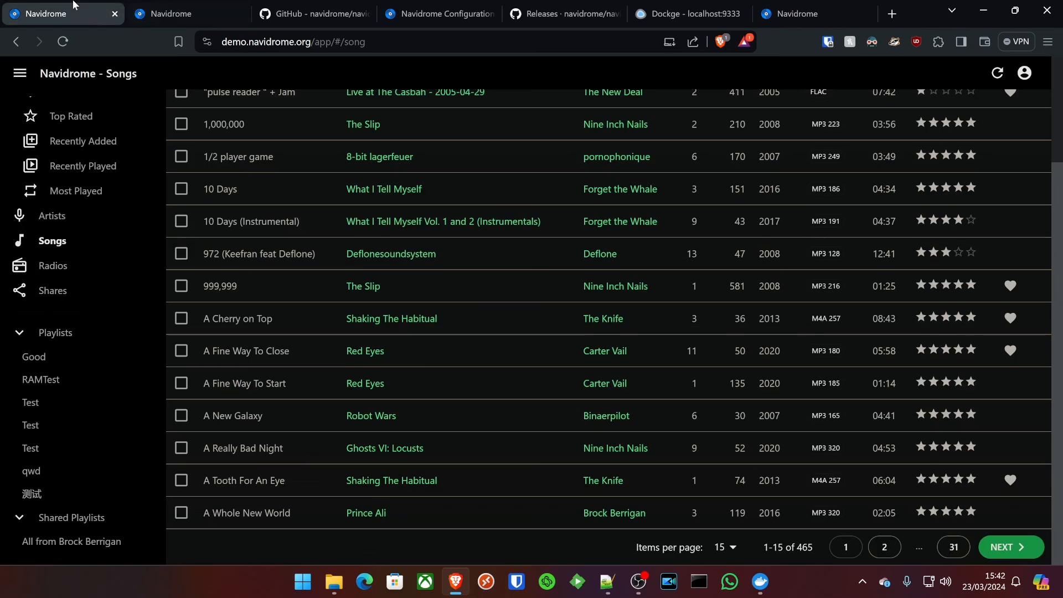
scroll("up", 3)
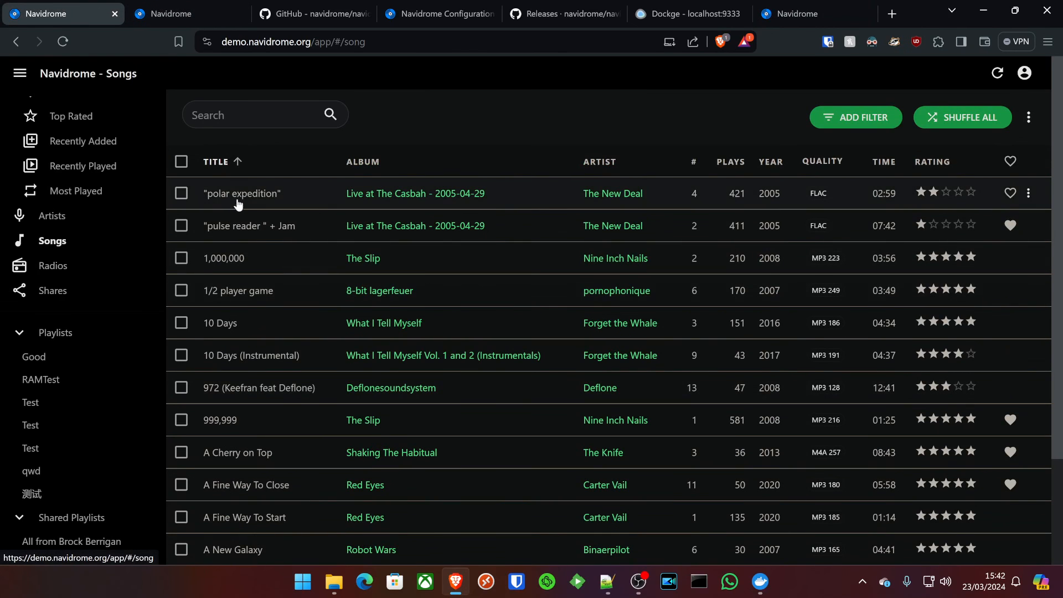
scroll("down", 3)
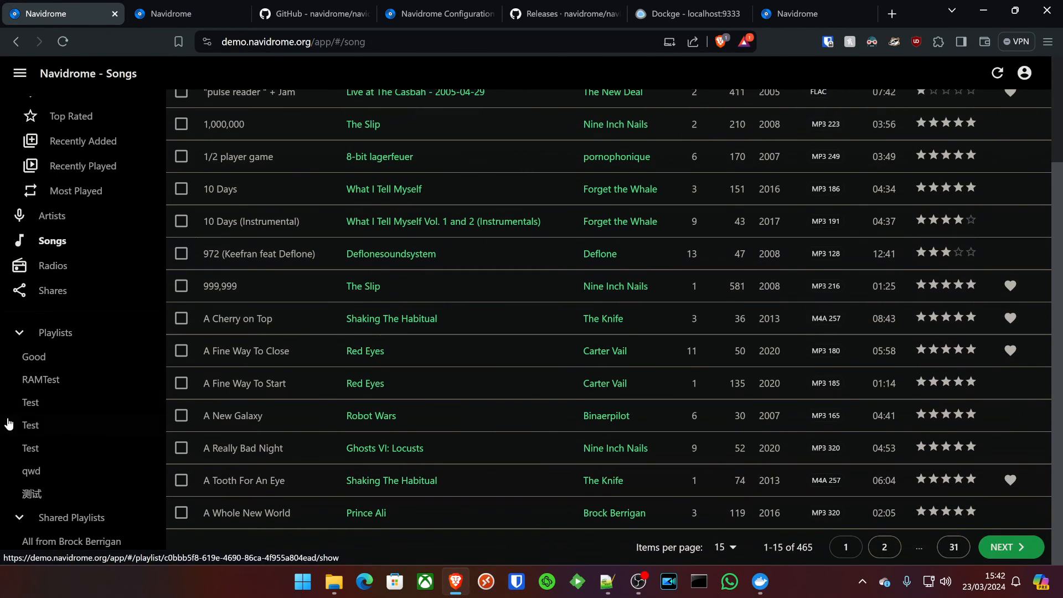
left_click(52, 216)
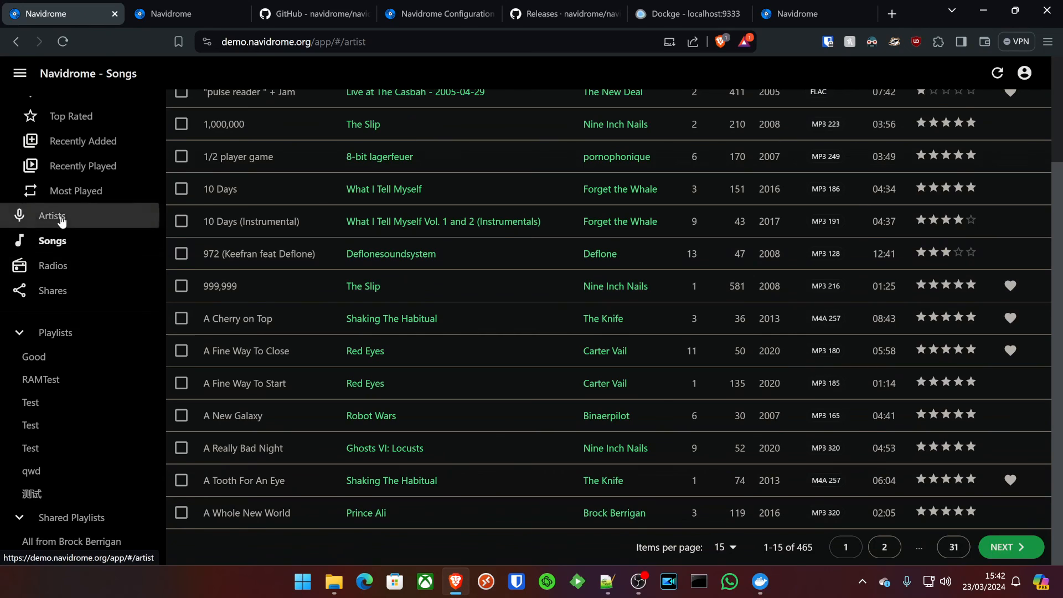
left_click(52, 215)
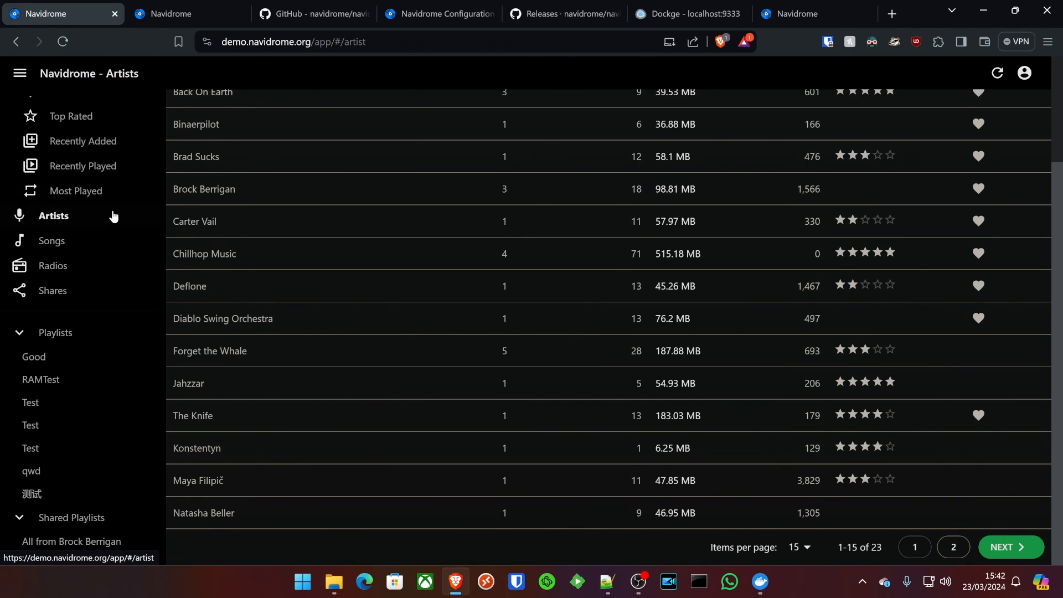
mouse_move(481, 319)
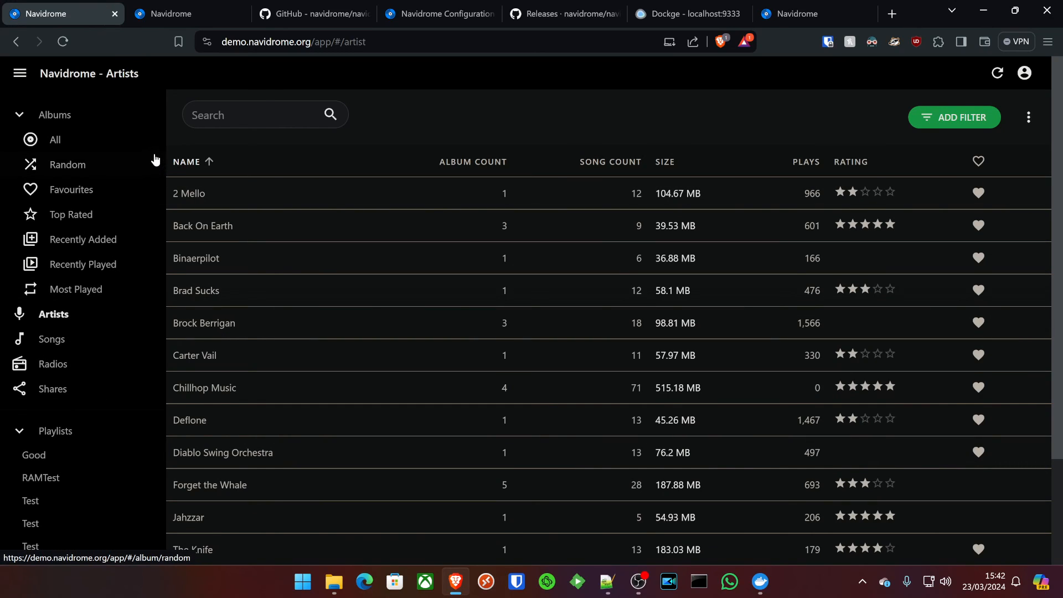
mouse_move(377, 117)
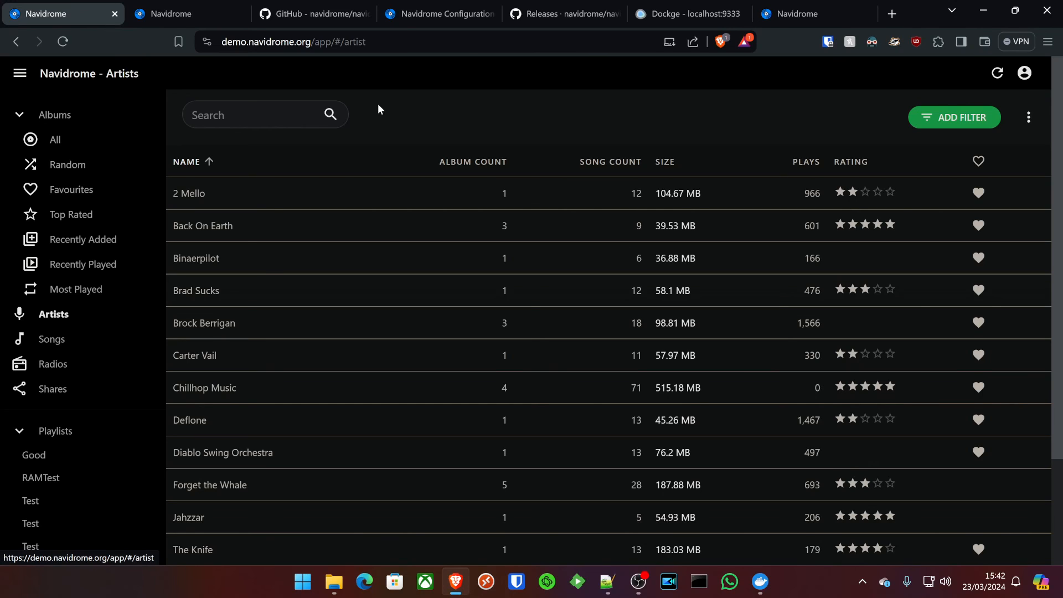
mouse_move(396, 101)
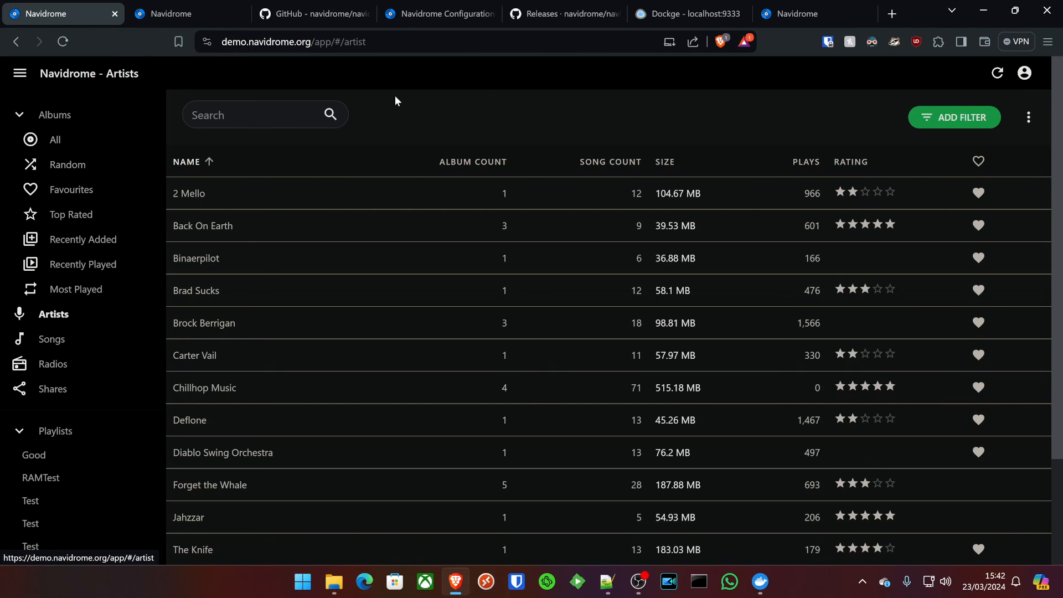